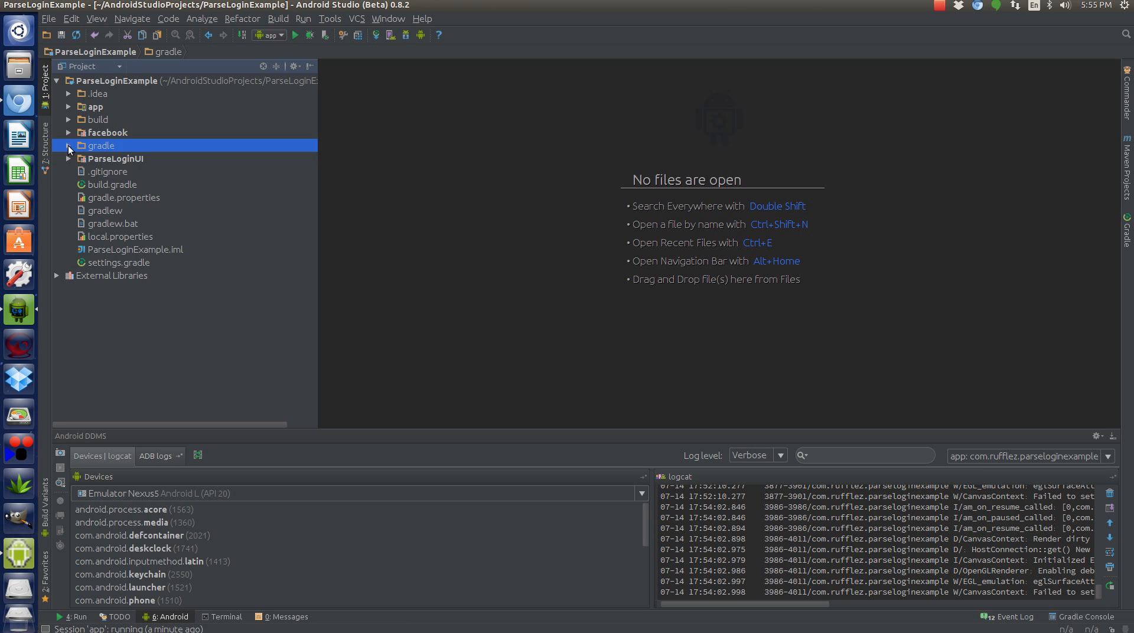
mouse_move(66, 152)
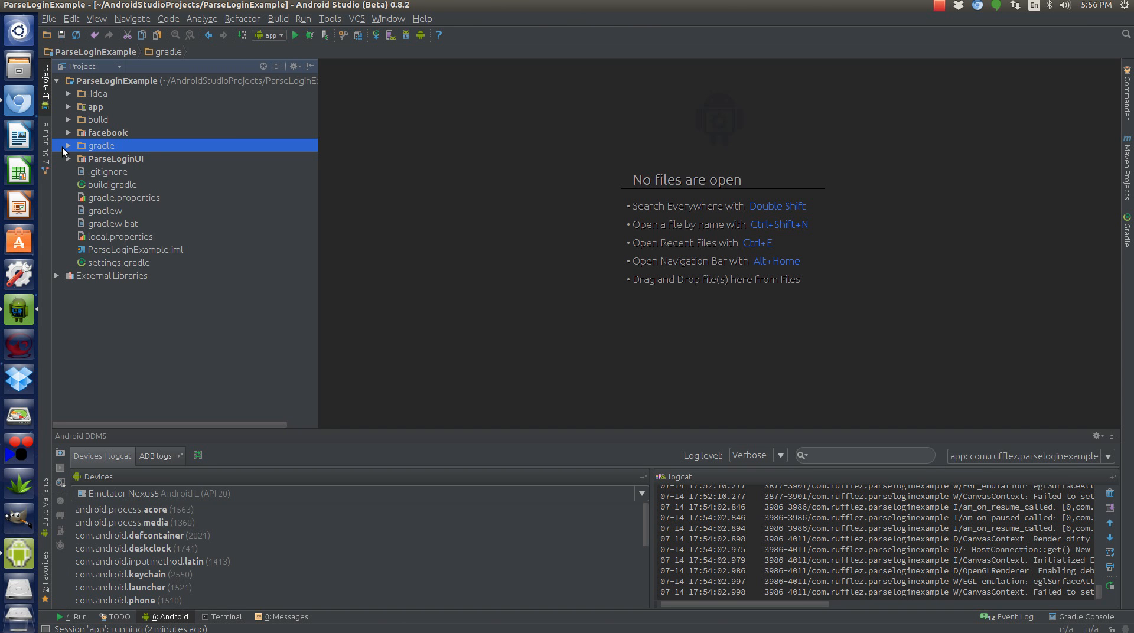
- Start a module import with Downloads/ParseUI-Android-master/ParseLoginUI as its source folder
click(109, 132)
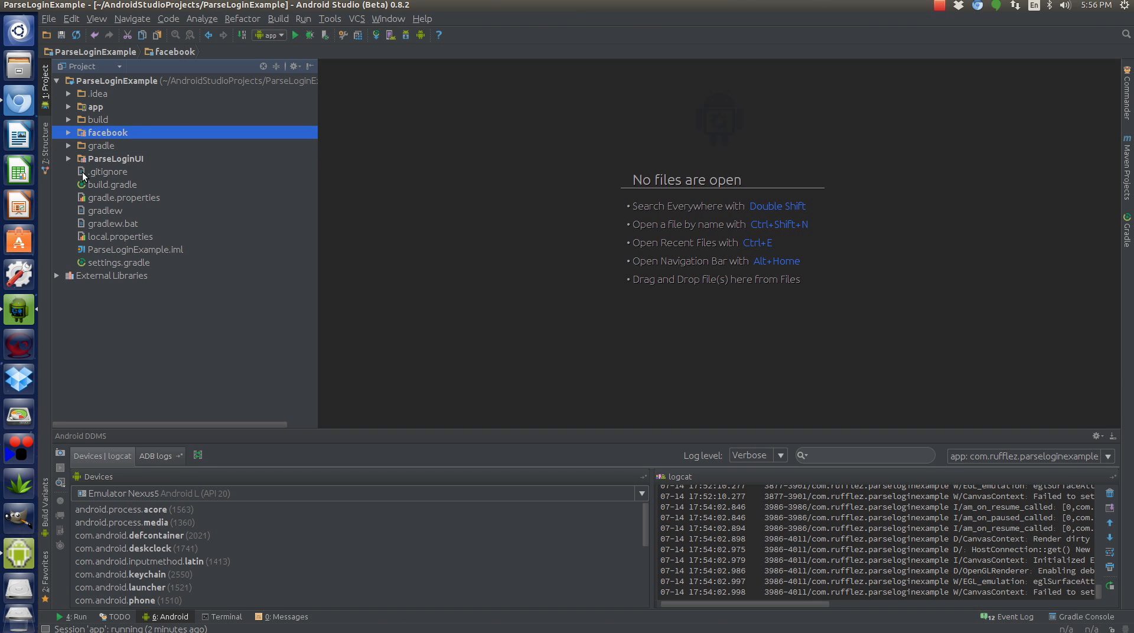
click(118, 158)
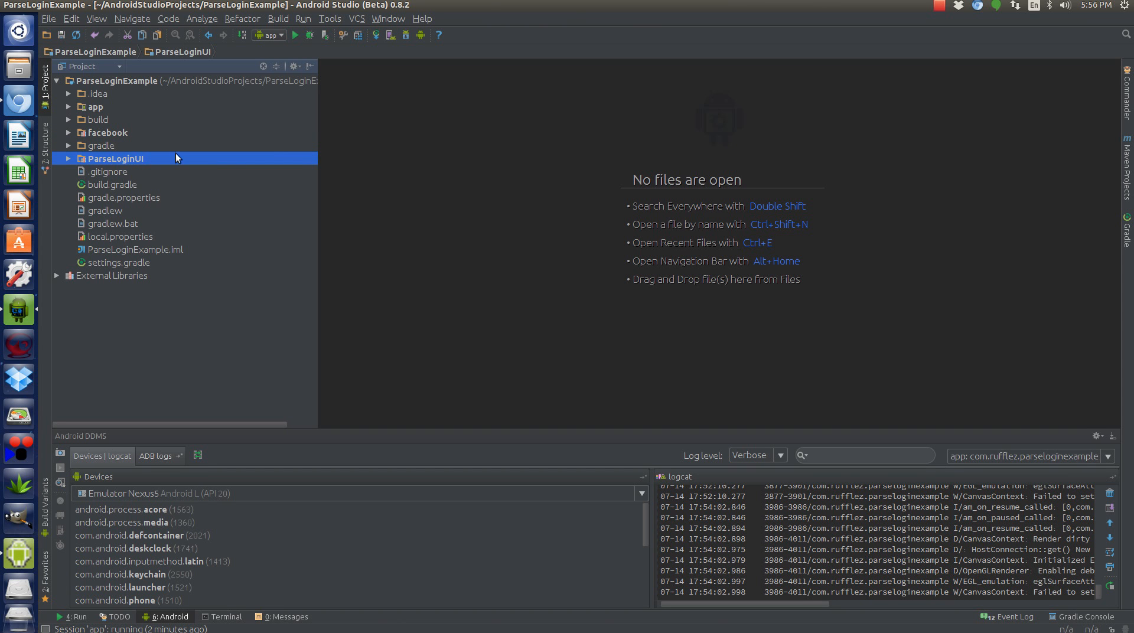
mouse_move(213, 176)
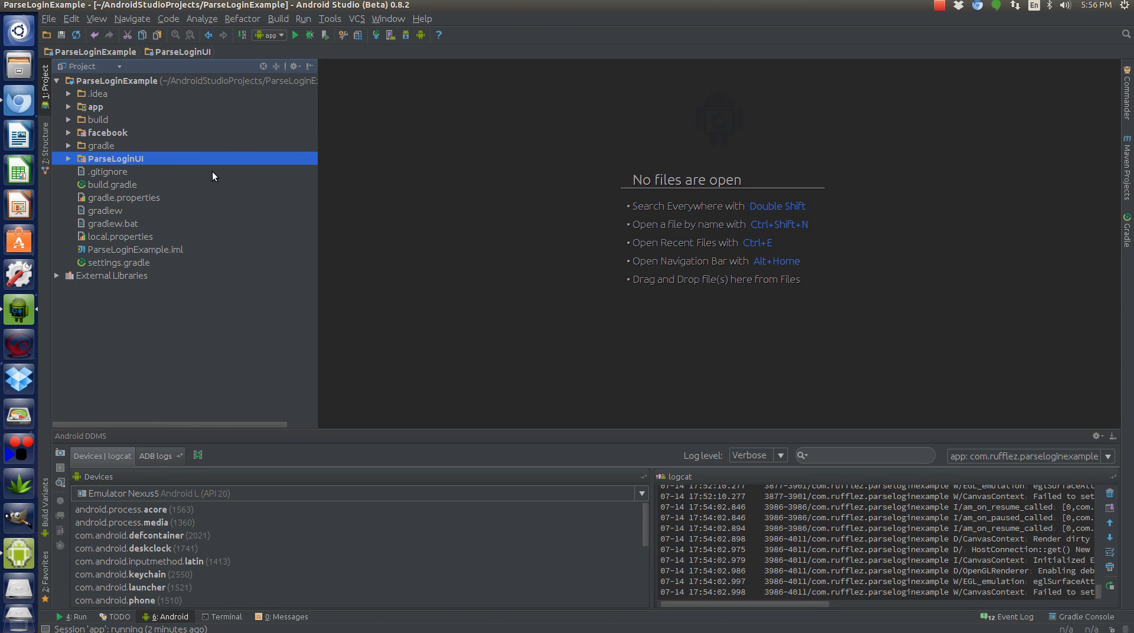
mouse_move(207, 138)
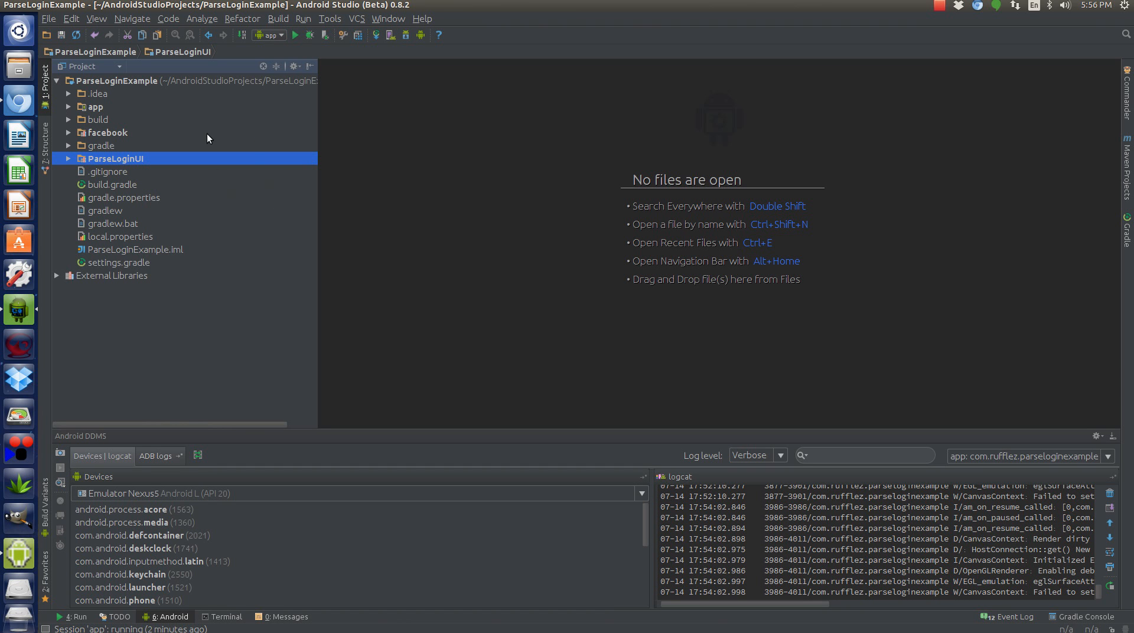
mouse_move(393, 141)
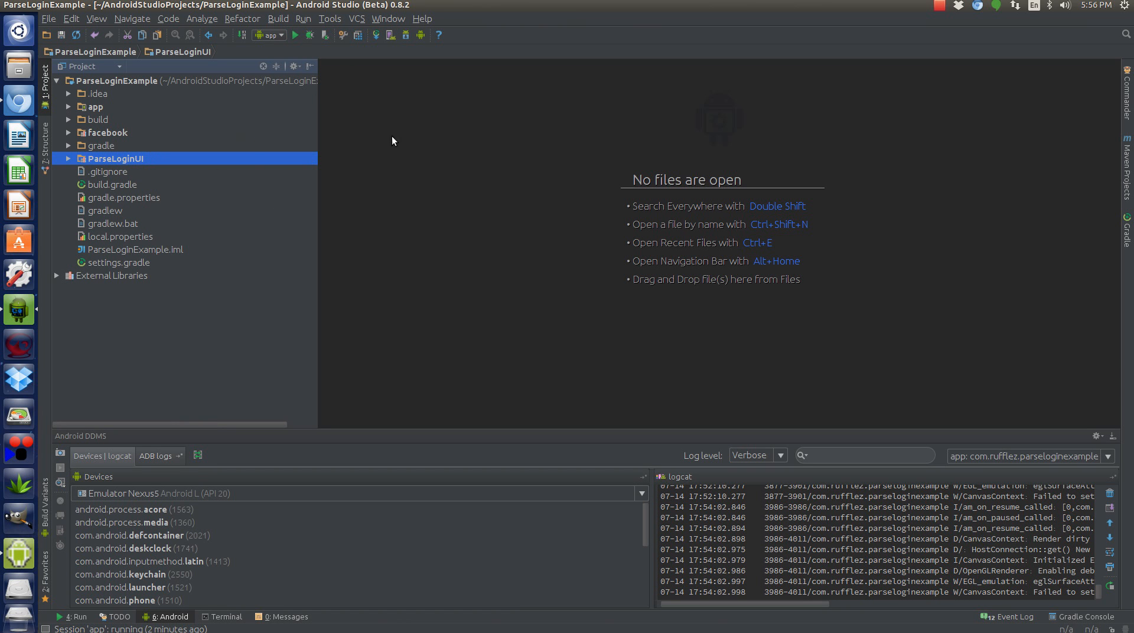
mouse_move(121, 177)
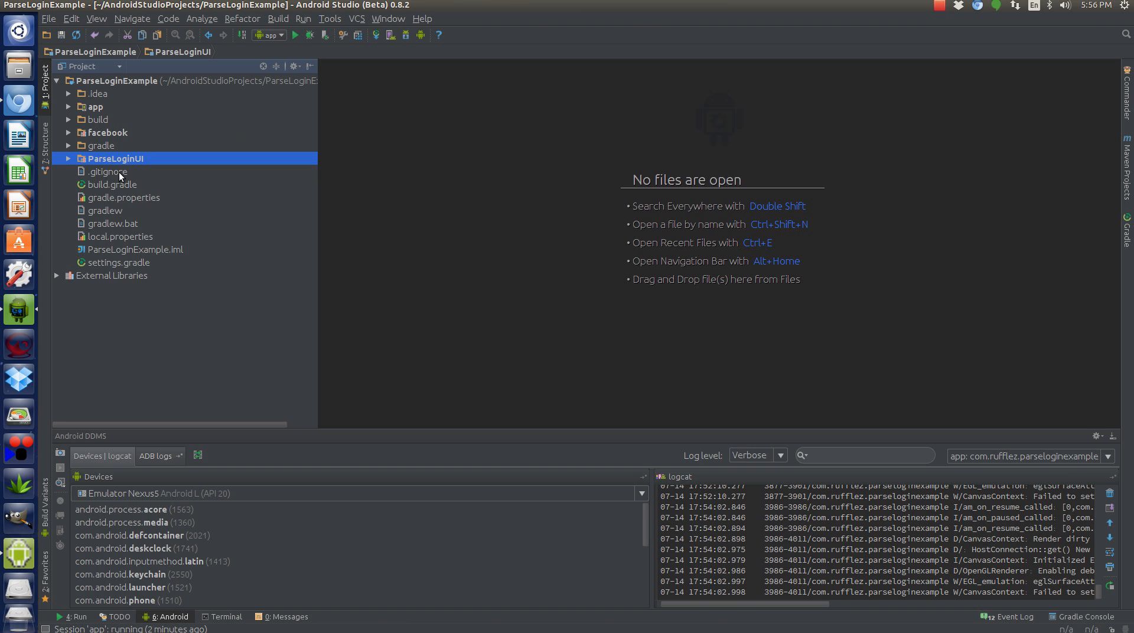
mouse_move(105, 147)
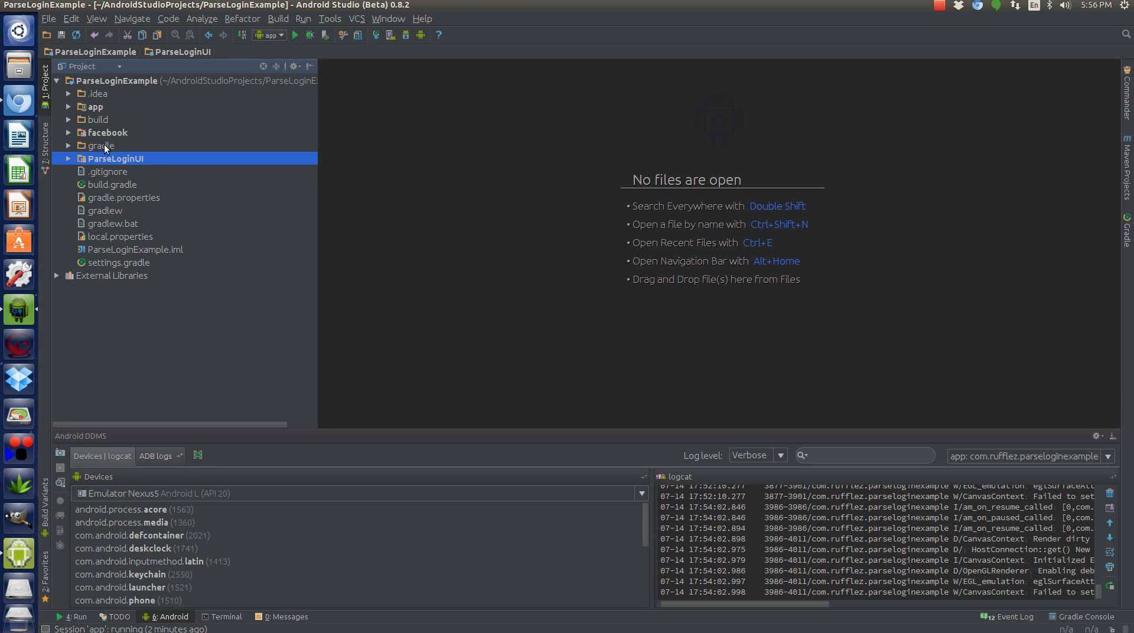
mouse_move(48, 35)
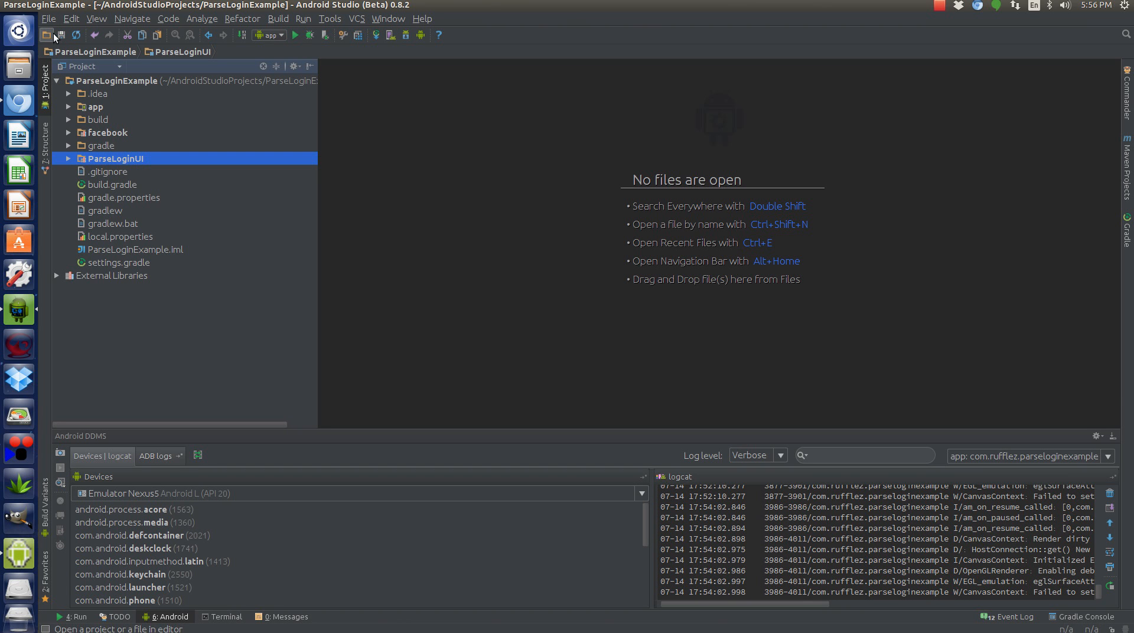
click(49, 18)
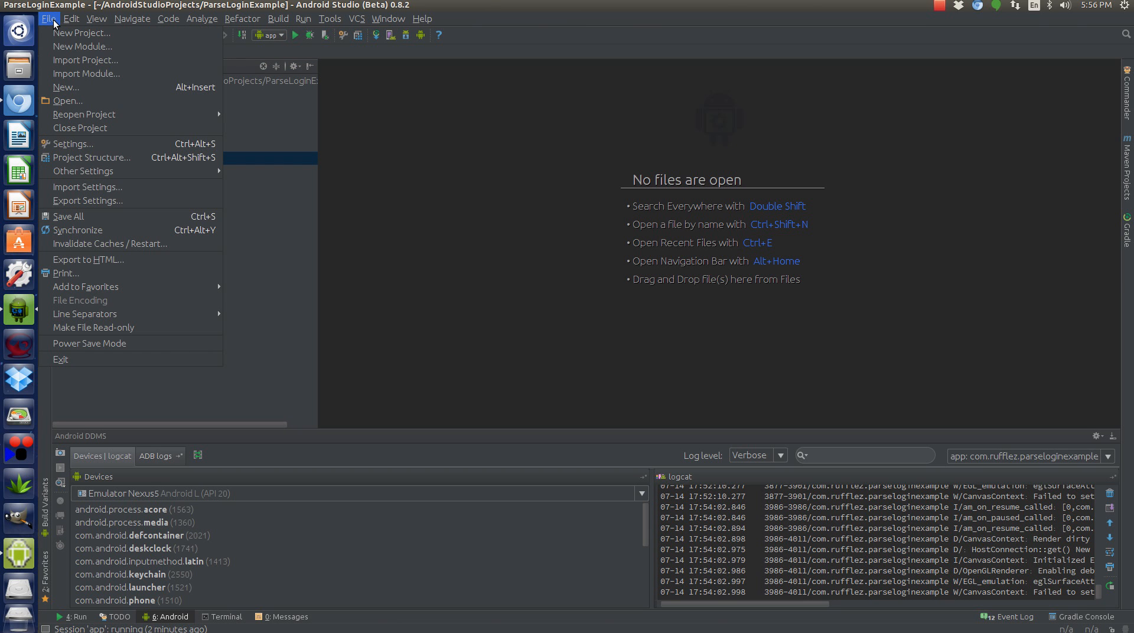
click(82, 46)
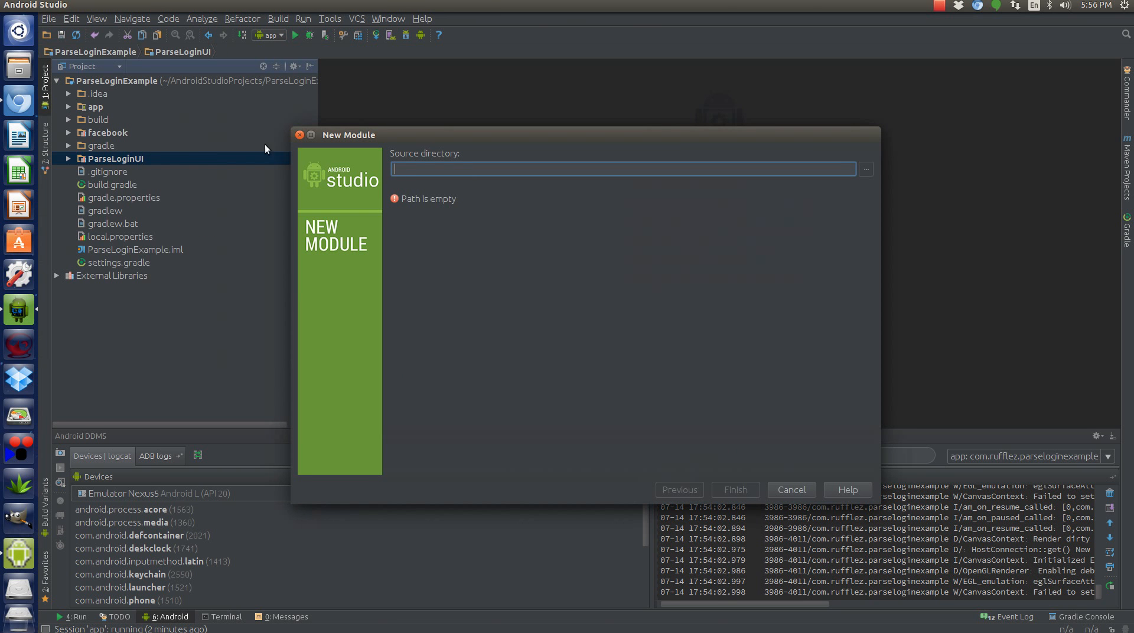
mouse_move(863, 172)
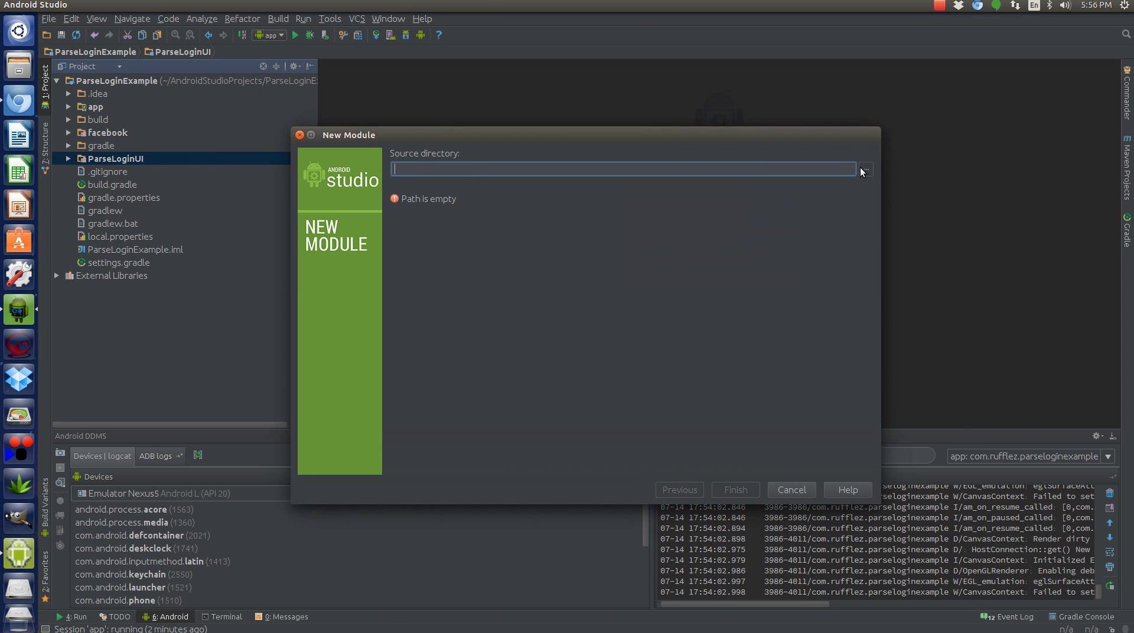
click(864, 170)
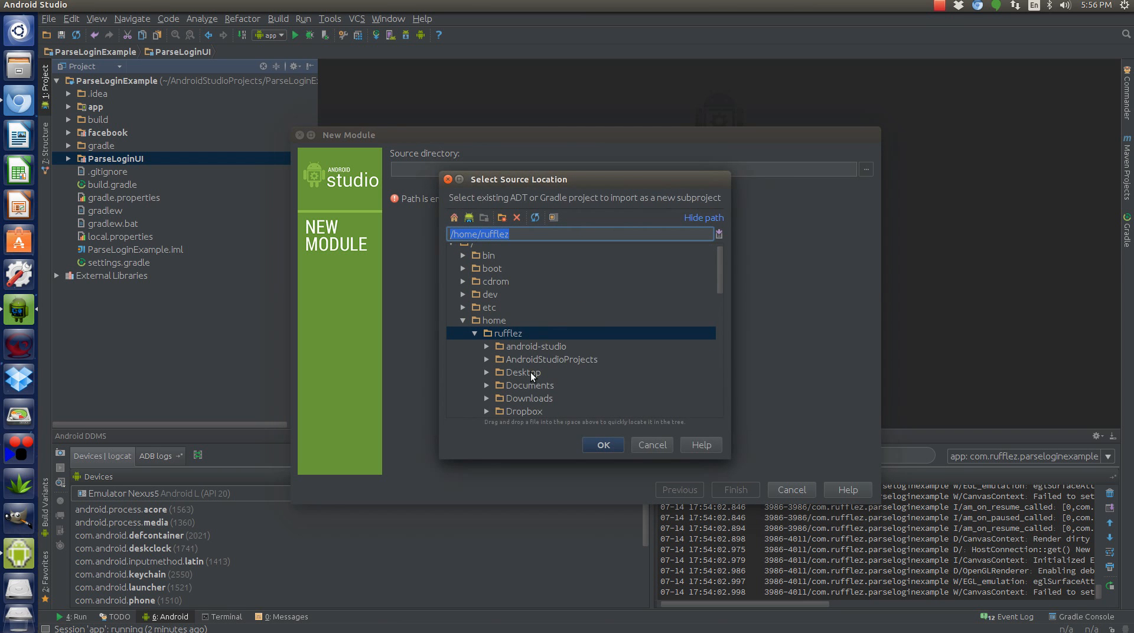
mouse_move(486, 402)
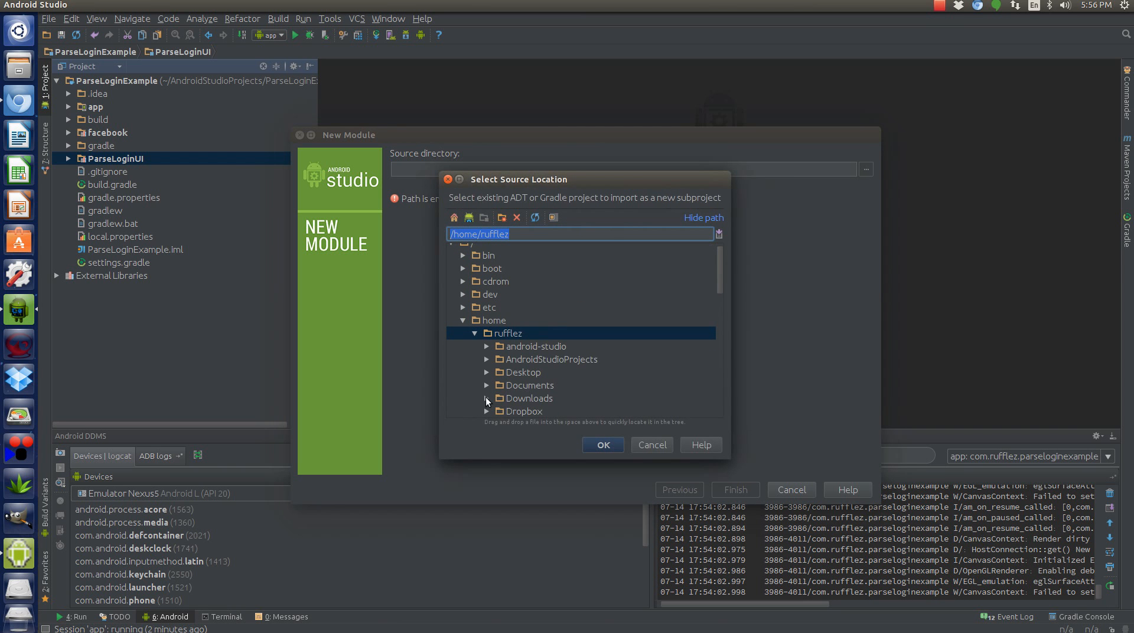
click(486, 398)
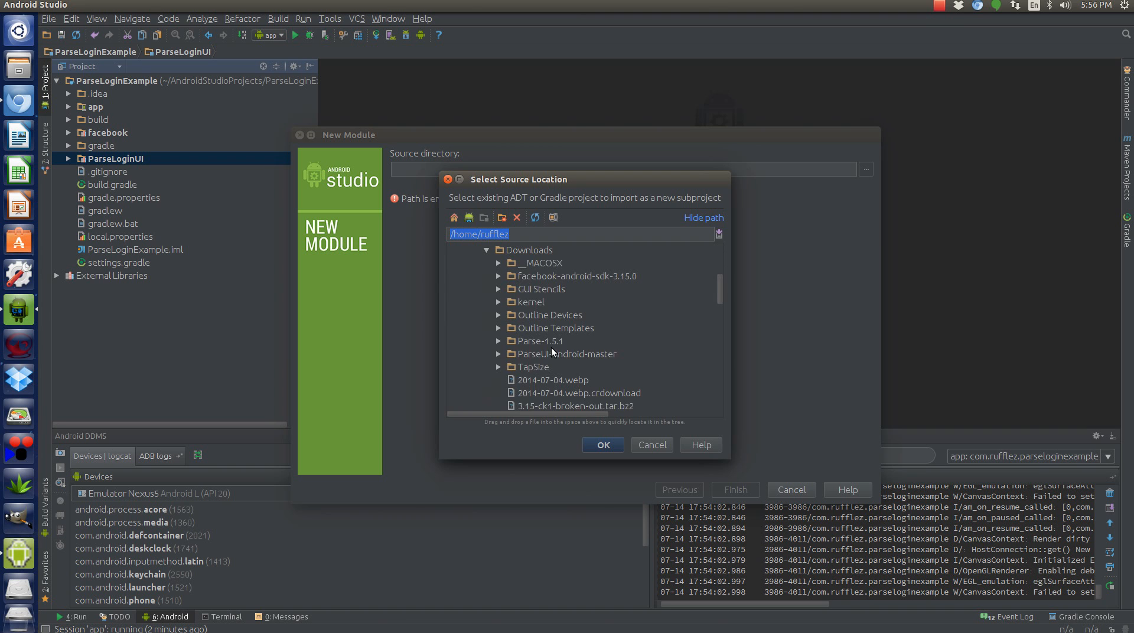
mouse_move(498, 352)
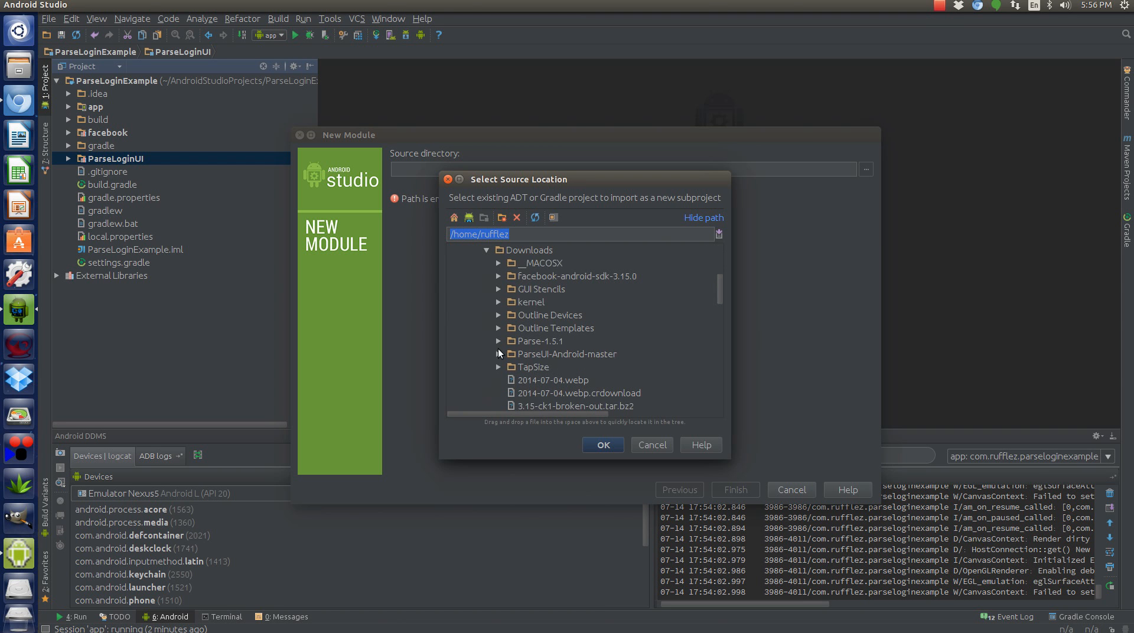
click(566, 353)
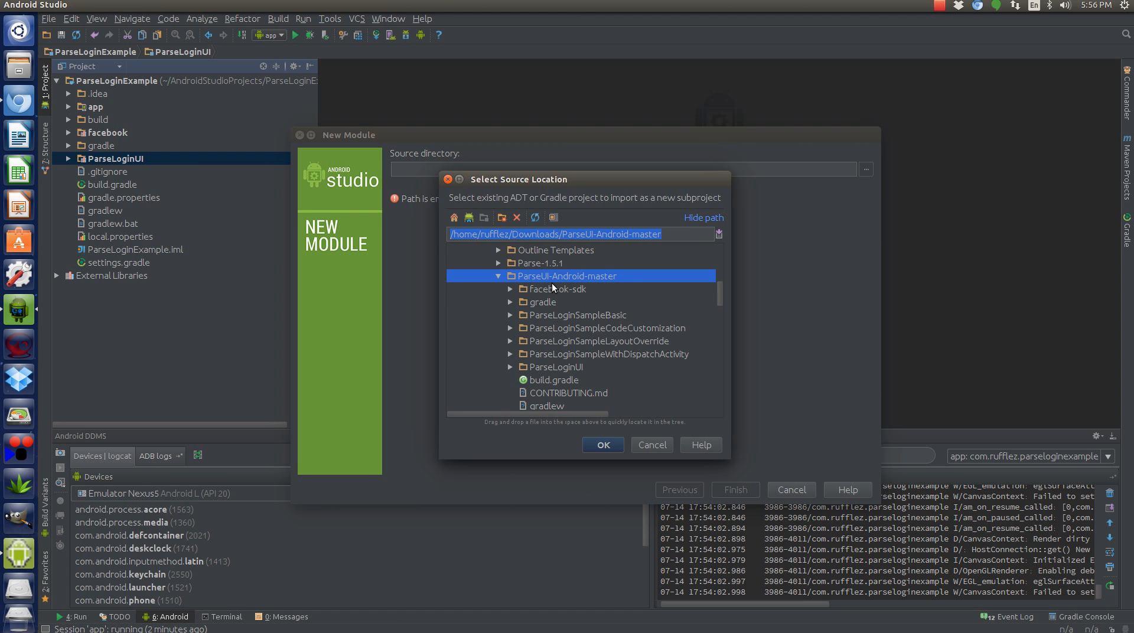
mouse_move(599, 361)
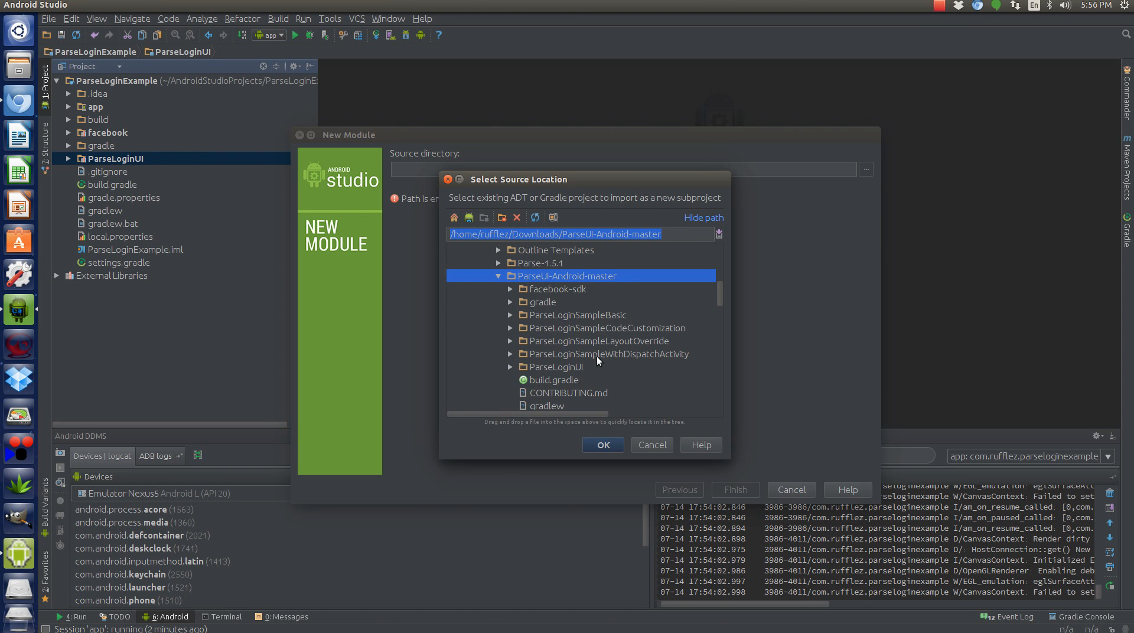
mouse_move(550, 356)
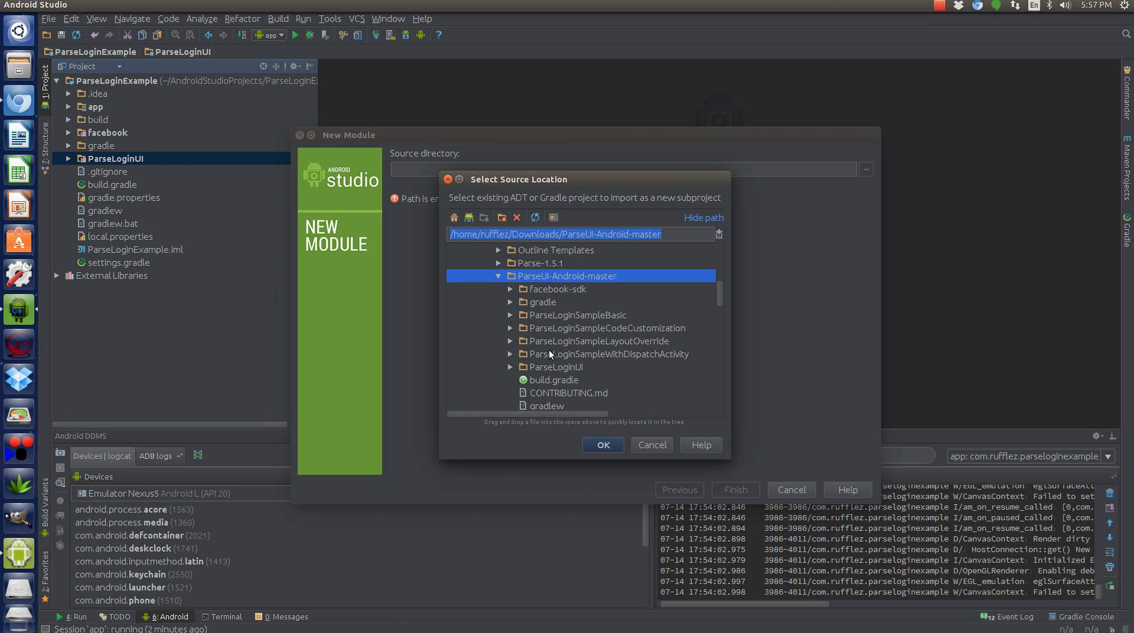
click(560, 366)
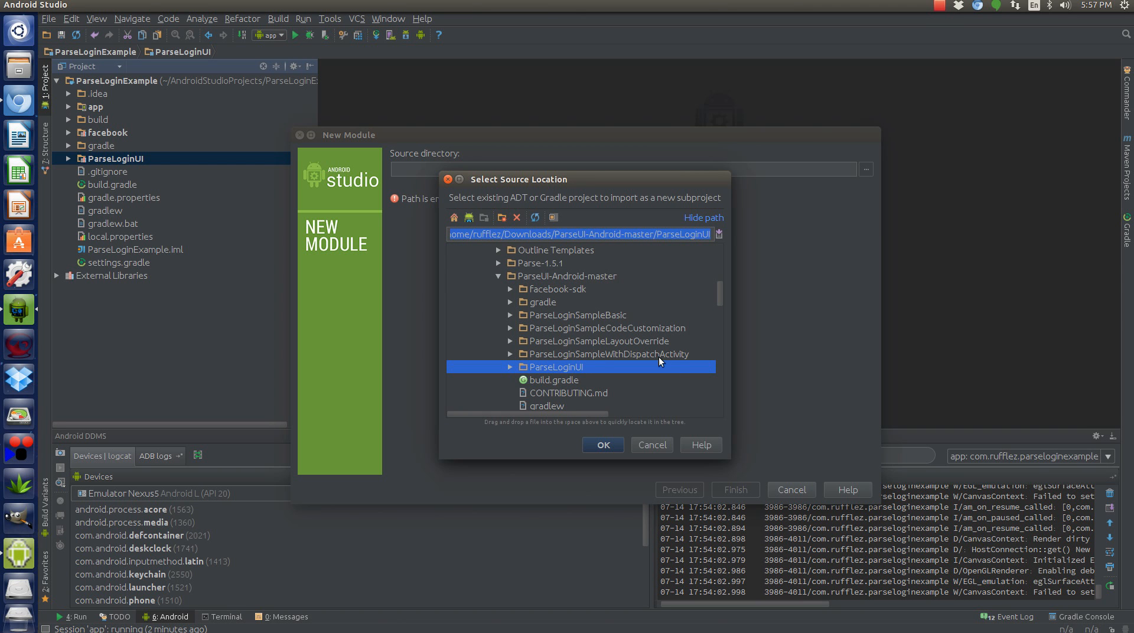
mouse_move(555, 279)
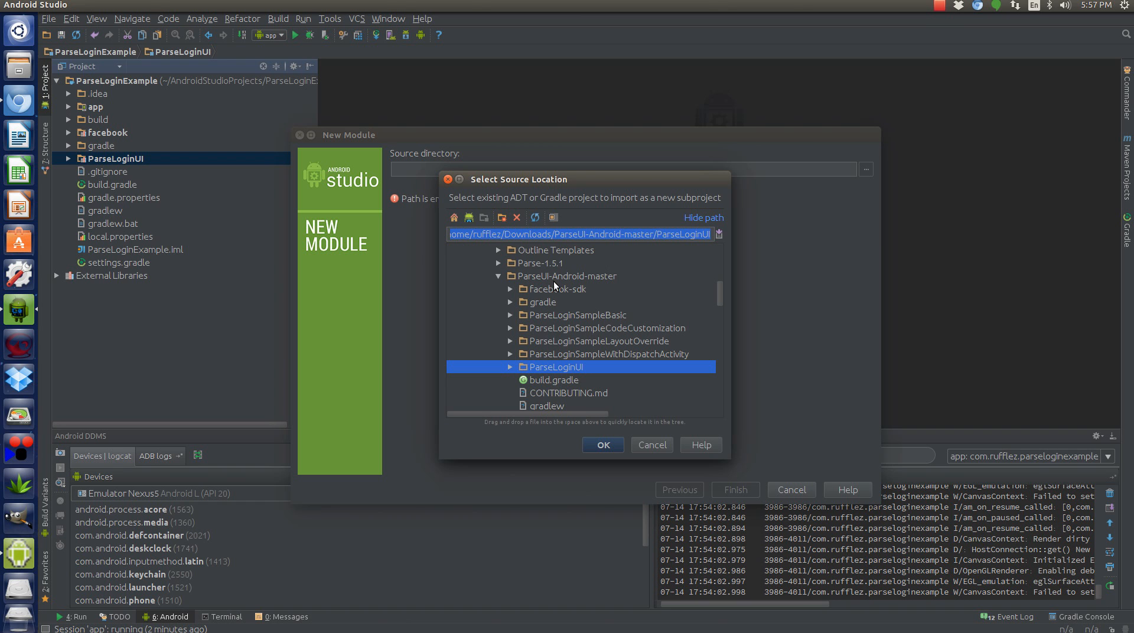
mouse_move(572, 367)
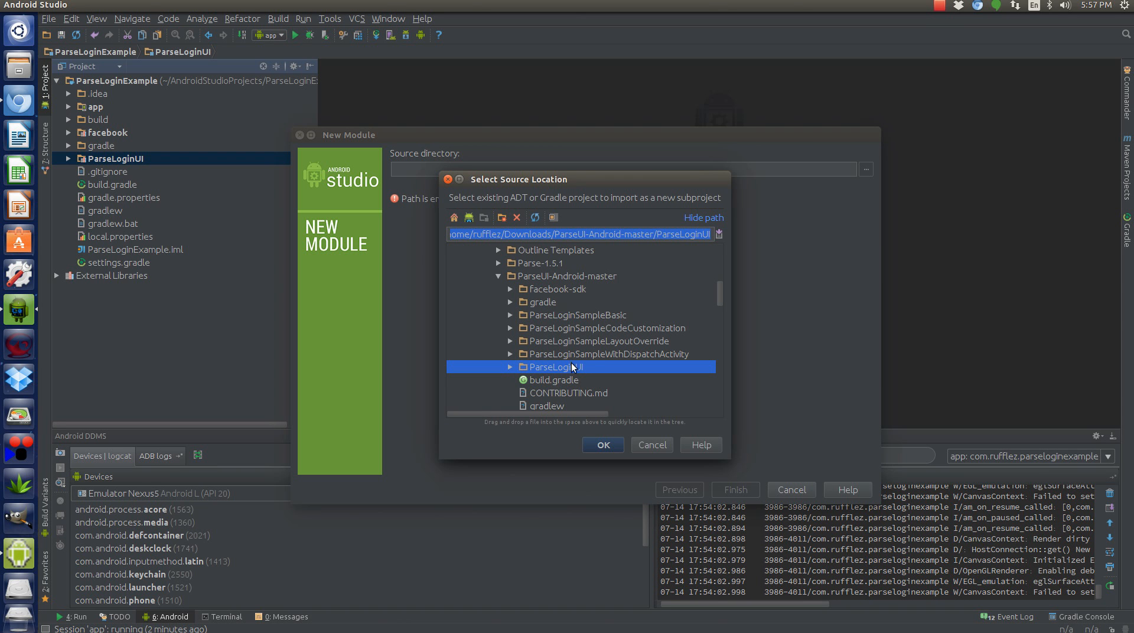
mouse_move(536, 377)
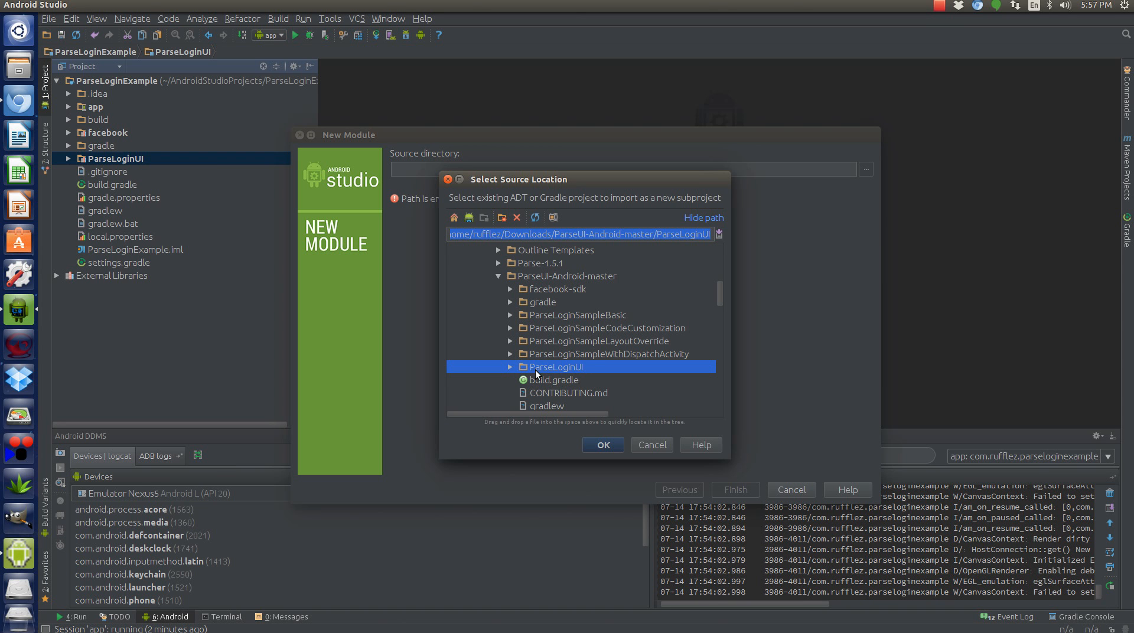
mouse_move(548, 373)
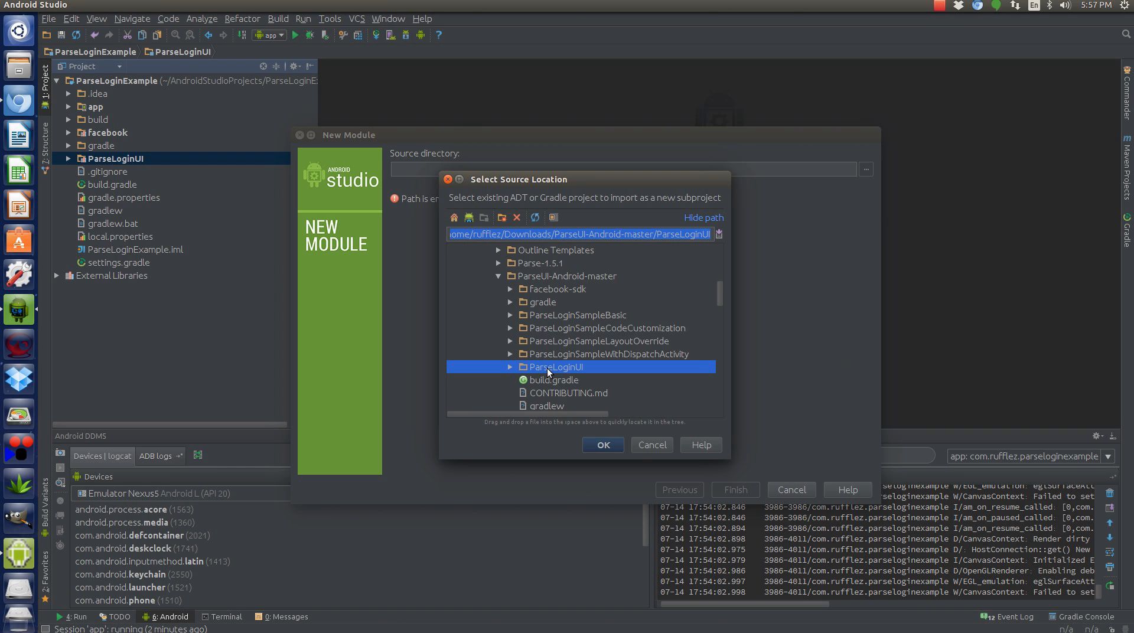
- Browse facebook-android-sdk-3.15.0 and its samples folder, then dismiss the picker with no folder chosen
click(650, 444)
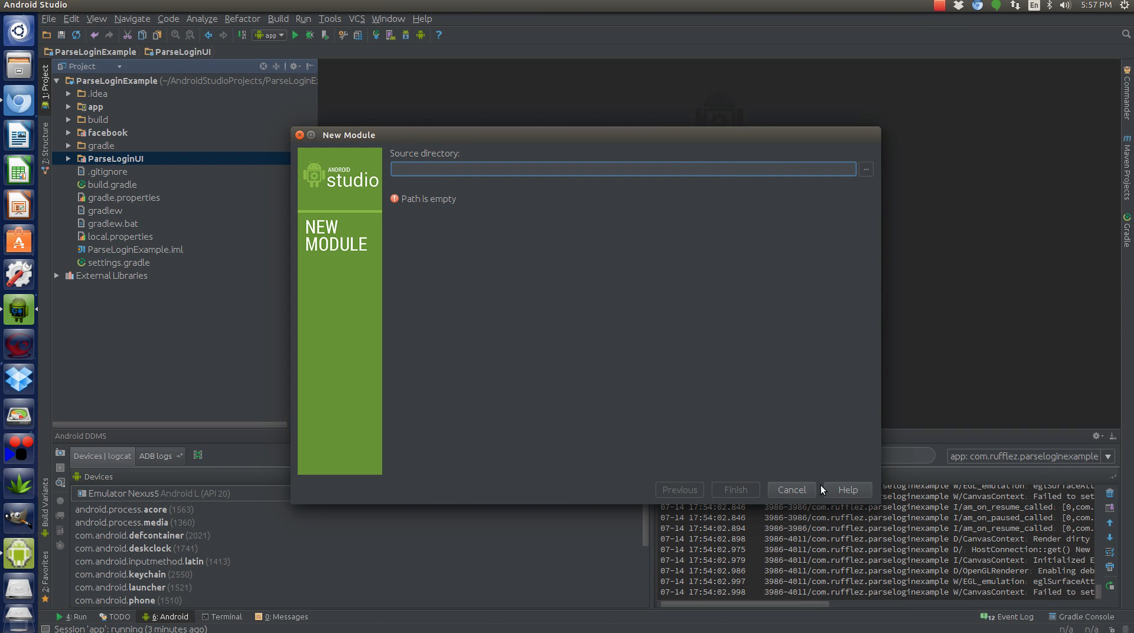
click(864, 169)
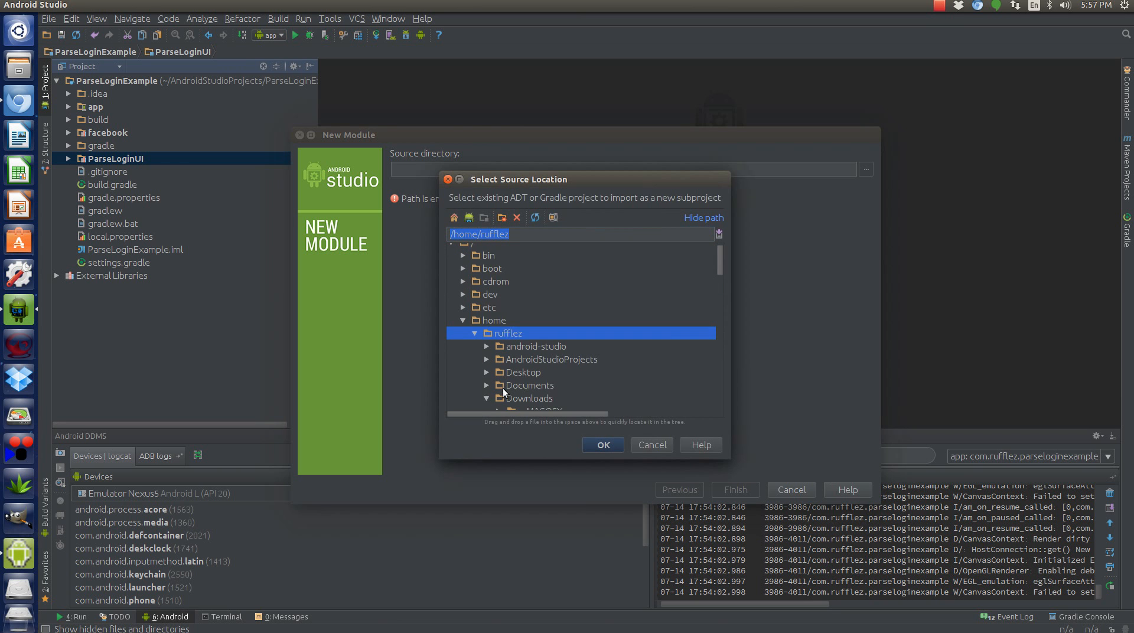
click(486, 398)
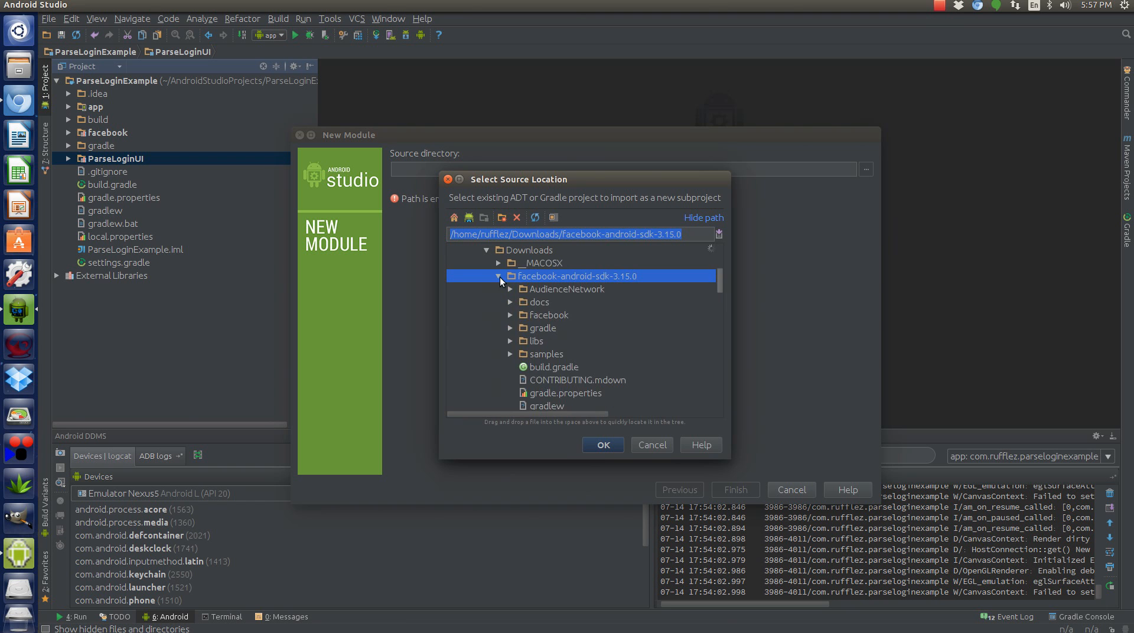
click(552, 315)
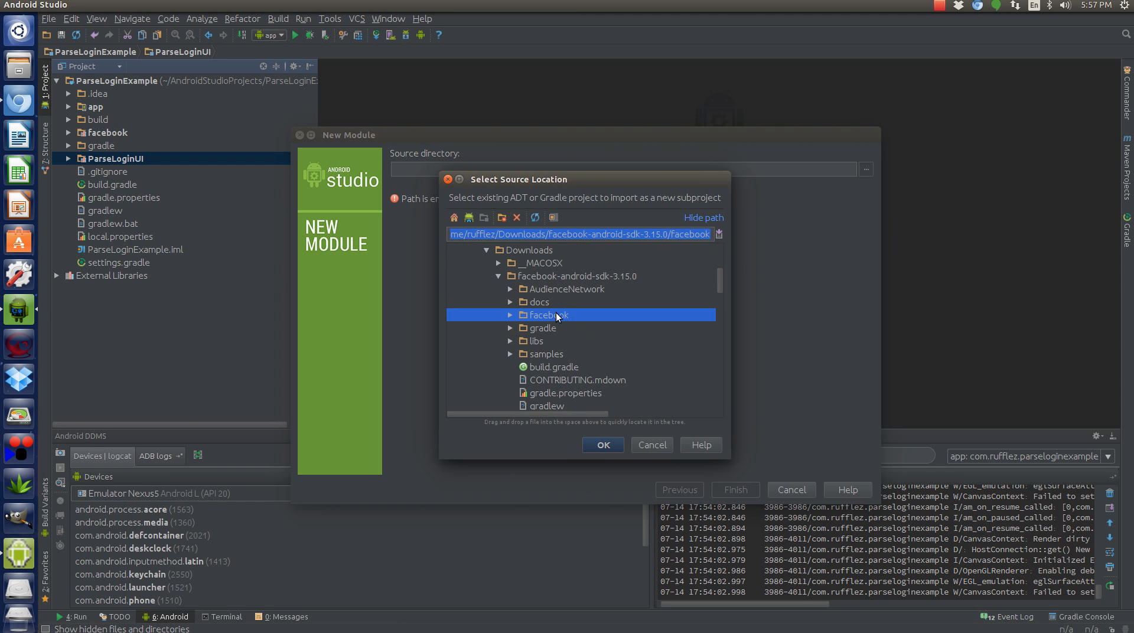
mouse_move(537, 347)
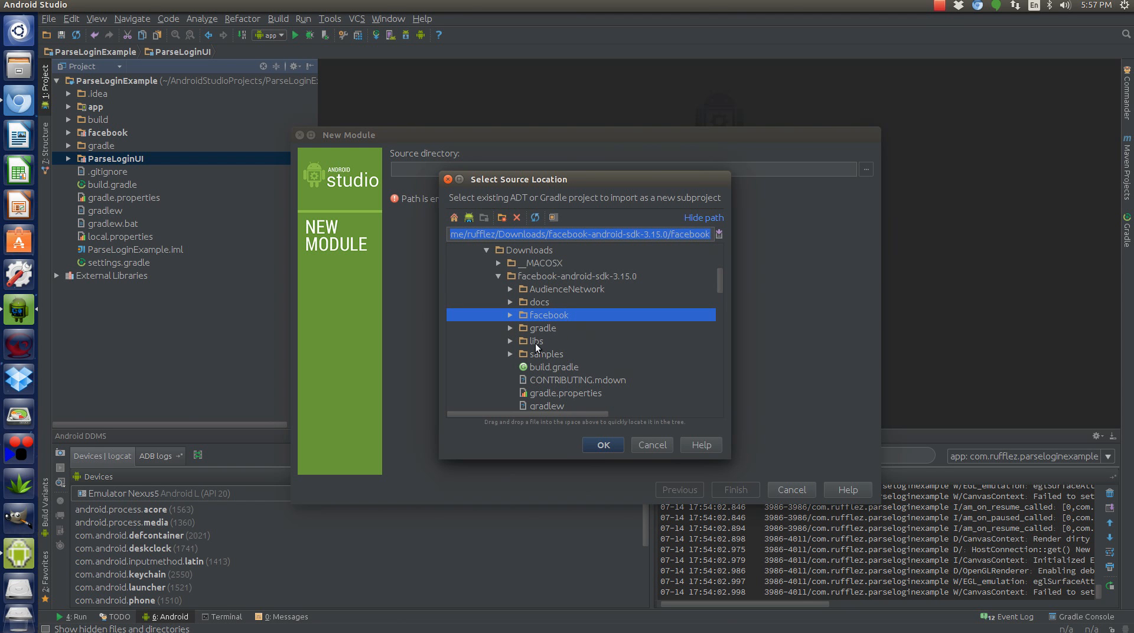
click(511, 353)
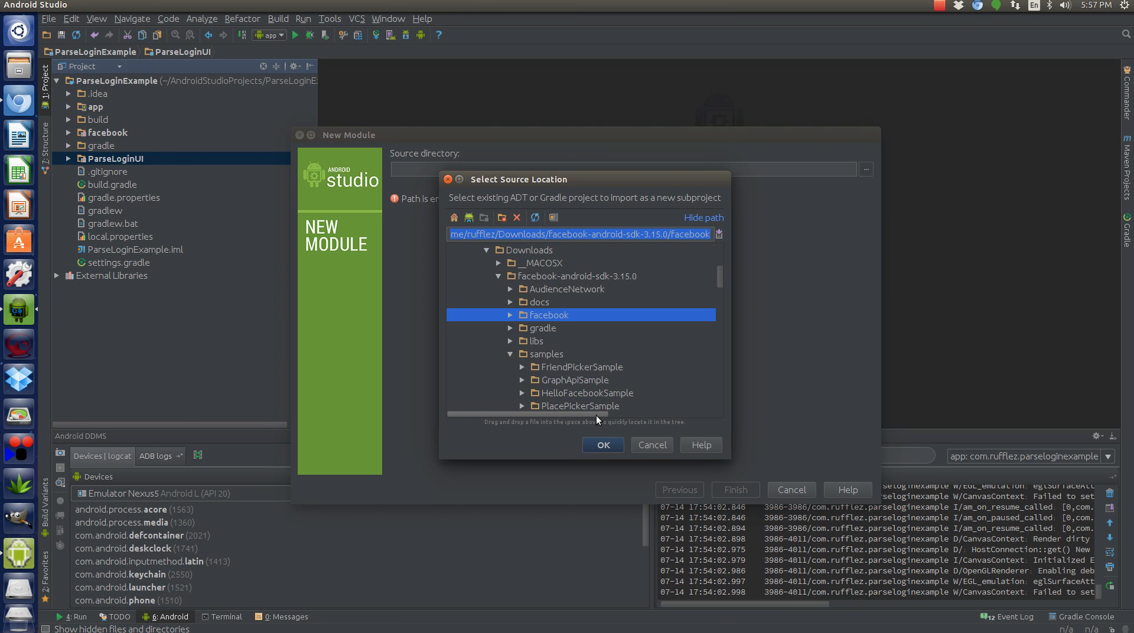
scroll(down, 3)
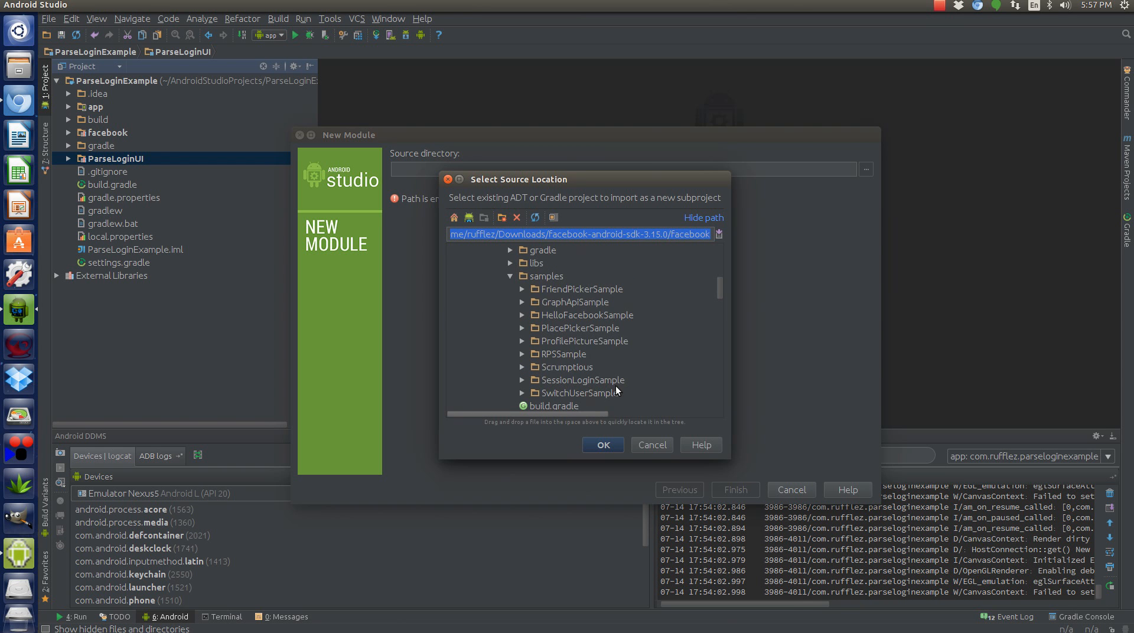
mouse_move(660, 456)
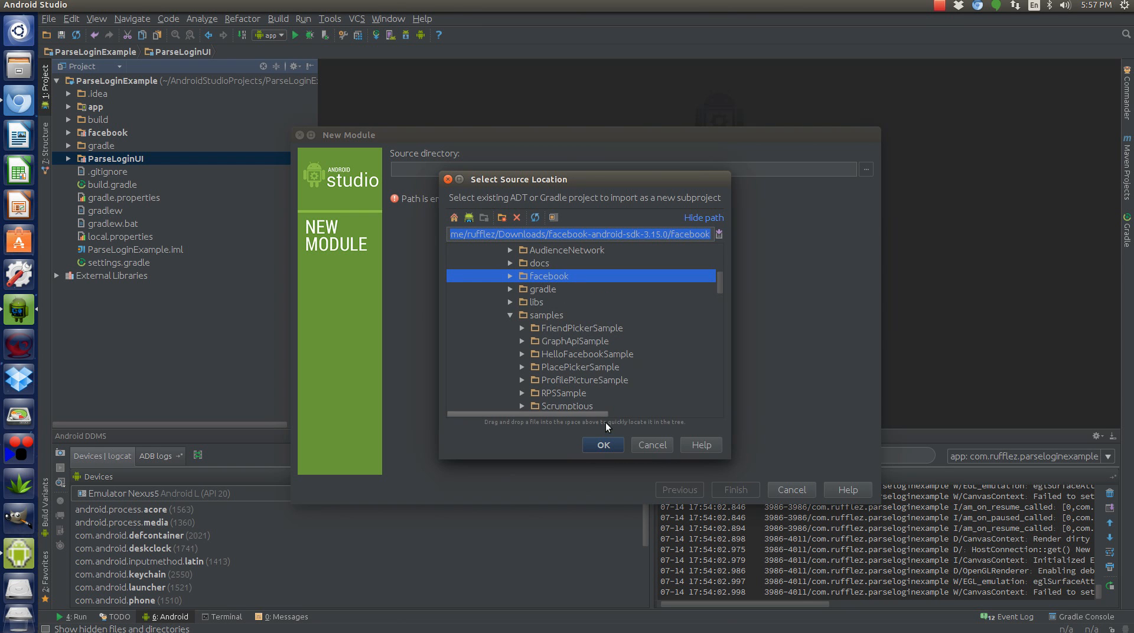
scroll(down, 3)
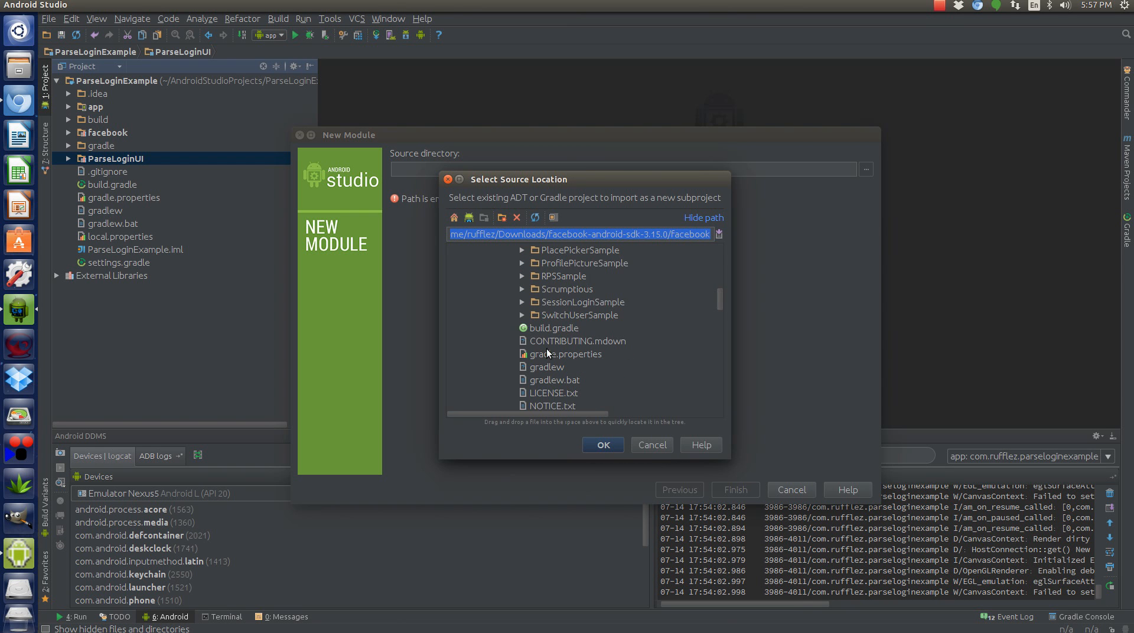
click(650, 444)
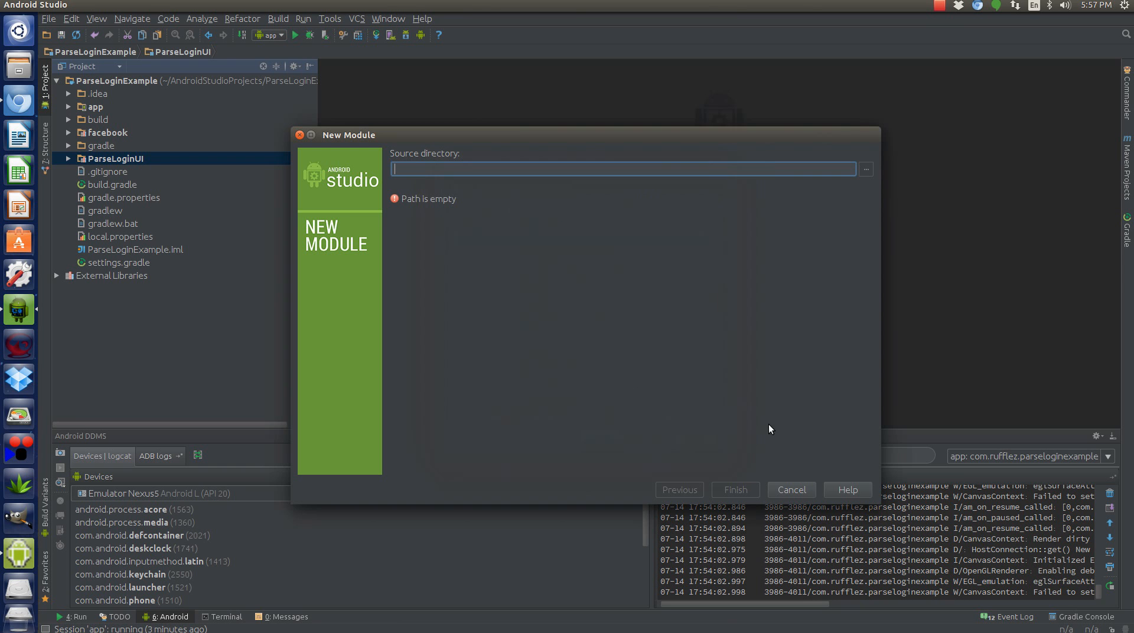
mouse_move(779, 498)
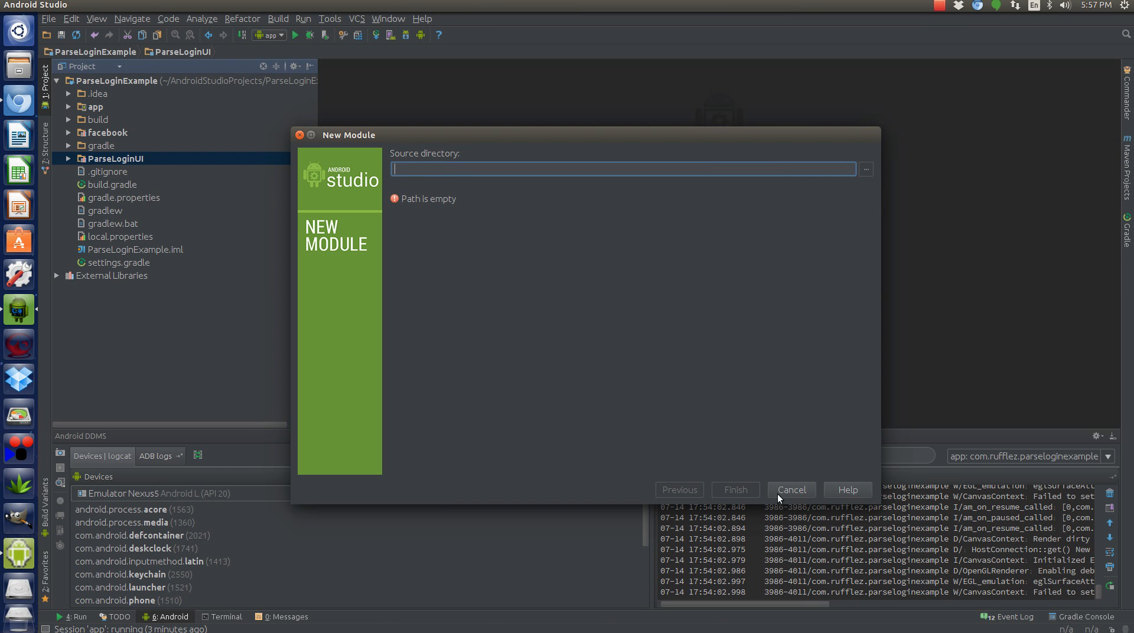
- Cancel the New Module dialog and select the gradle, facebook and ParseLoginUI project entries
click(790, 490)
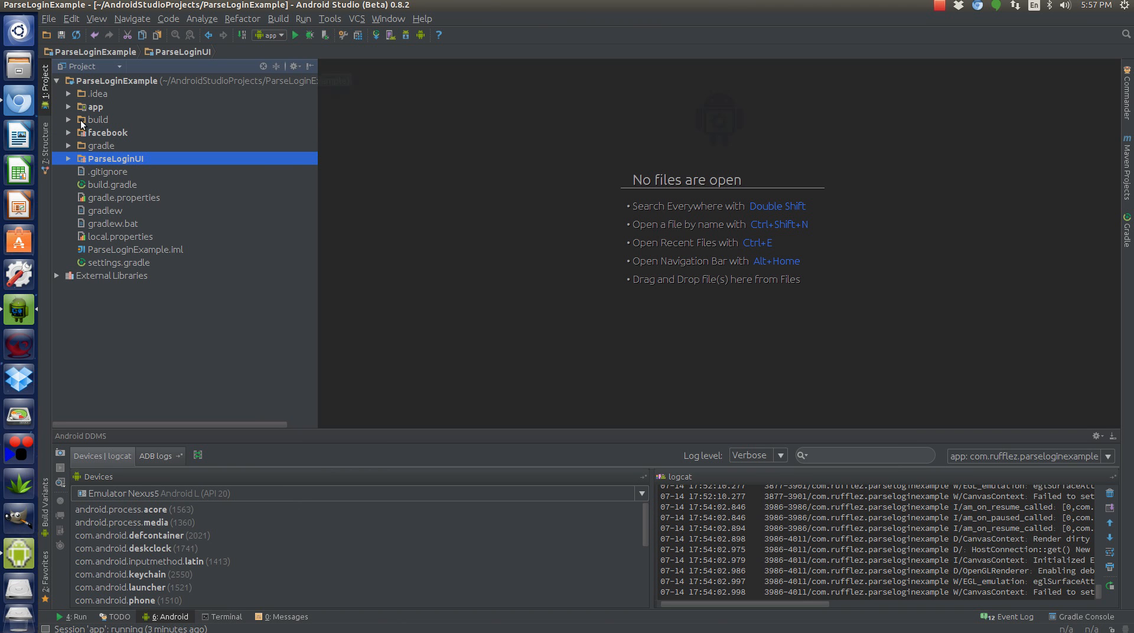
mouse_move(119, 149)
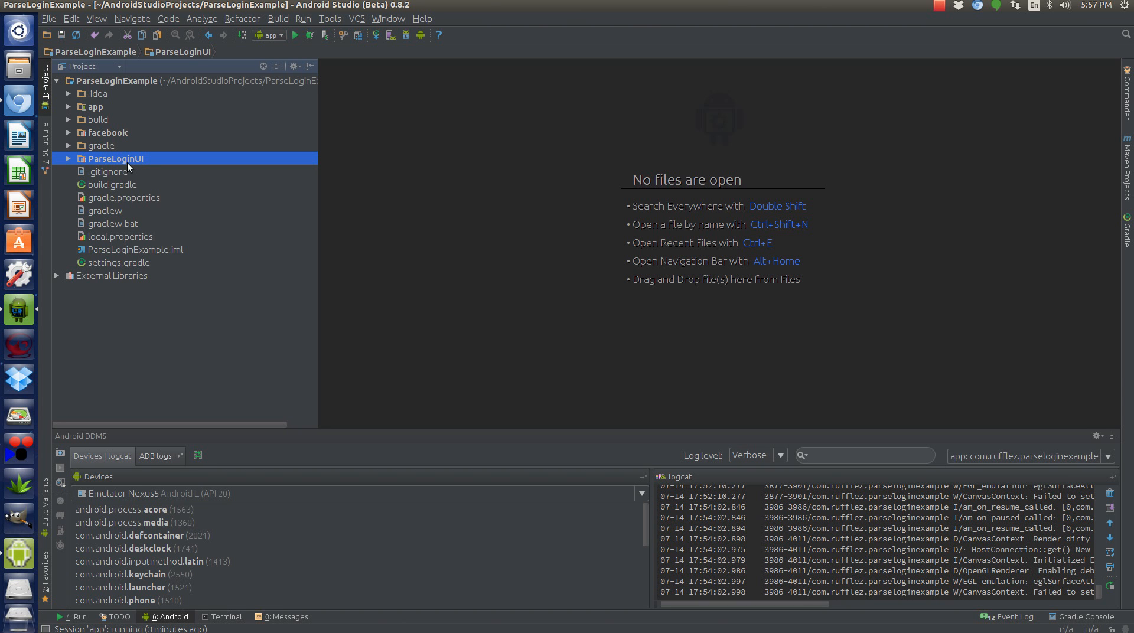
mouse_move(84, 172)
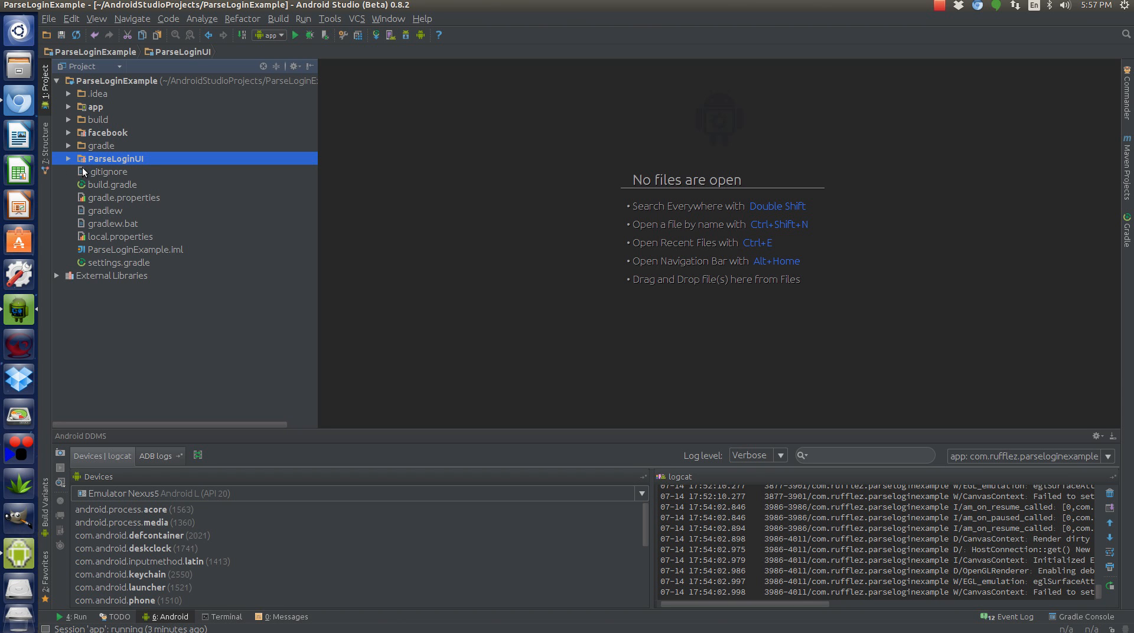
mouse_move(103, 165)
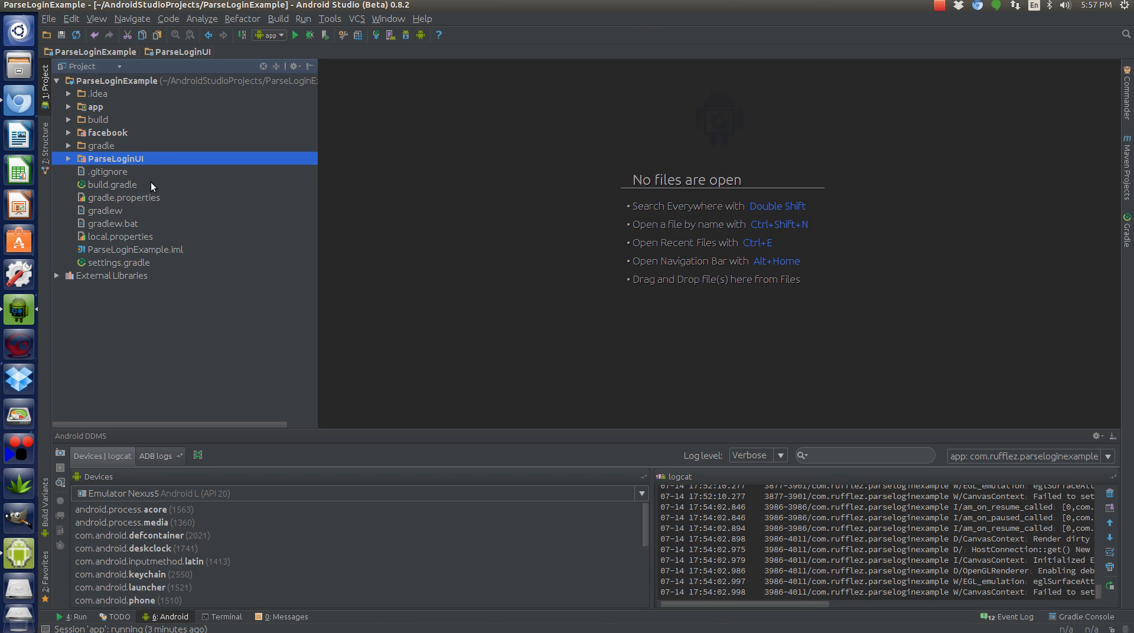
click(102, 145)
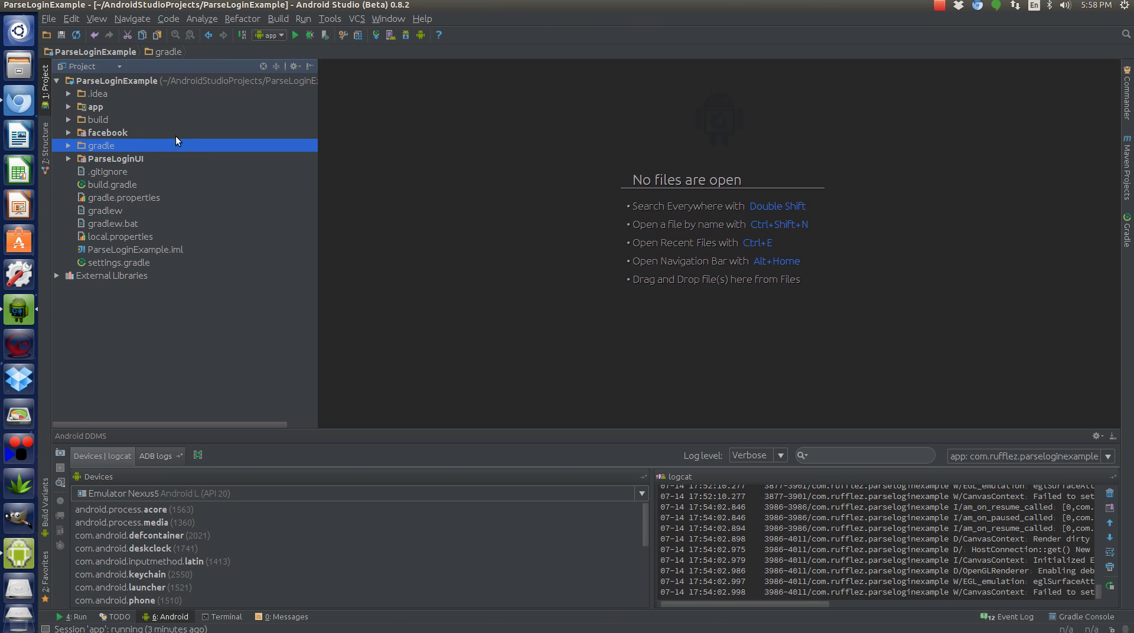
click(107, 131)
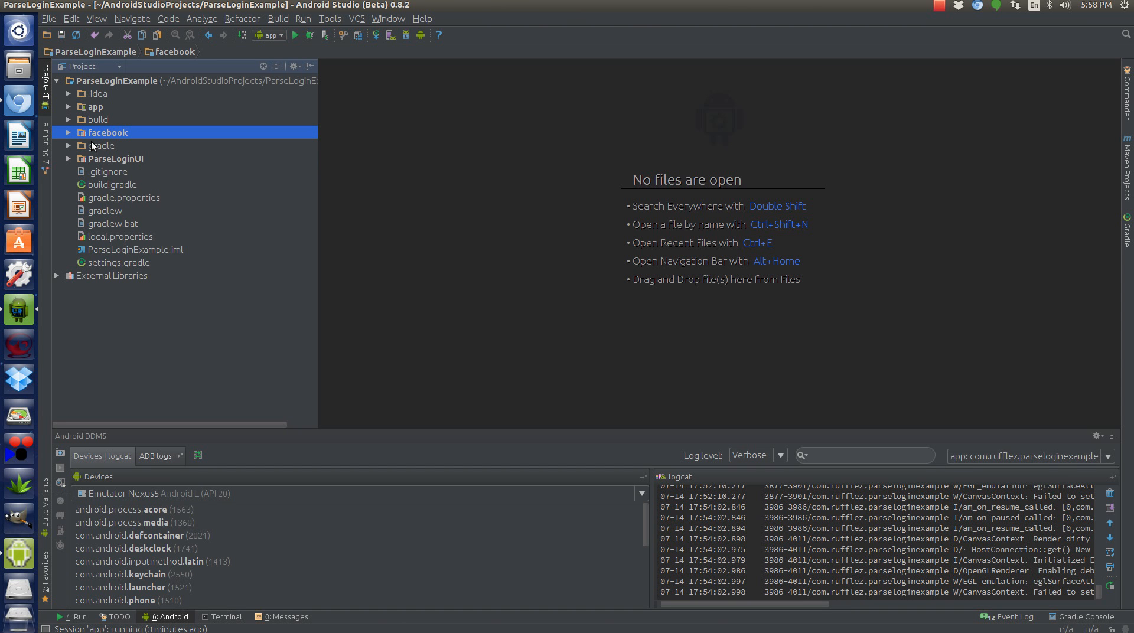
click(116, 158)
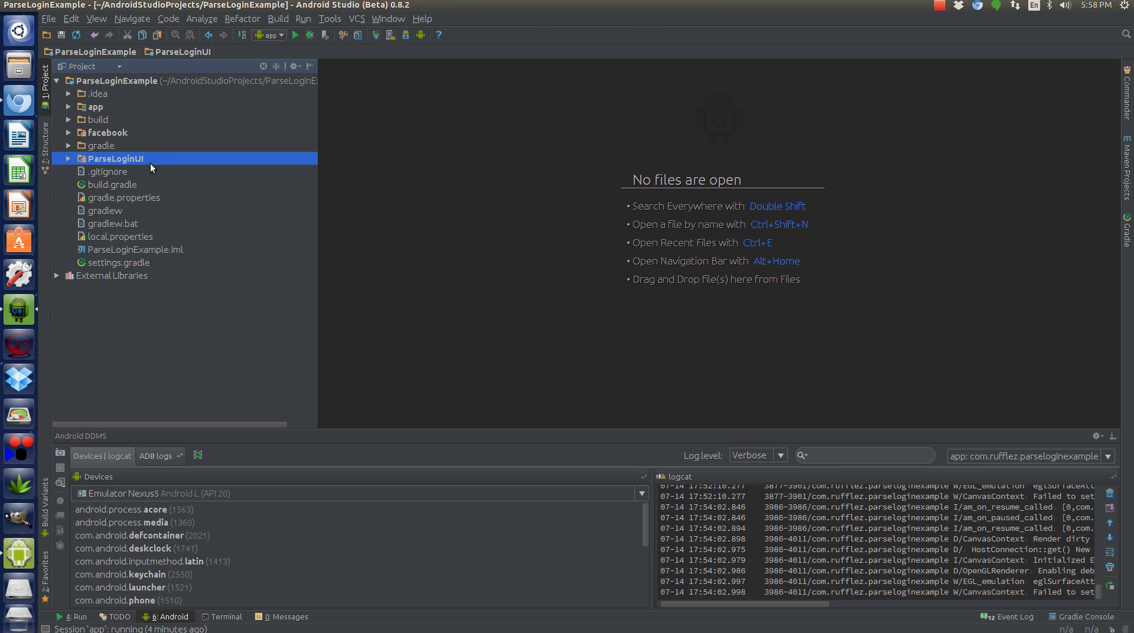
click(107, 132)
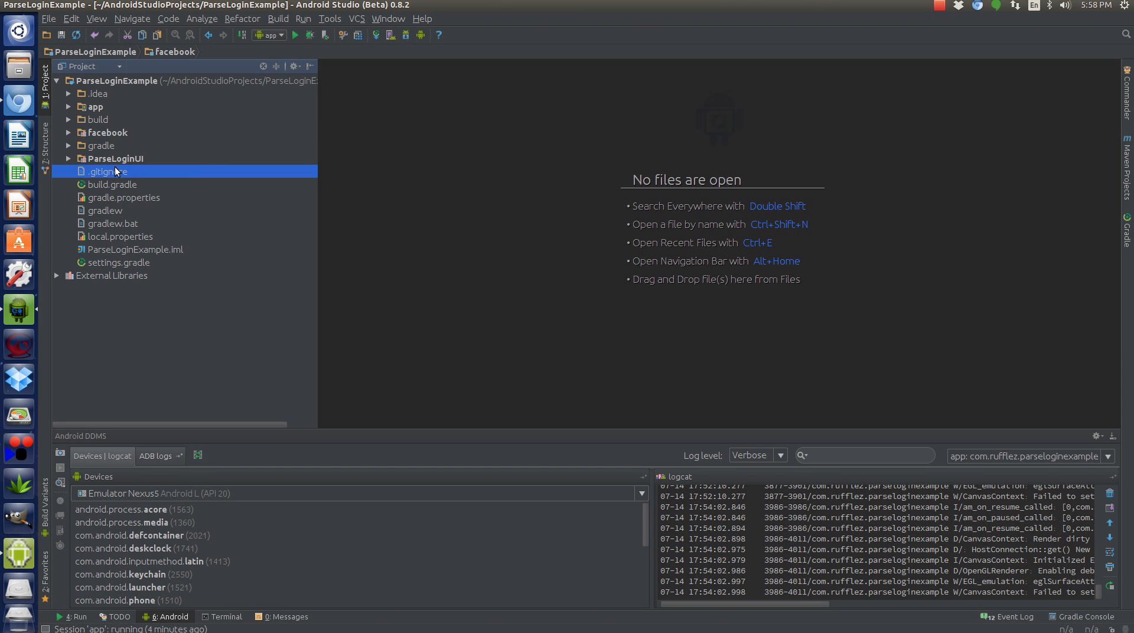
click(118, 158)
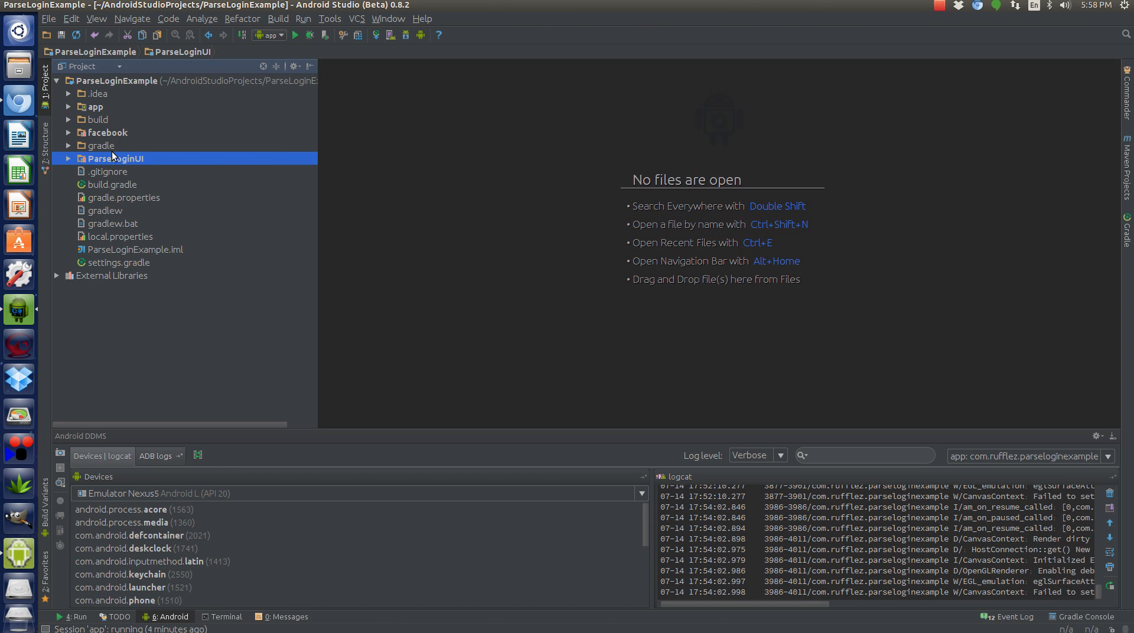
mouse_move(158, 65)
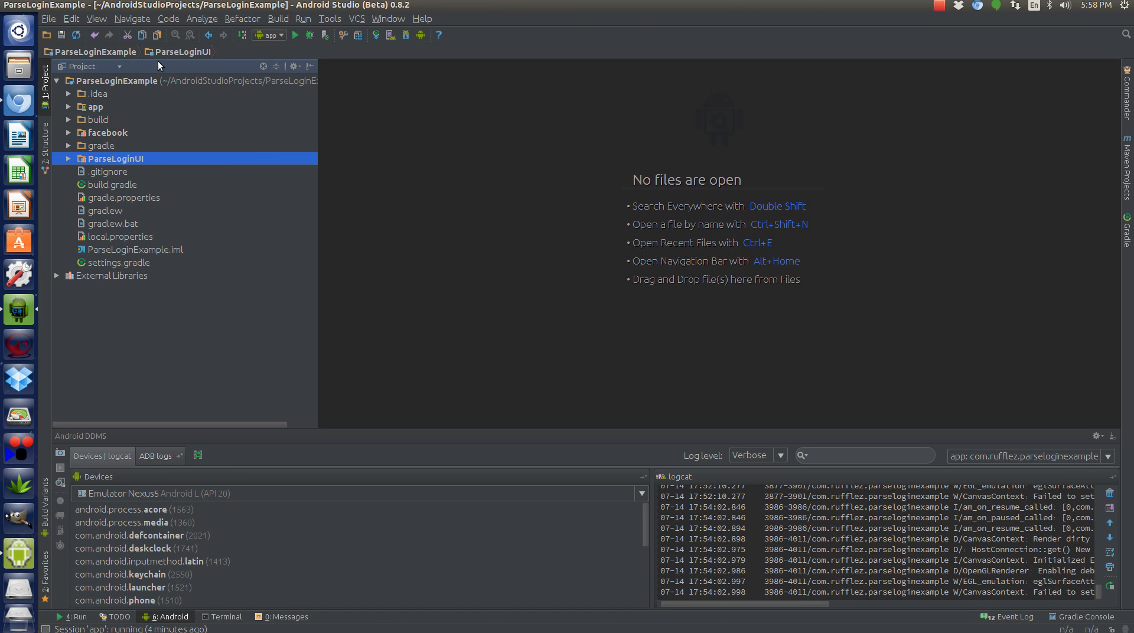
mouse_move(152, 80)
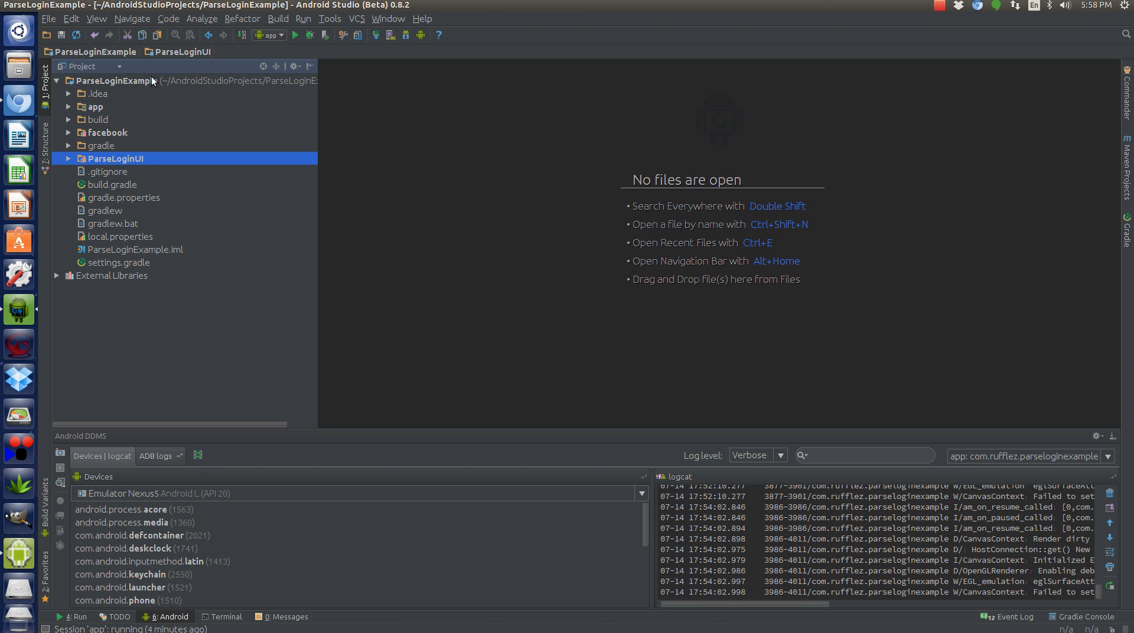
mouse_move(136, 132)
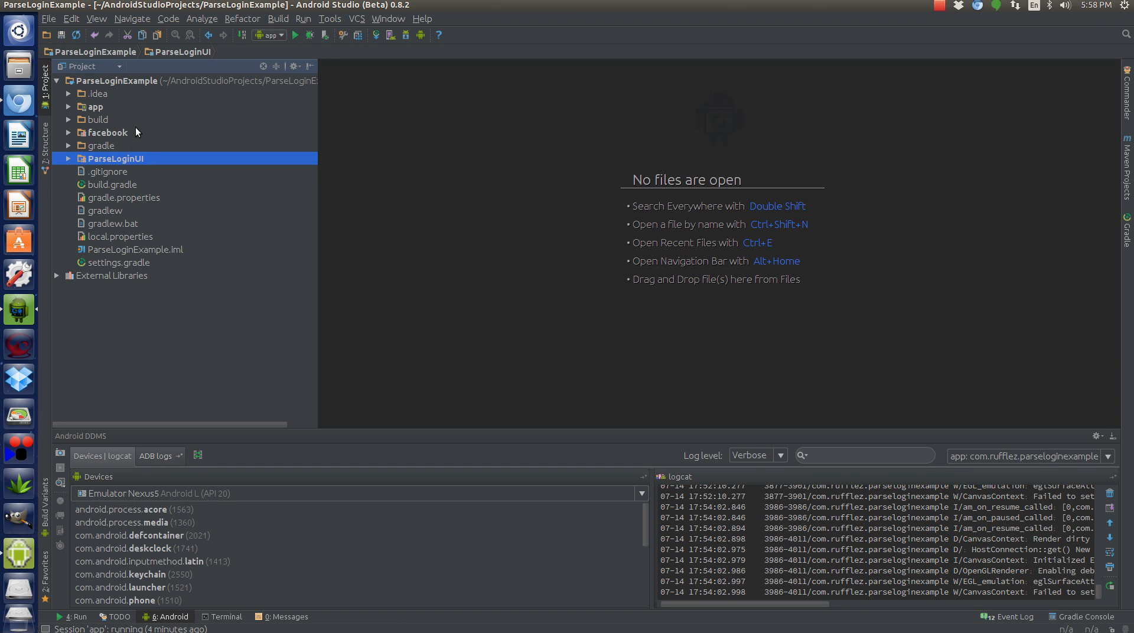
click(107, 132)
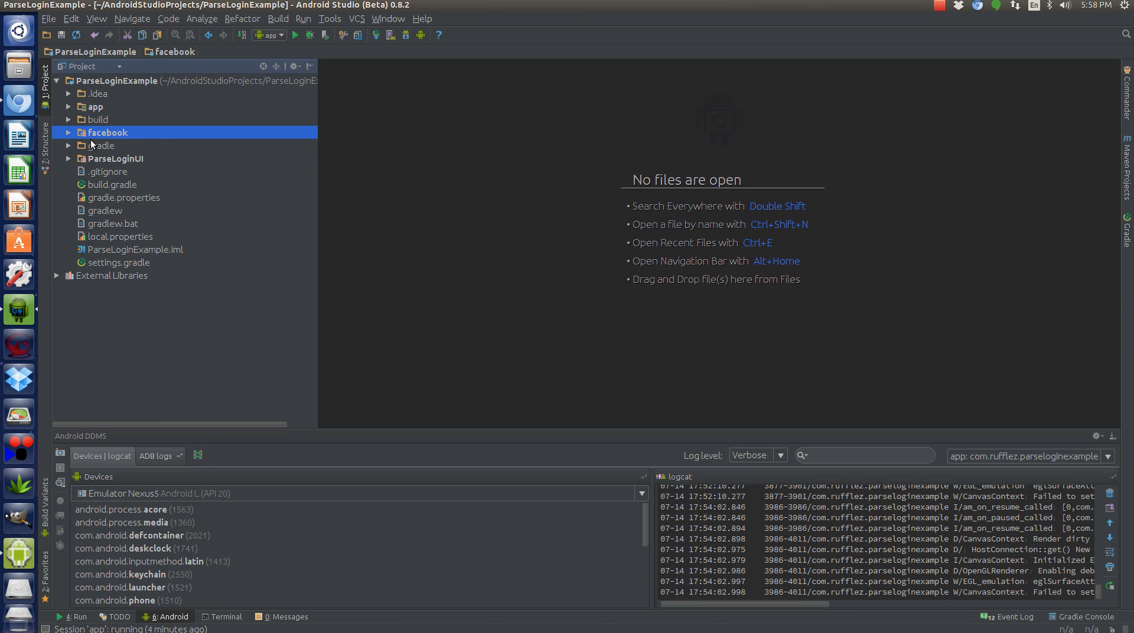
- Expand facebook > libs, inspect bolts.jar's context menu, and select the libs folder
click(67, 132)
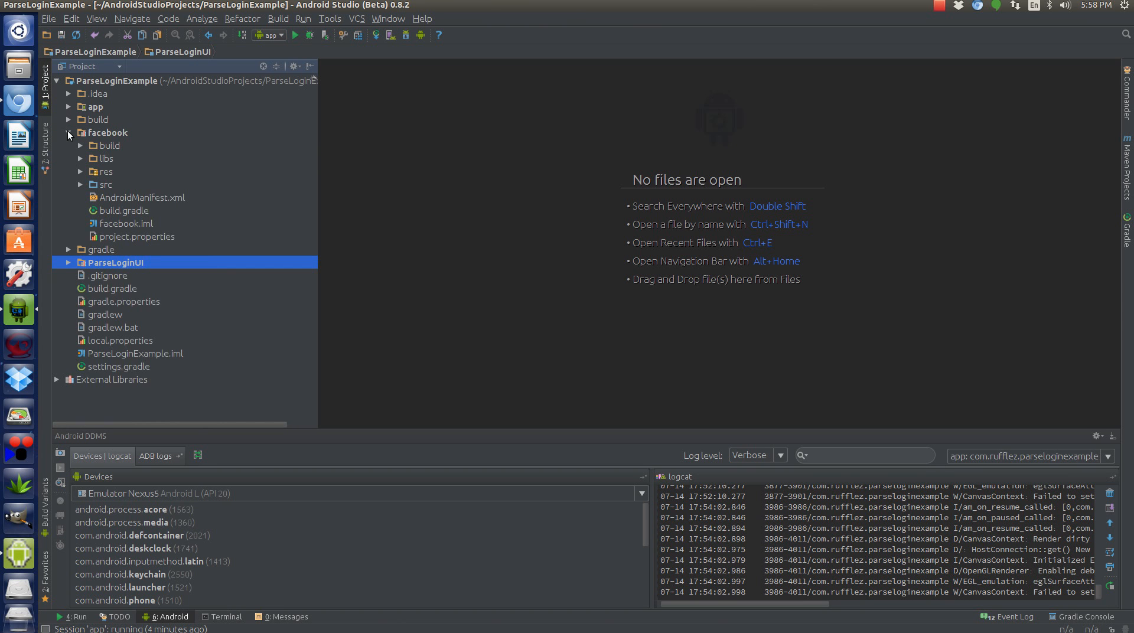
click(93, 159)
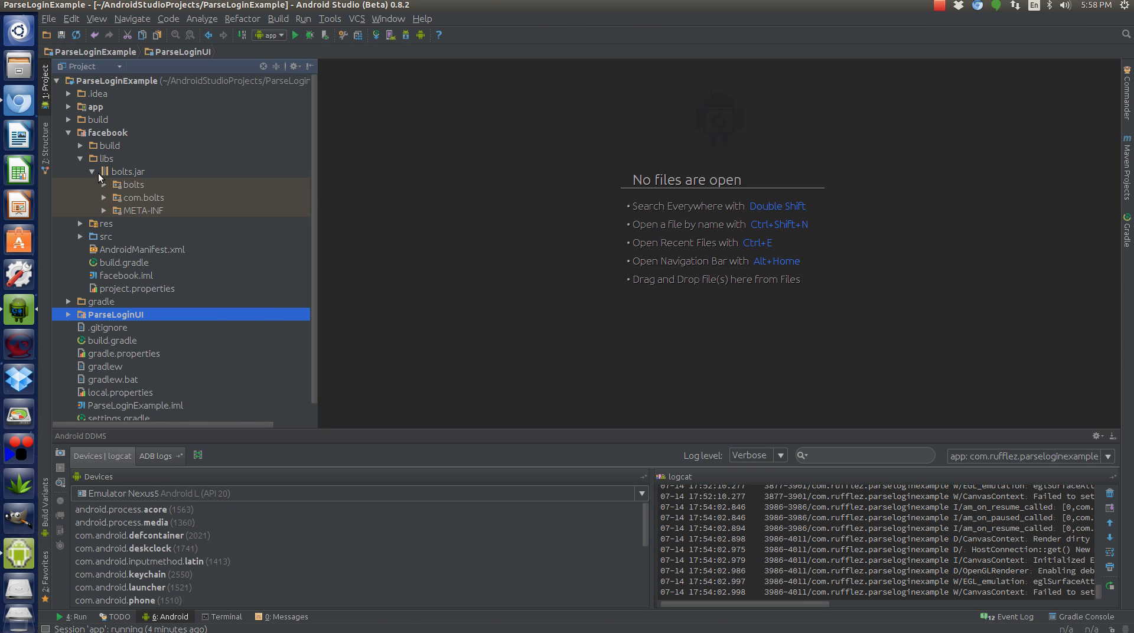
click(128, 171)
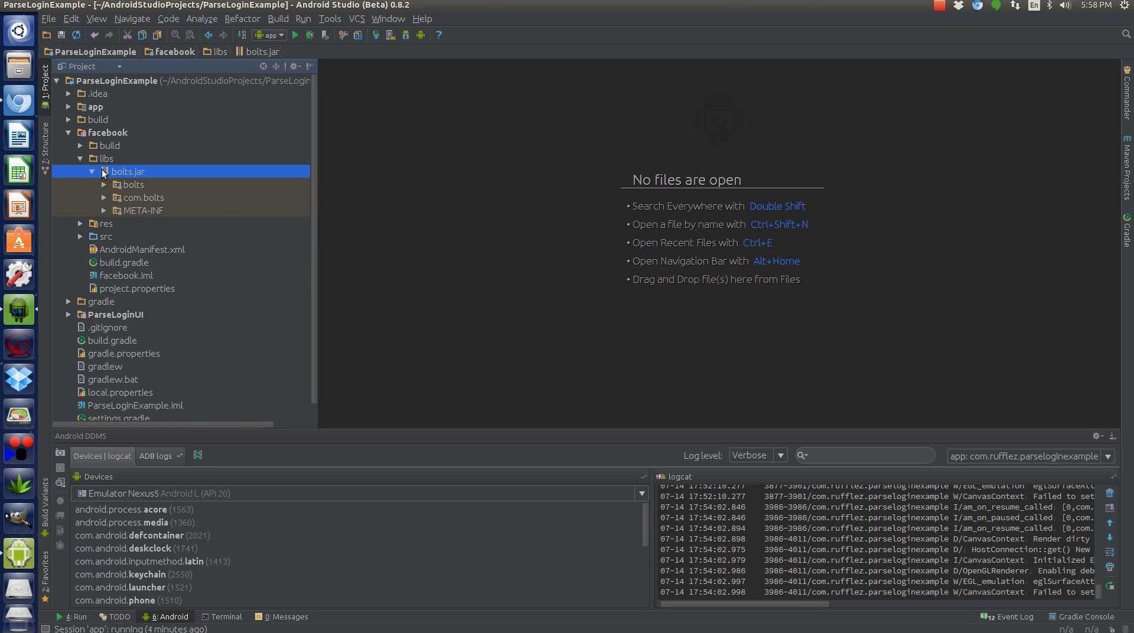
right_click(128, 171)
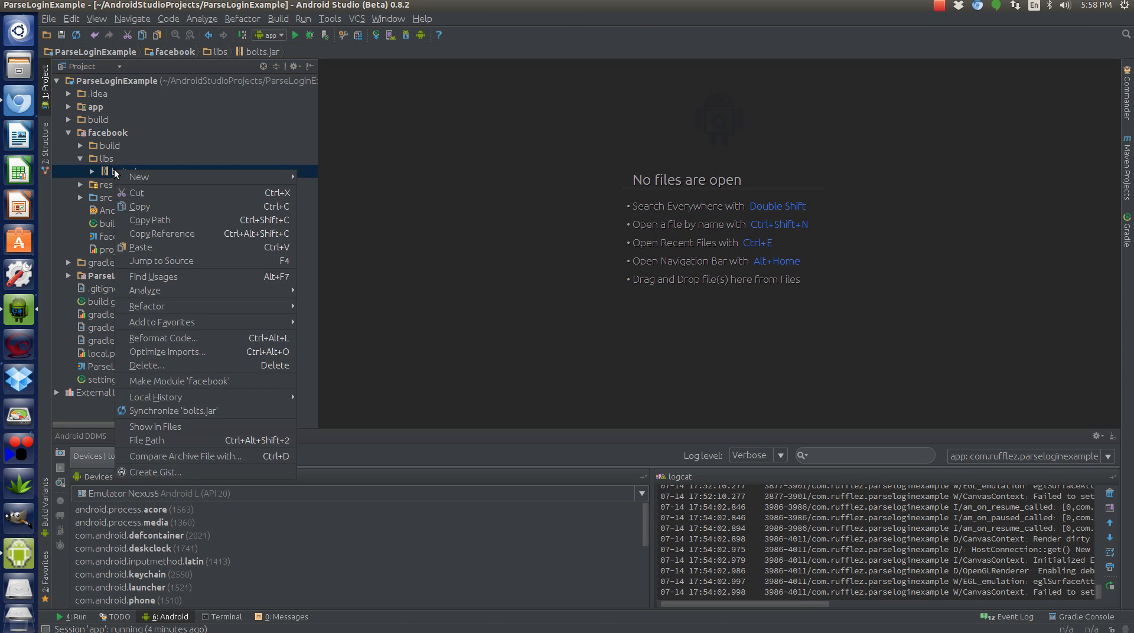
mouse_move(184, 456)
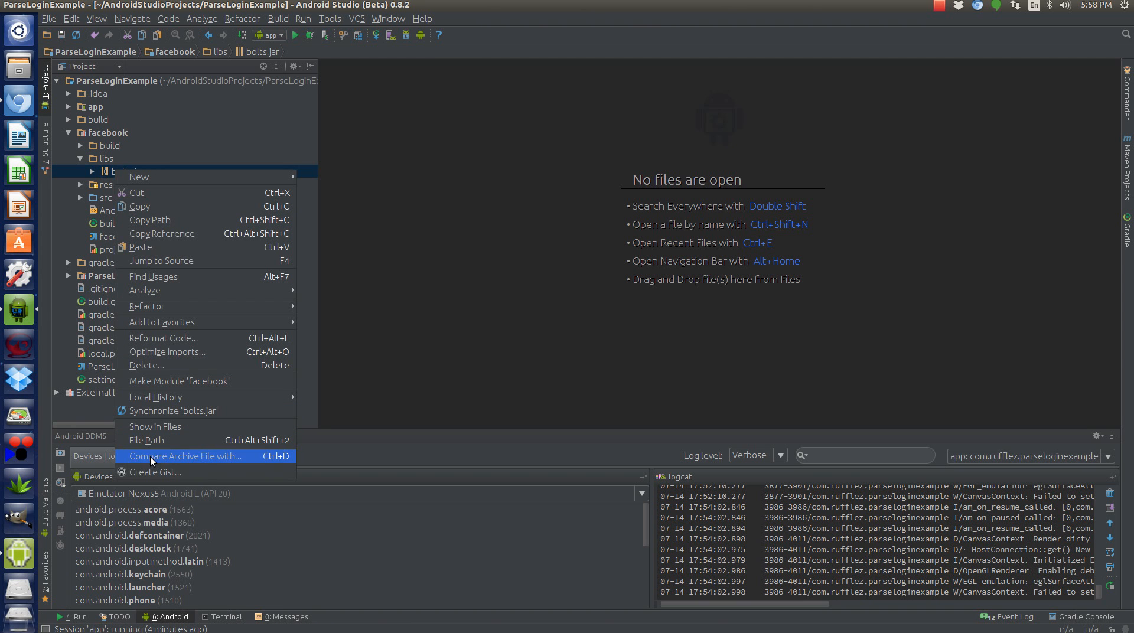
mouse_move(172, 472)
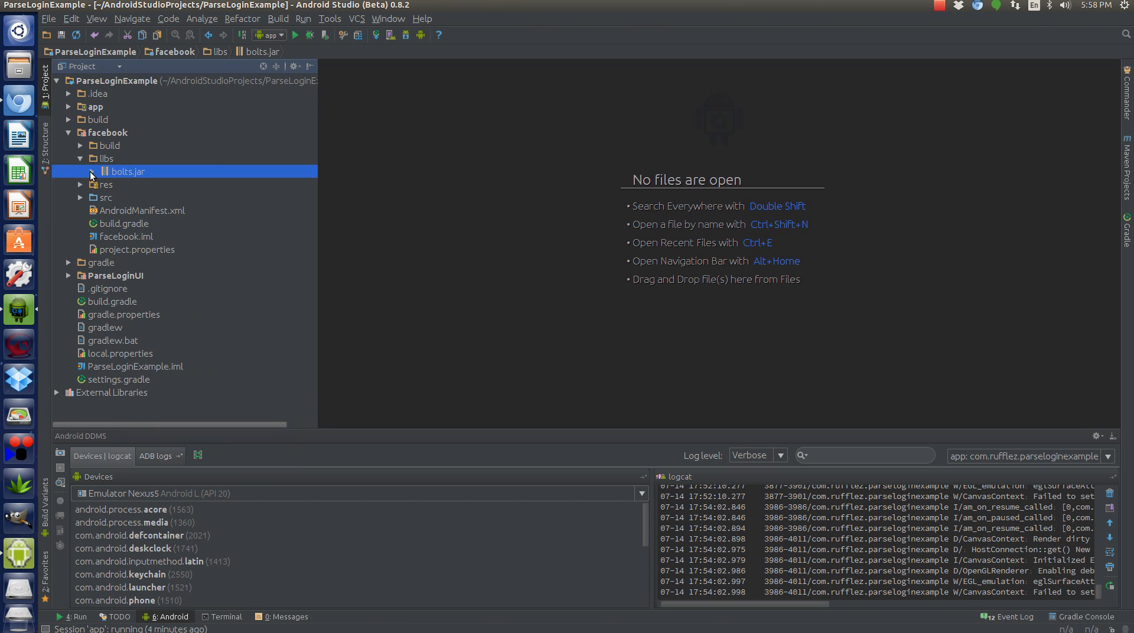
click(106, 157)
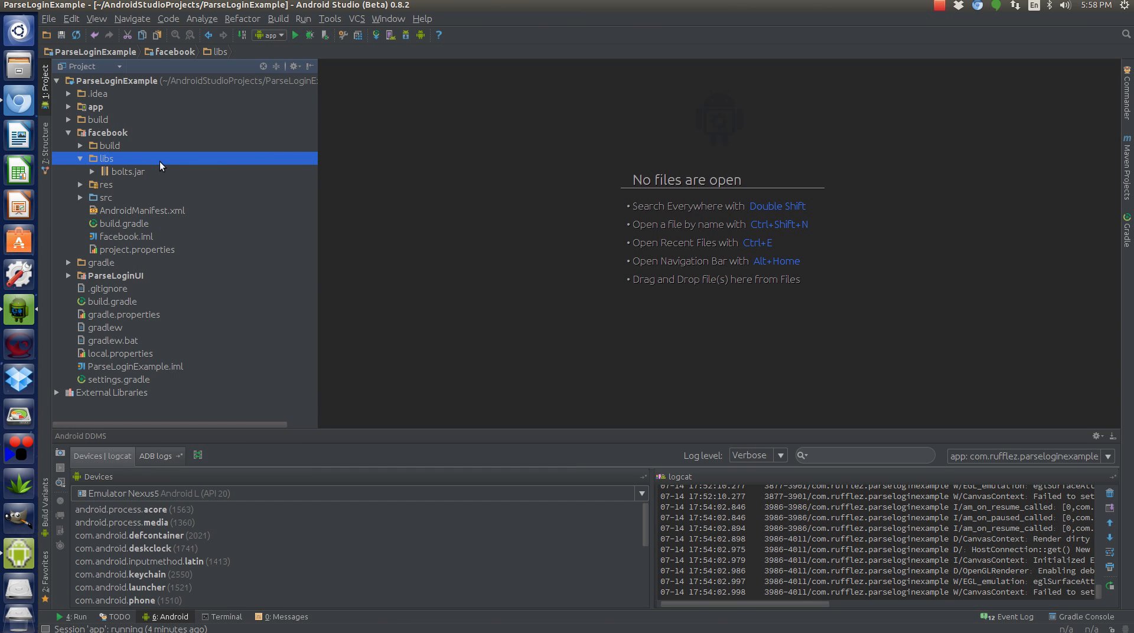
mouse_move(134, 171)
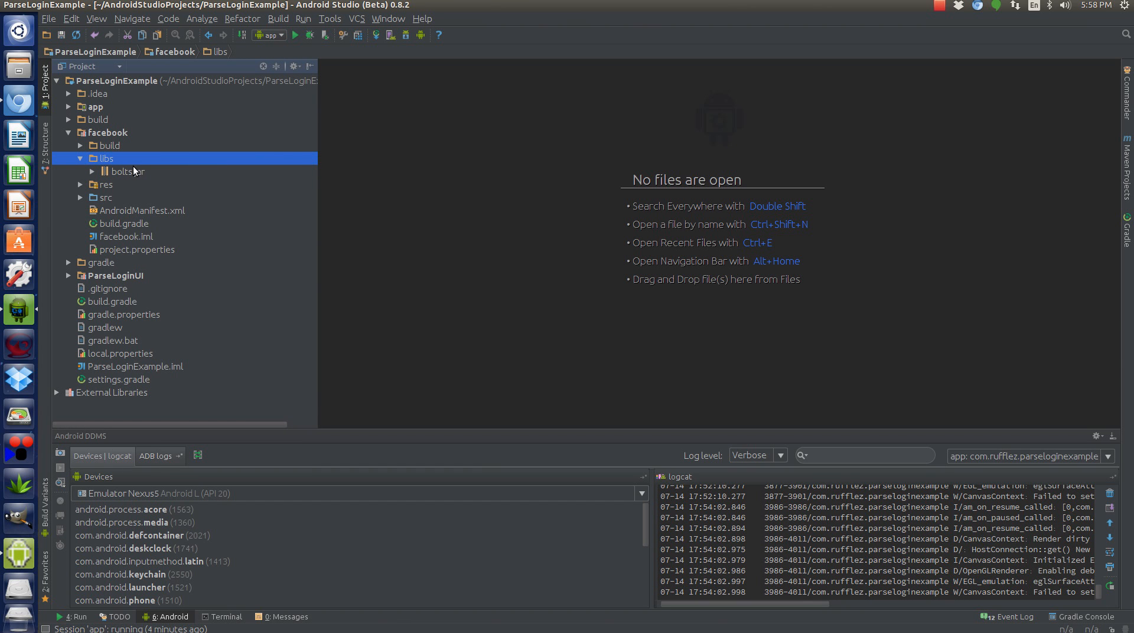
mouse_move(69, 197)
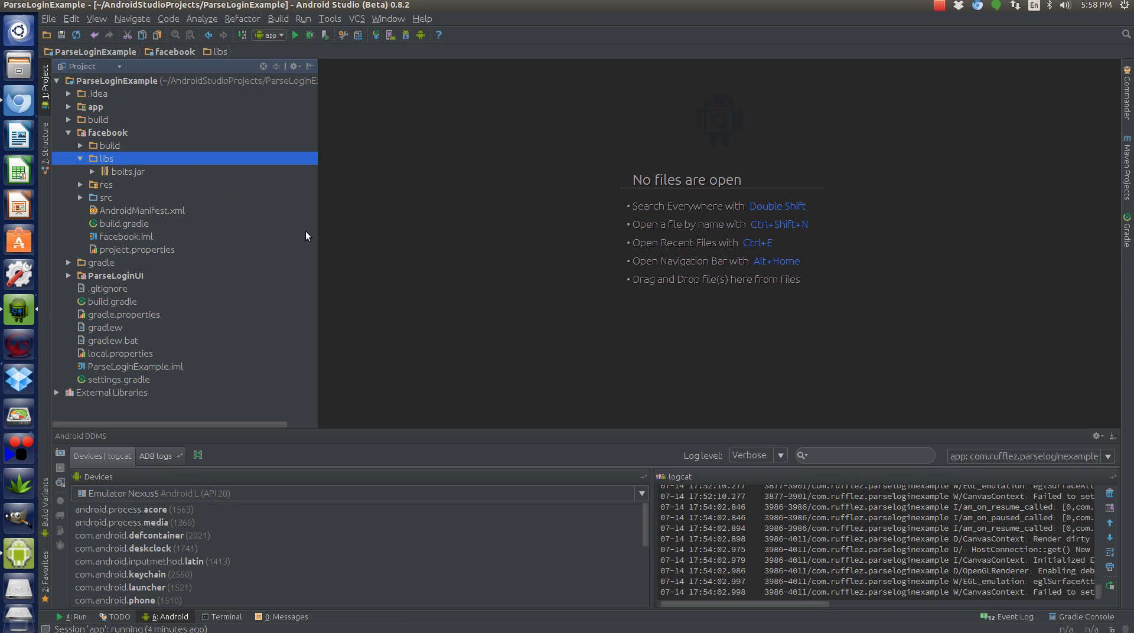
mouse_move(148, 182)
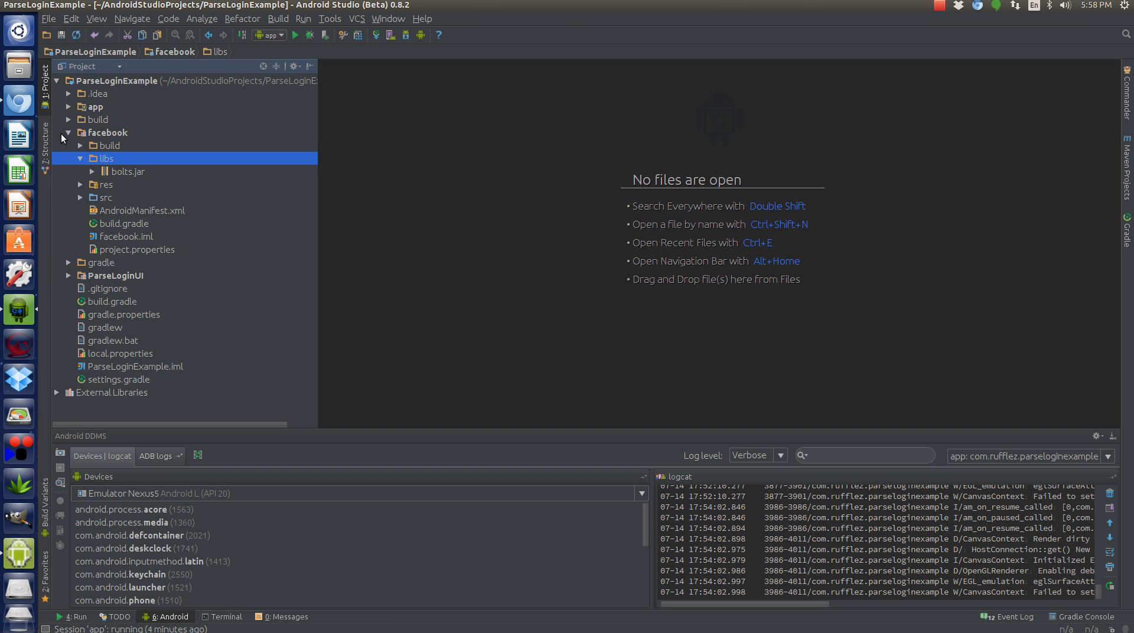
- Expand ParseLoginUI's libs folder and unfold the app module
click(67, 133)
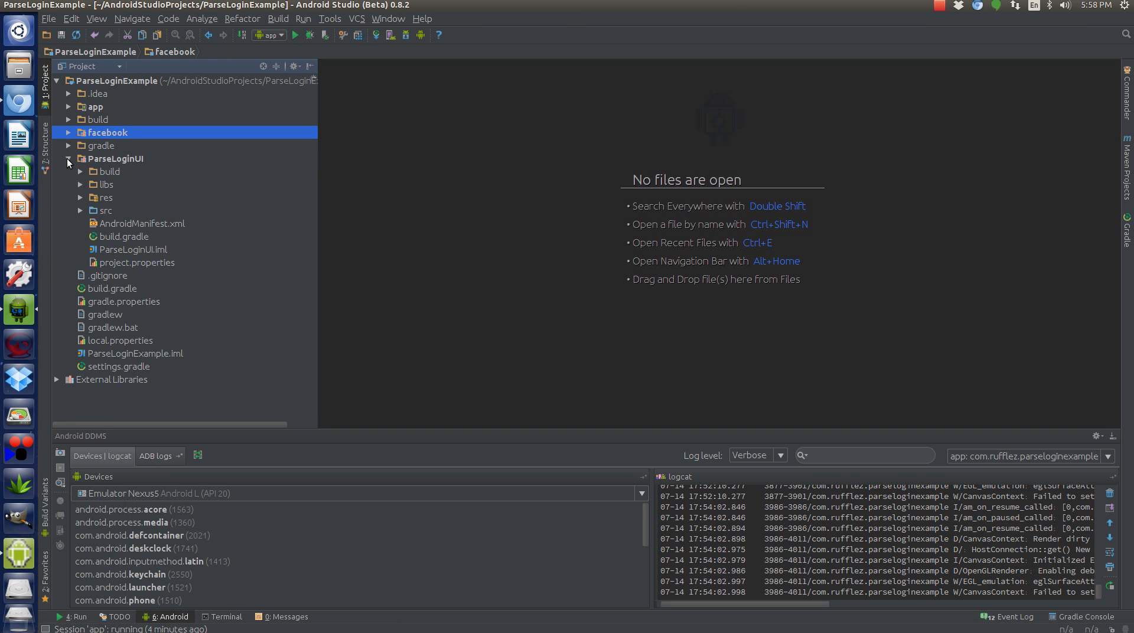
click(106, 184)
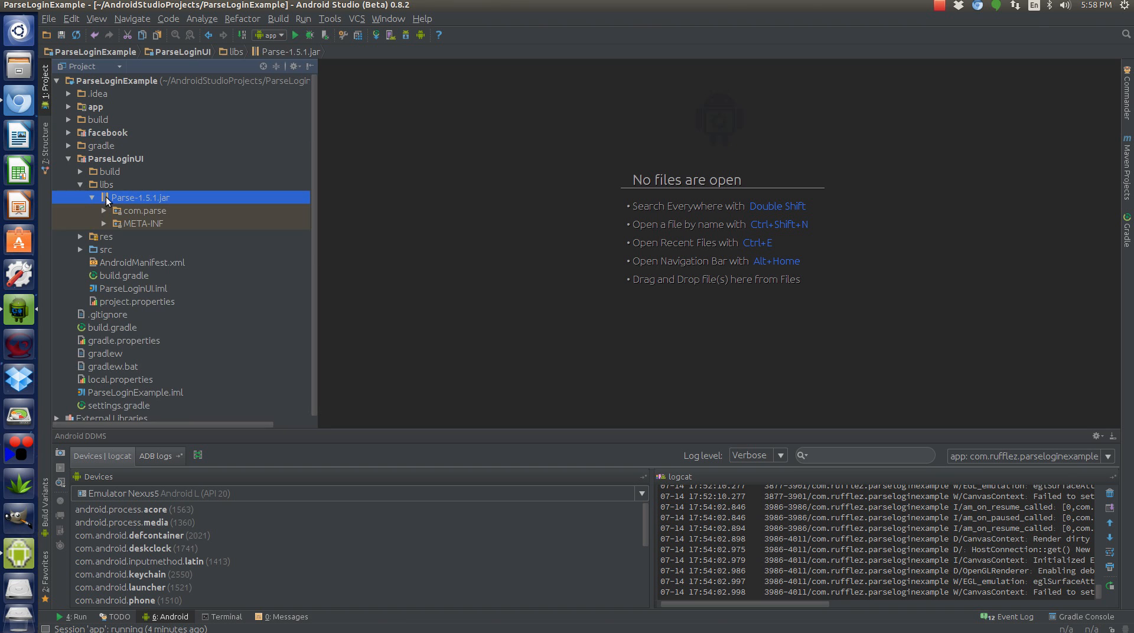
click(92, 196)
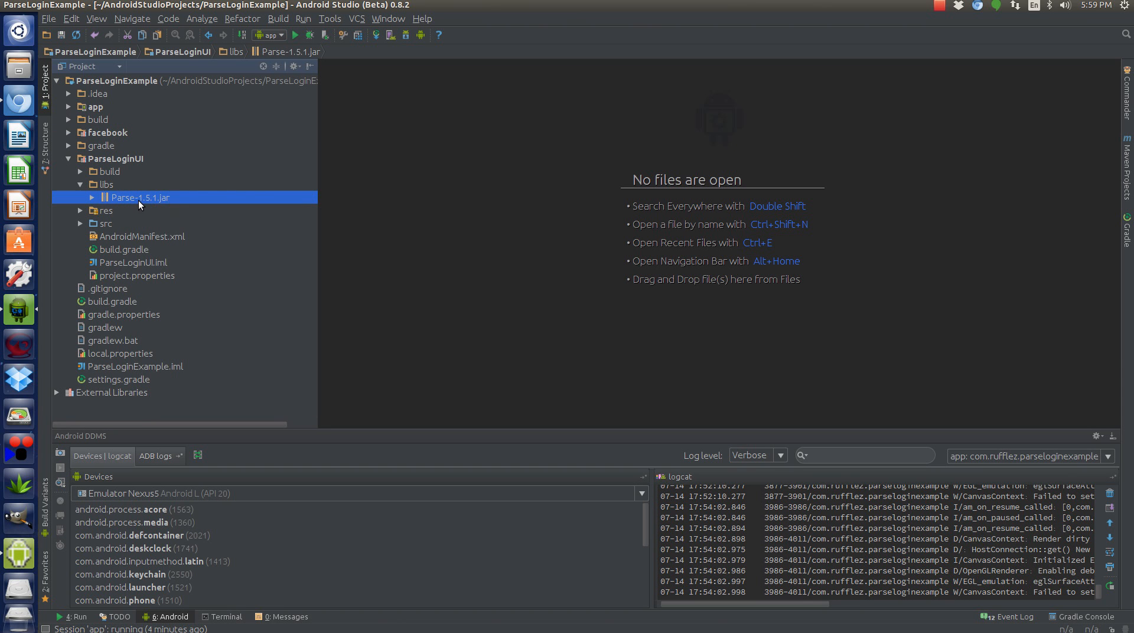
click(95, 106)
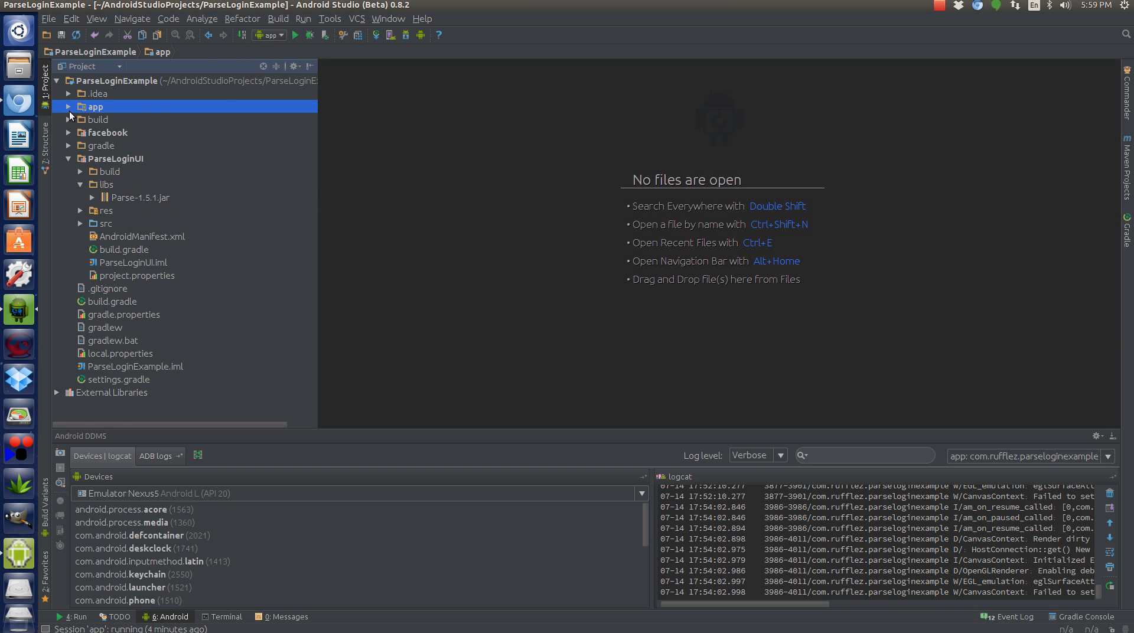
click(67, 106)
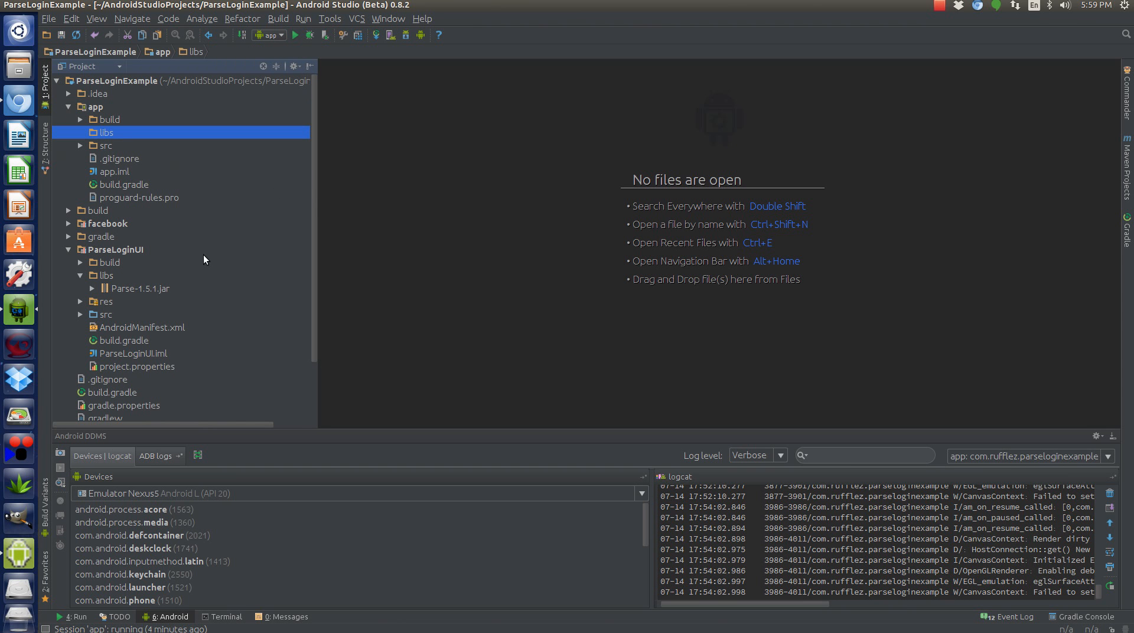
- Inspect Parse-1.5.1.jar, then collapse it and the ParseLoginUI module
click(141, 288)
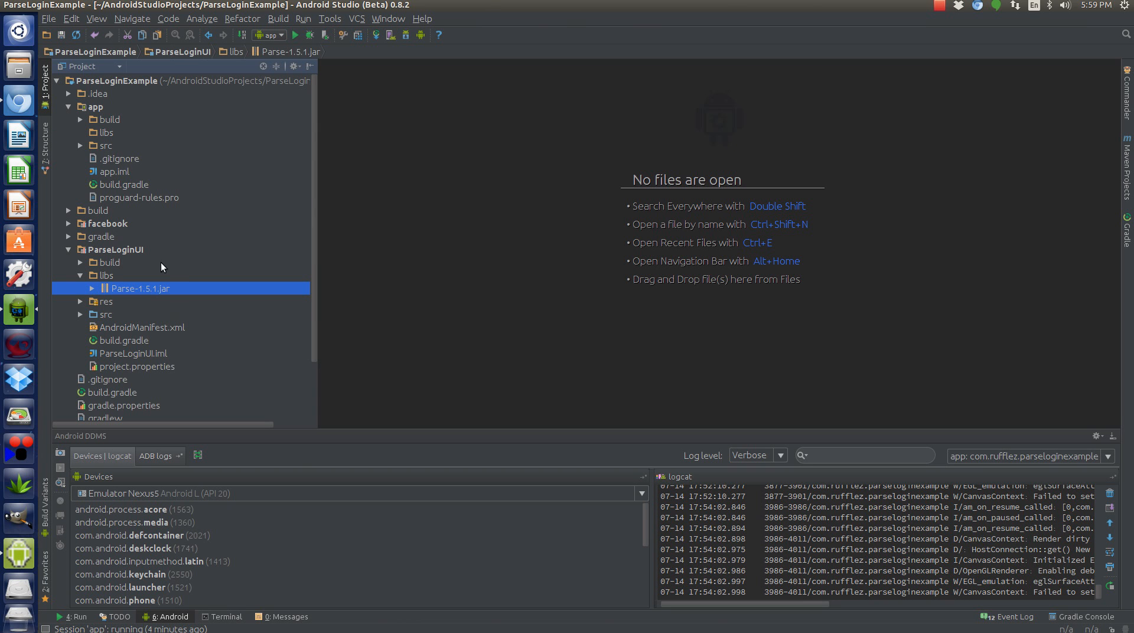
right_click(141, 288)
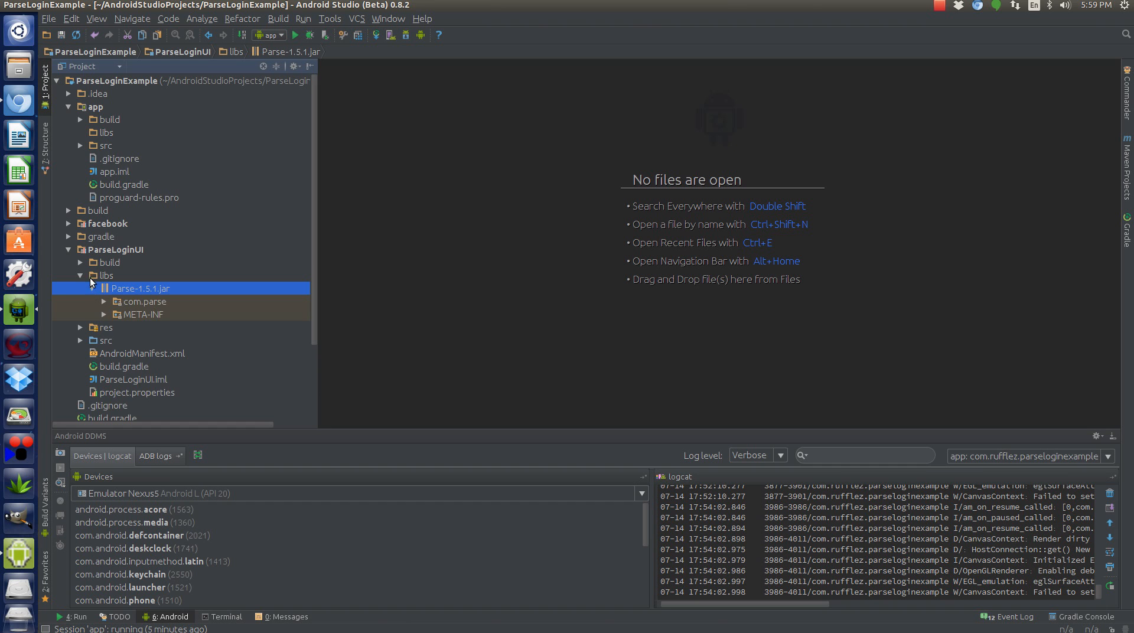
click(80, 275)
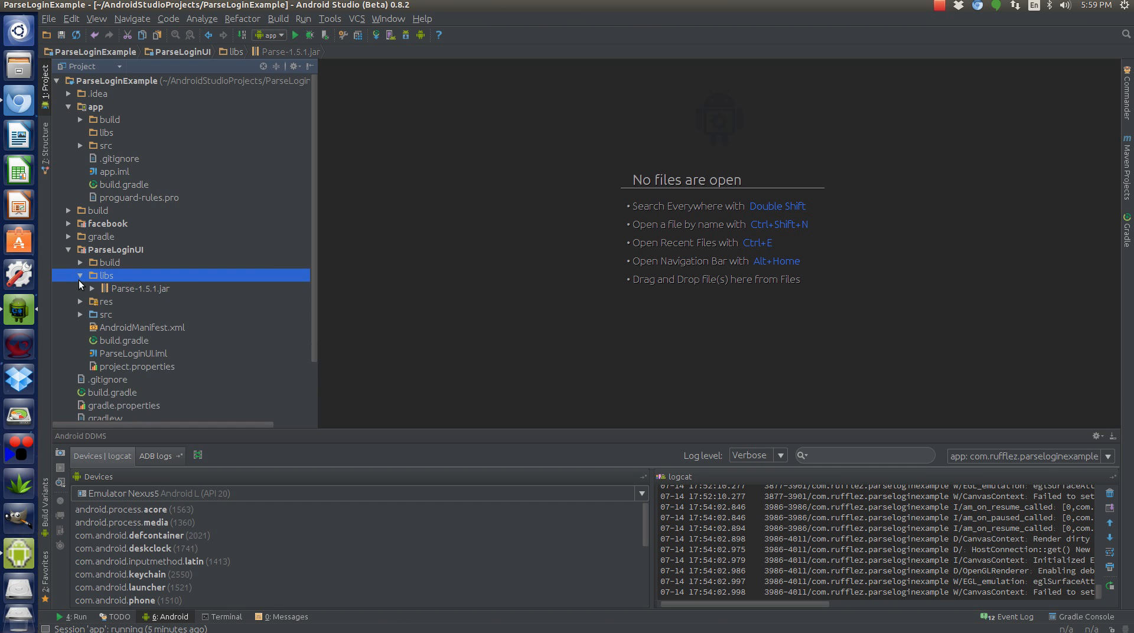
click(80, 249)
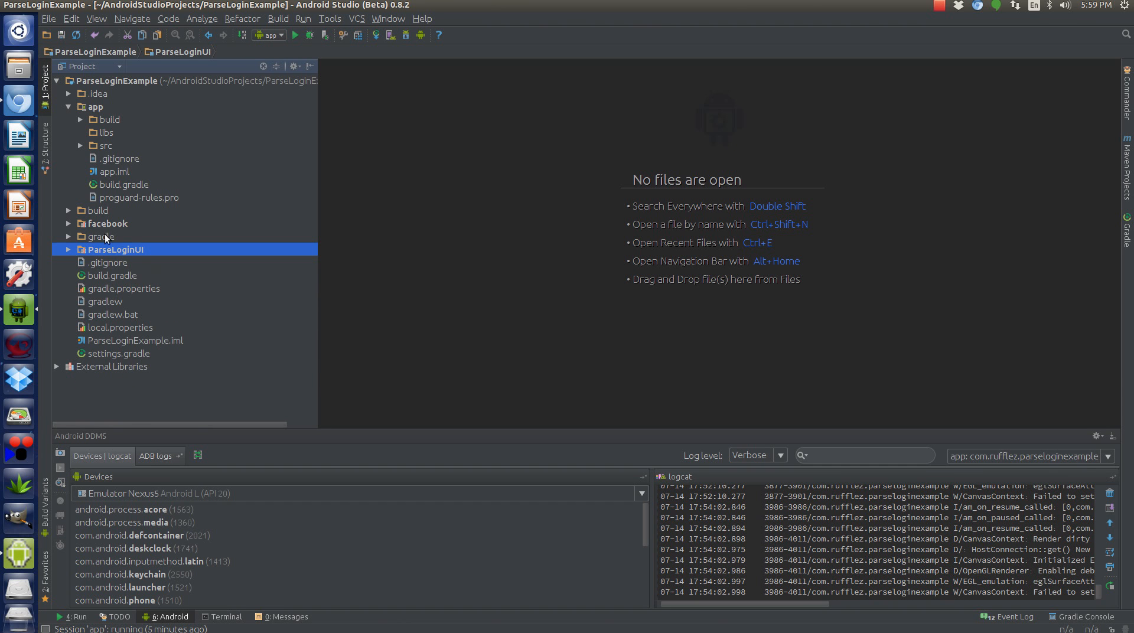
click(113, 262)
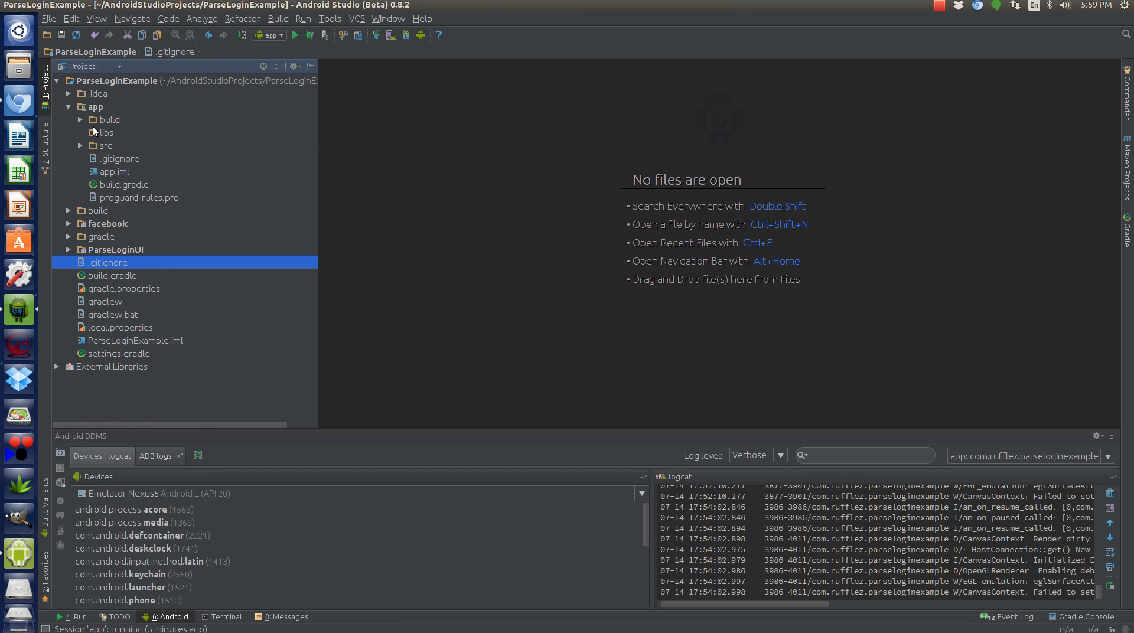
click(105, 132)
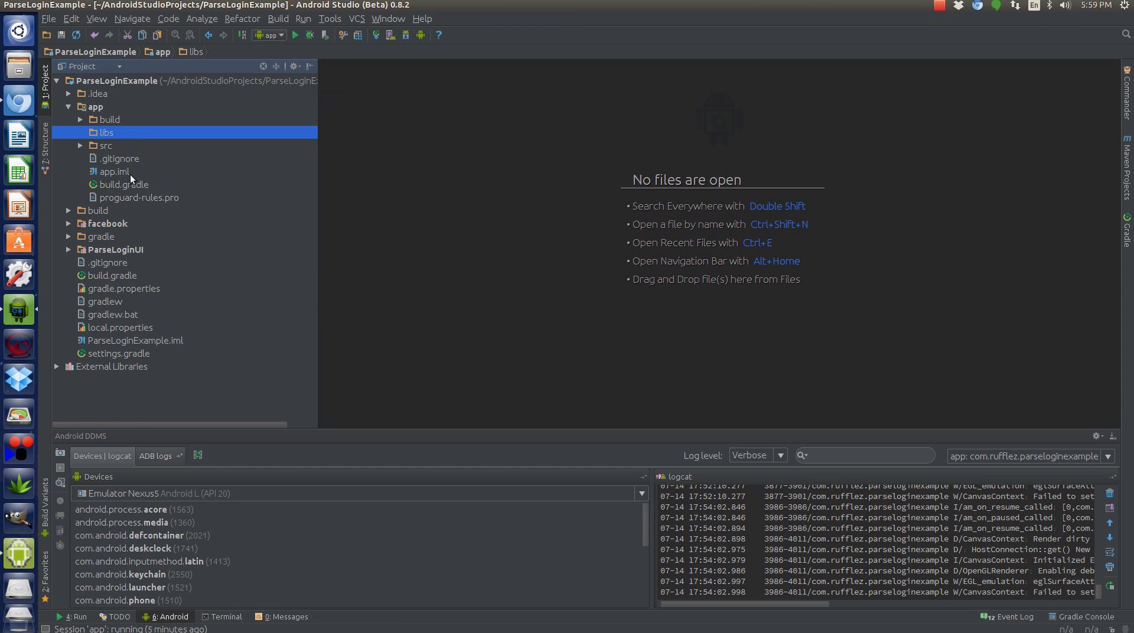
mouse_move(132, 147)
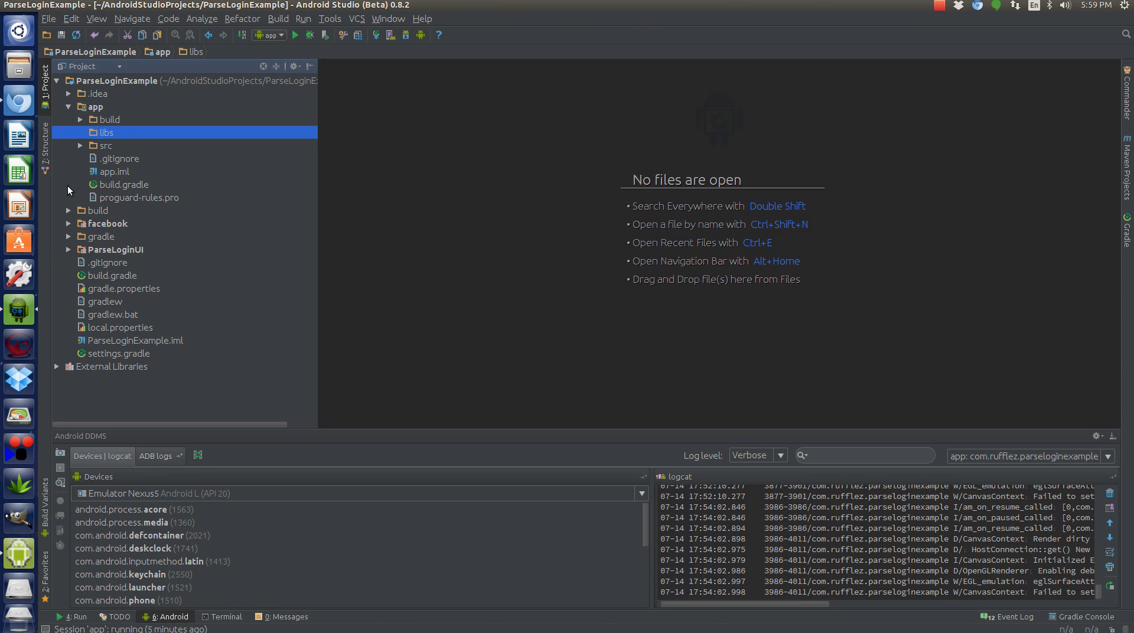
click(114, 250)
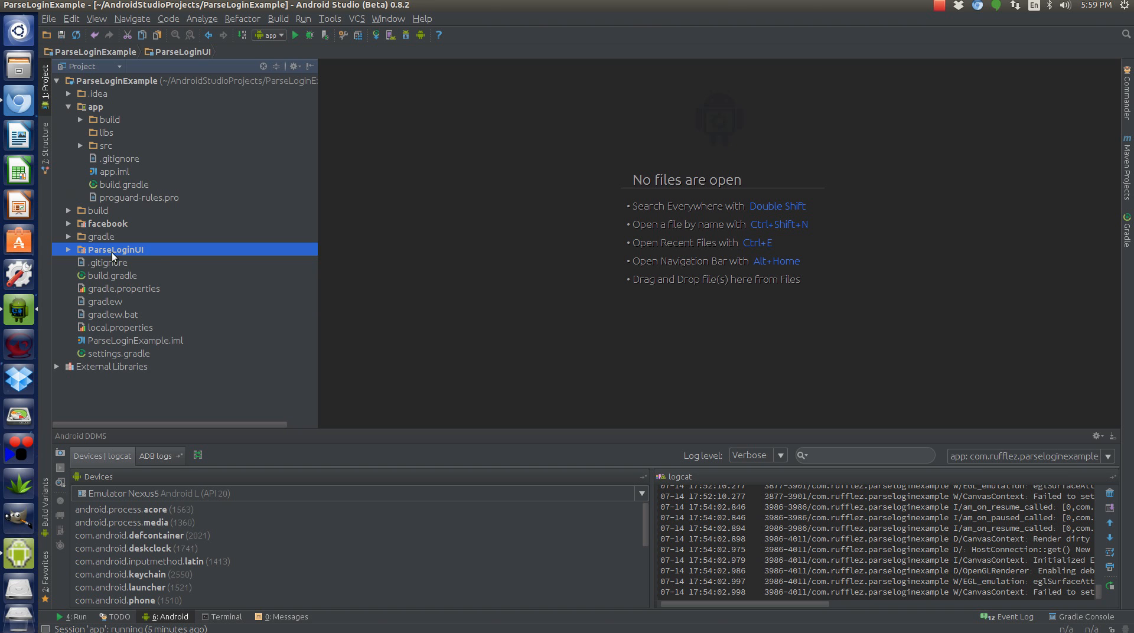
mouse_move(133, 188)
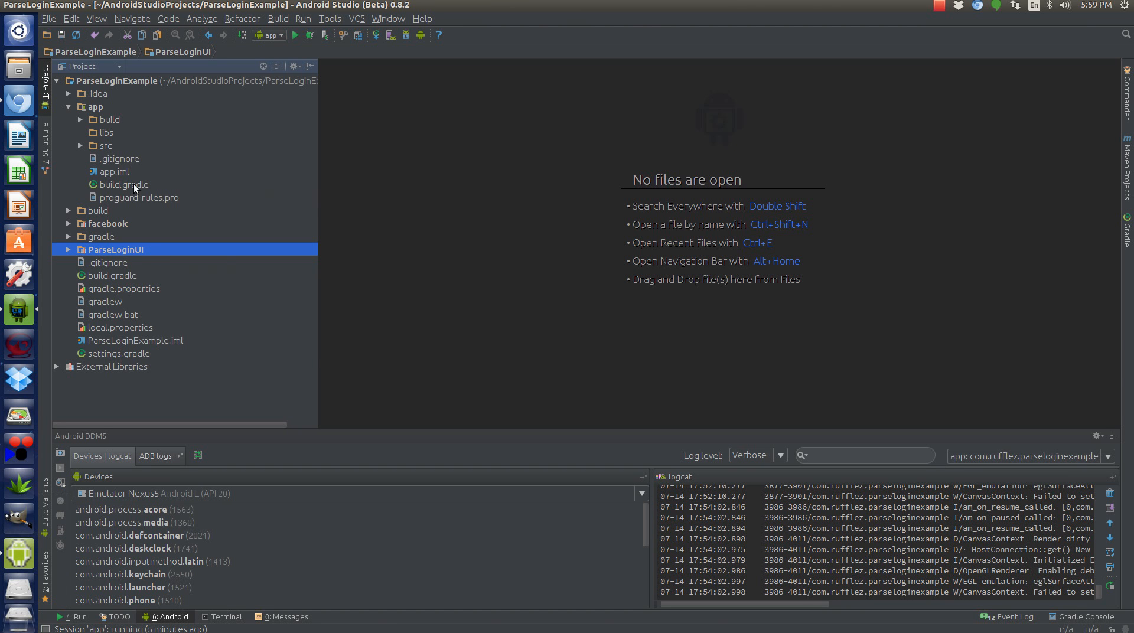
click(119, 353)
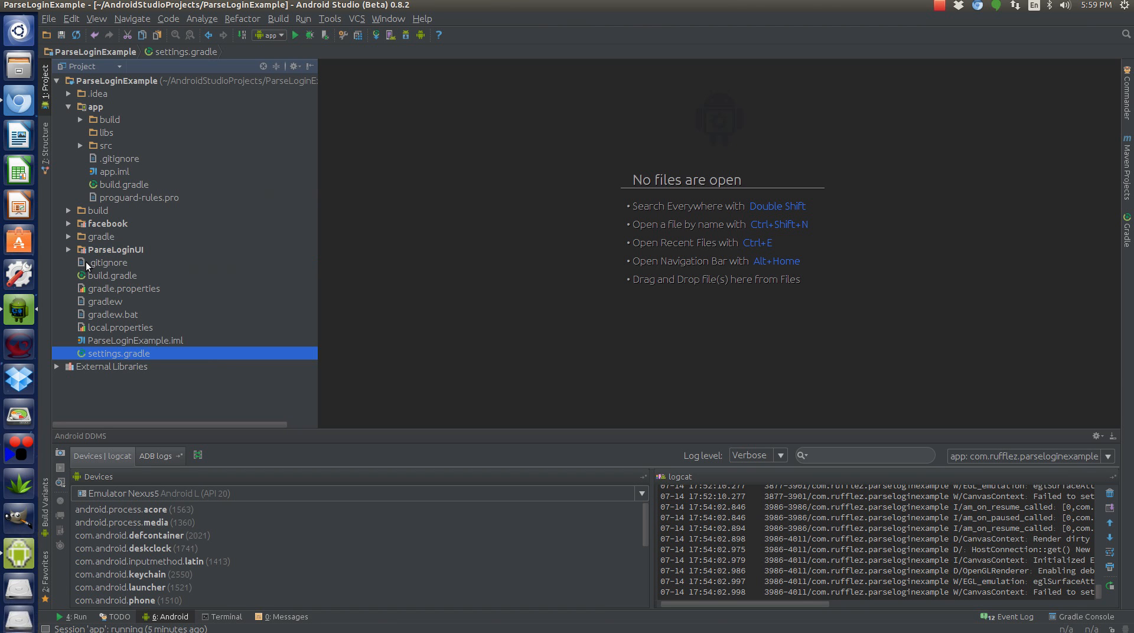
mouse_move(99, 97)
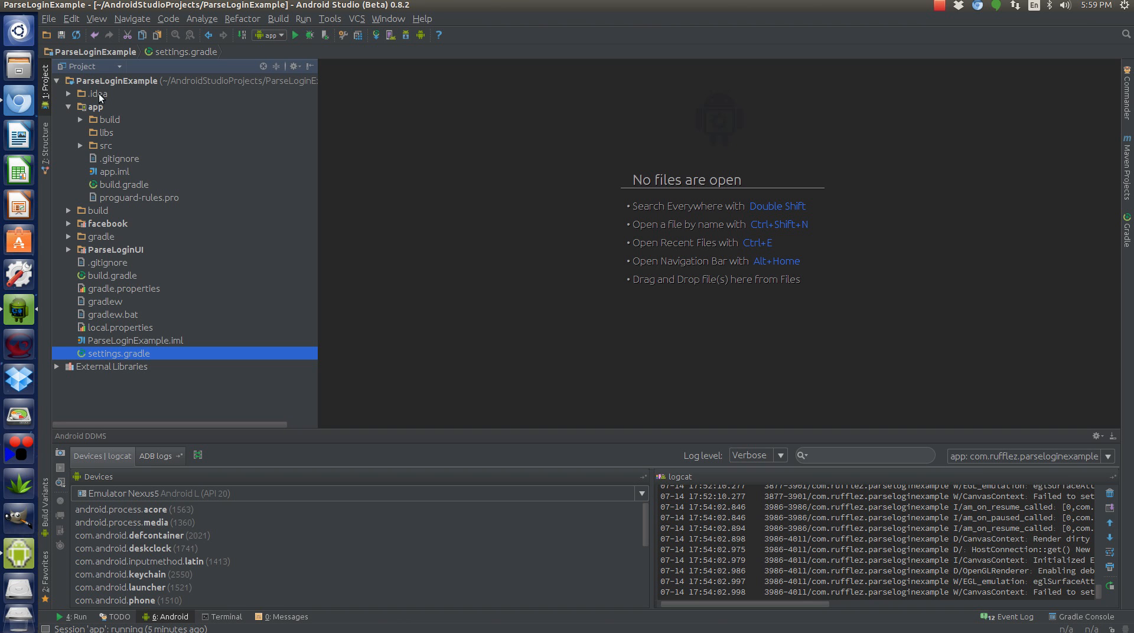
double_click(117, 354)
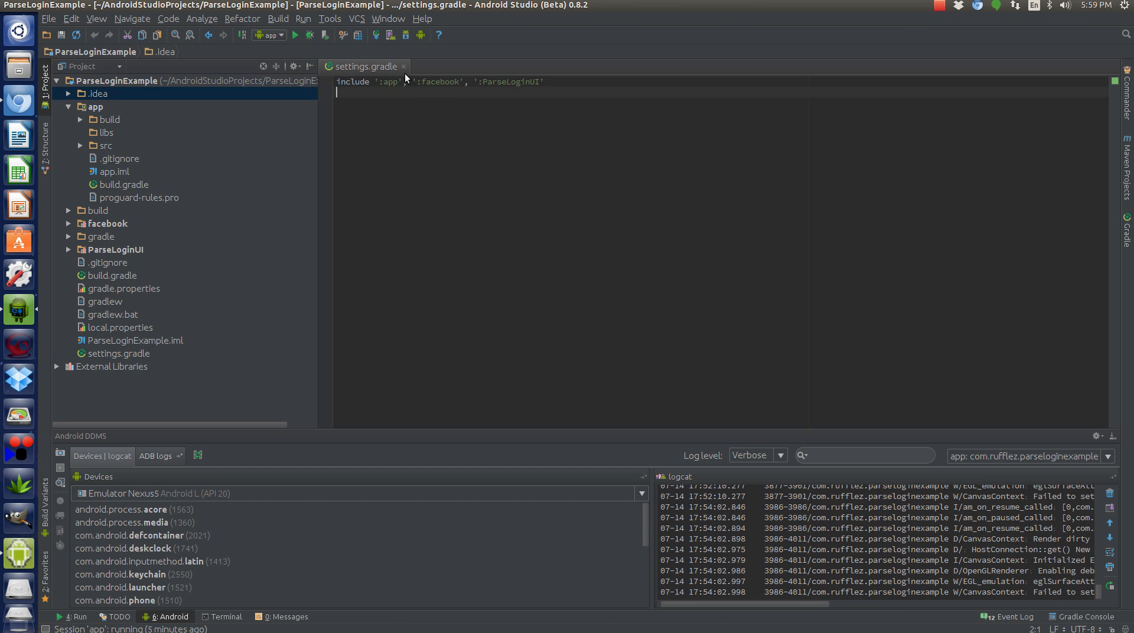
click(403, 66)
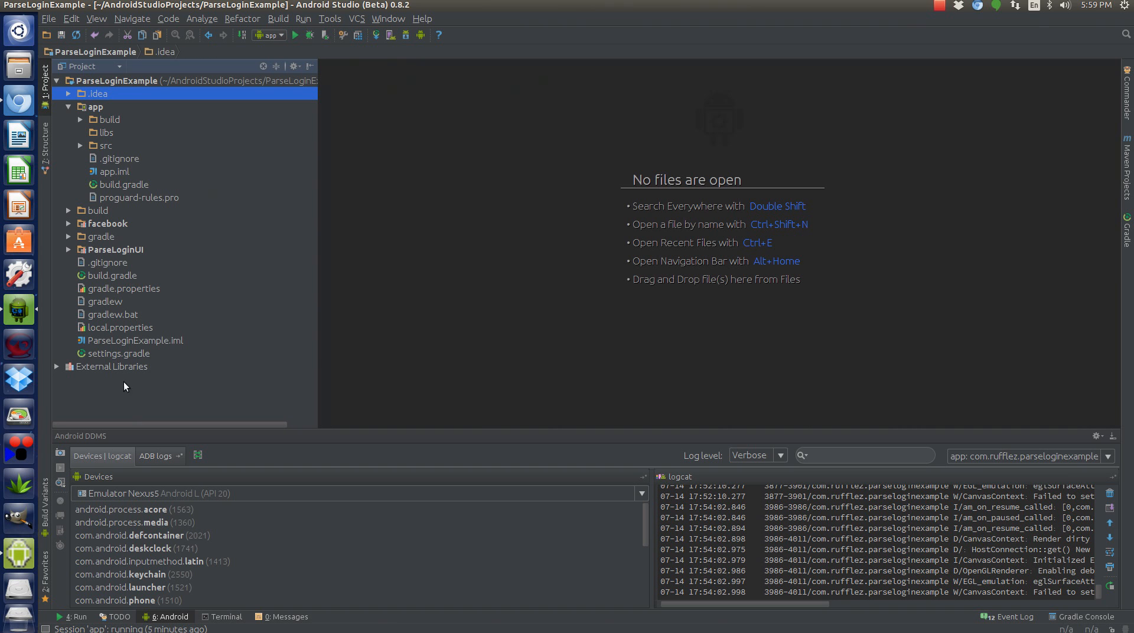
click(118, 353)
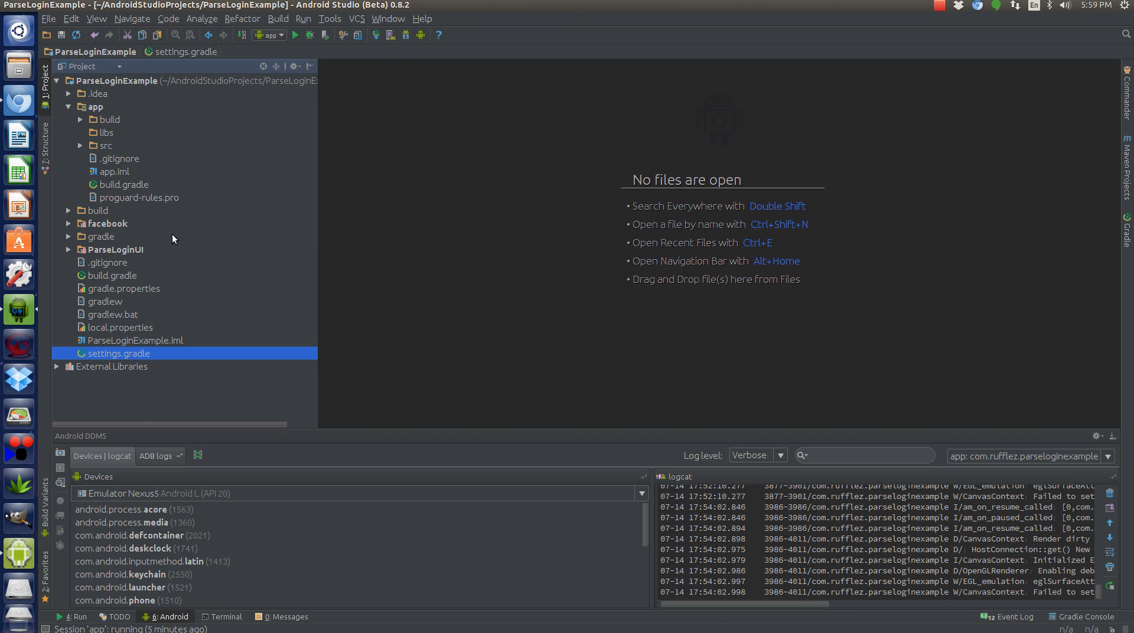
- Expand app/src to list the androidTest and main folders
click(116, 249)
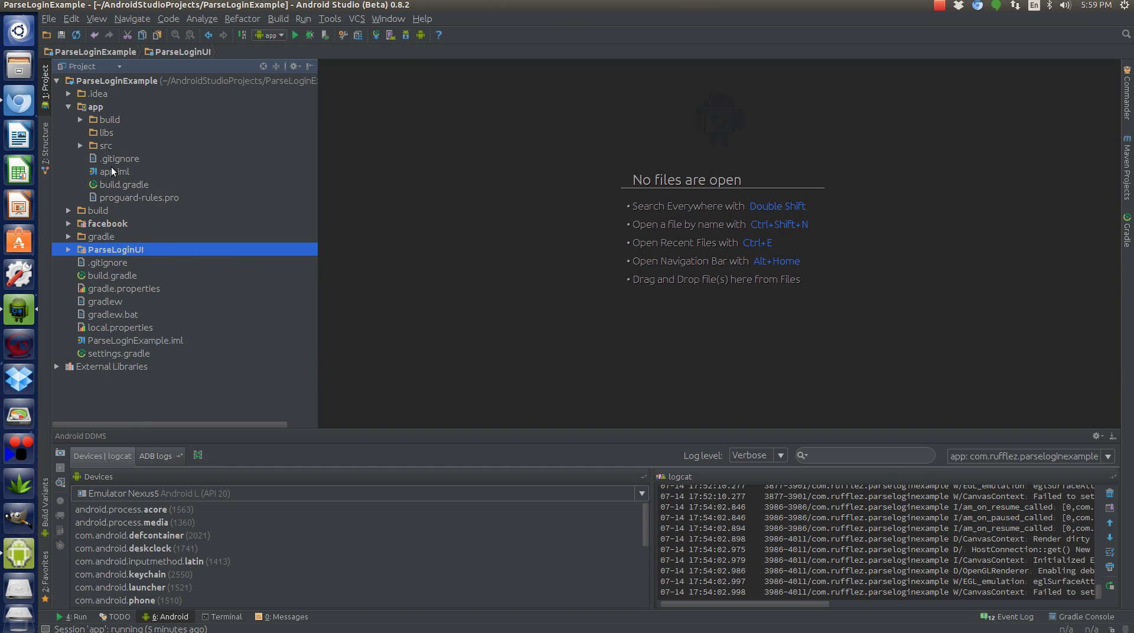
mouse_move(78, 148)
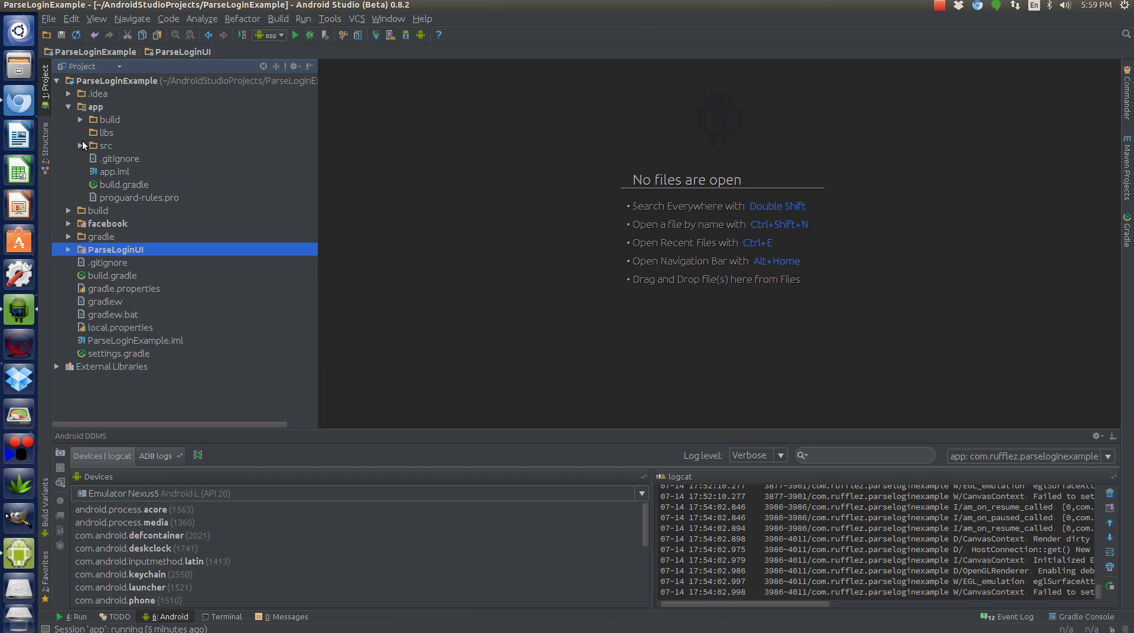
click(94, 145)
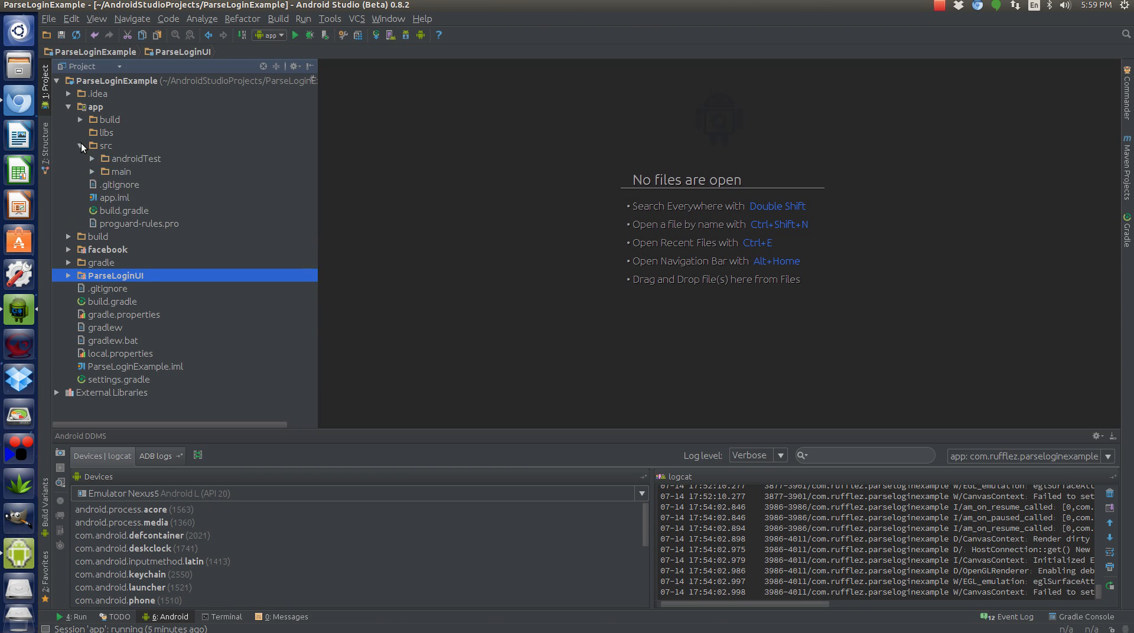
mouse_move(116, 152)
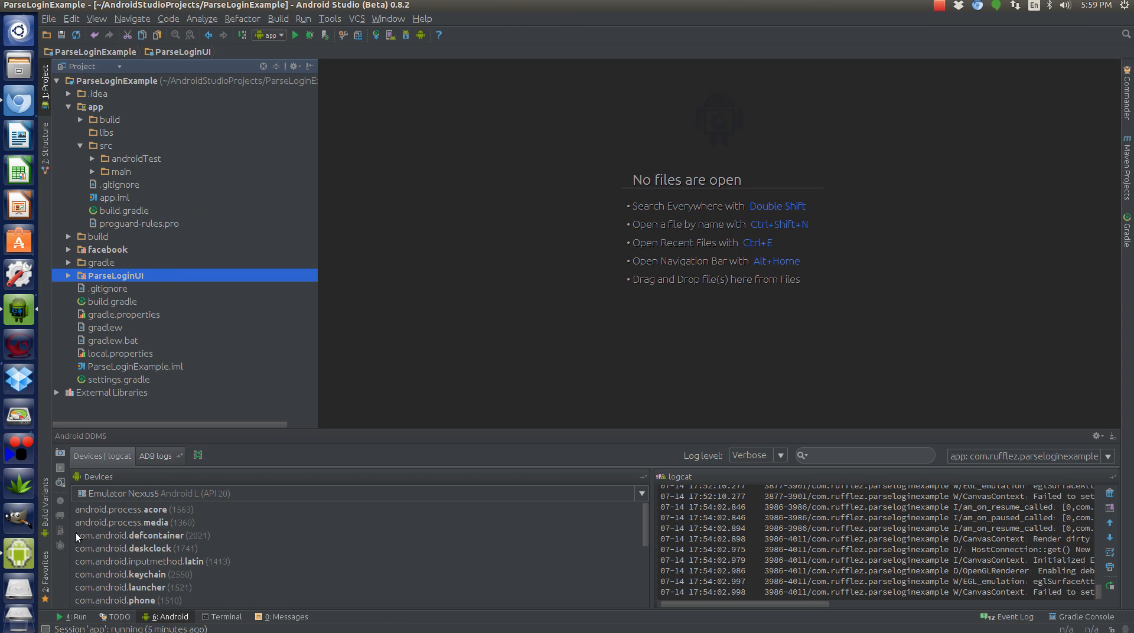
mouse_move(18, 553)
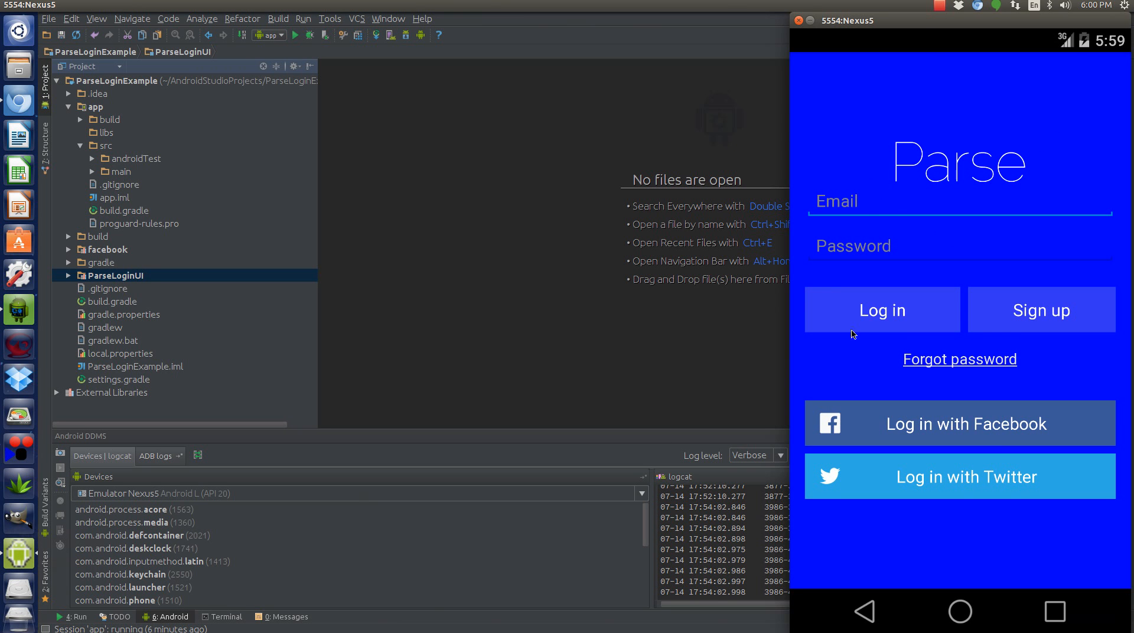
mouse_move(902, 405)
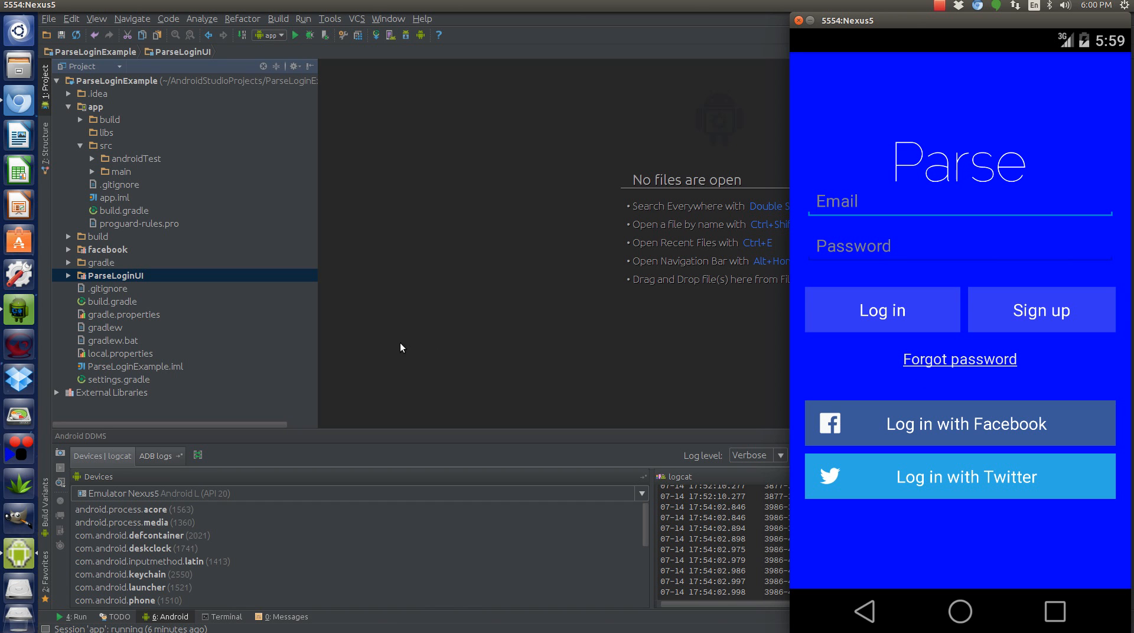
mouse_move(922, 264)
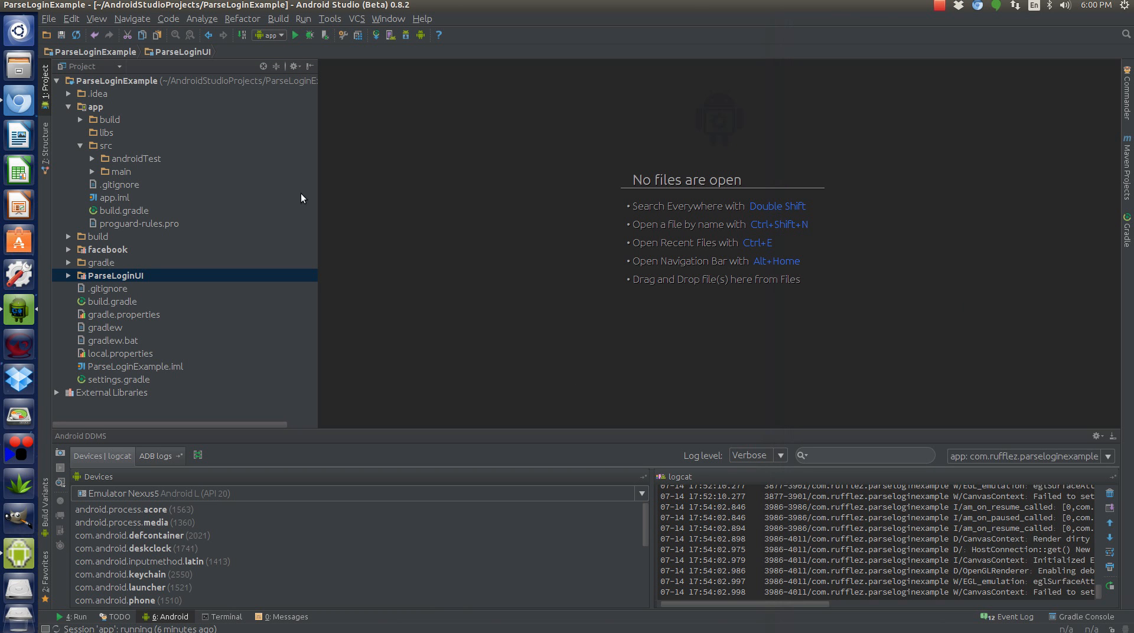
mouse_move(107, 177)
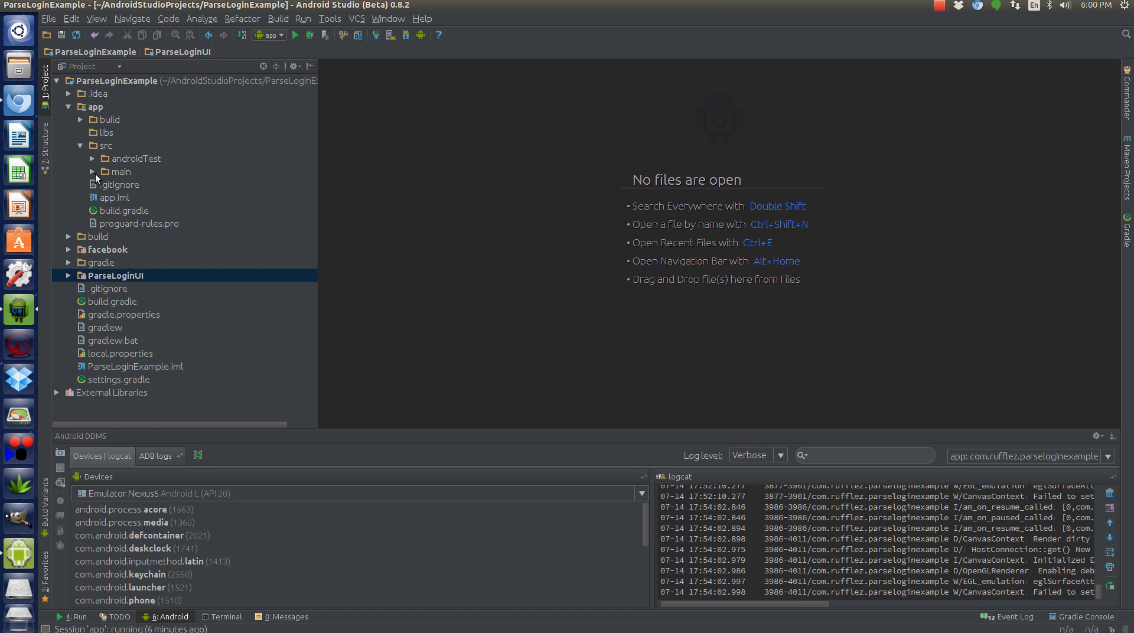
mouse_move(93, 173)
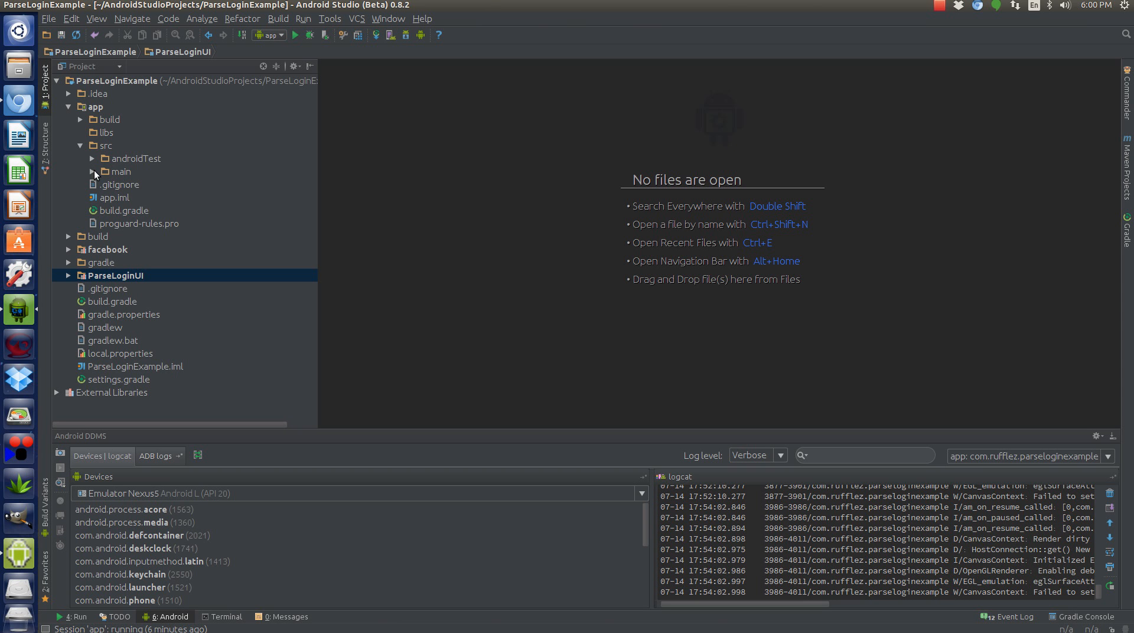
- Expand app/src/main to list java, res and AndroidManifest.xml
click(93, 171)
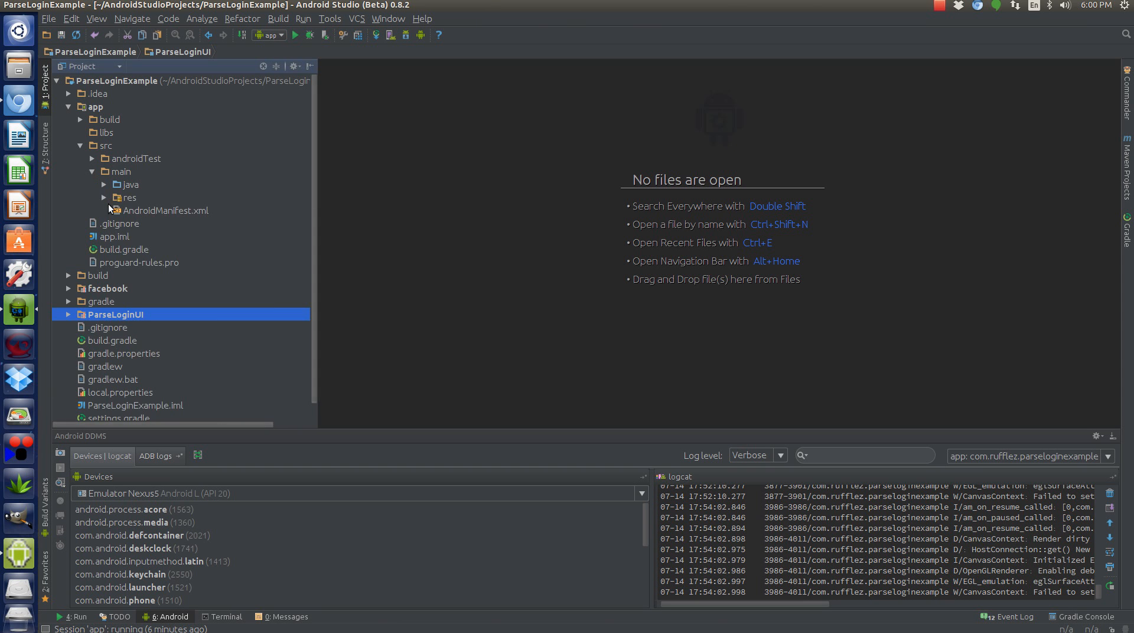
- Open AndroidManifest.xml at the DispatchActivity declaration and expand java to the com.rufflez packages
double_click(168, 210)
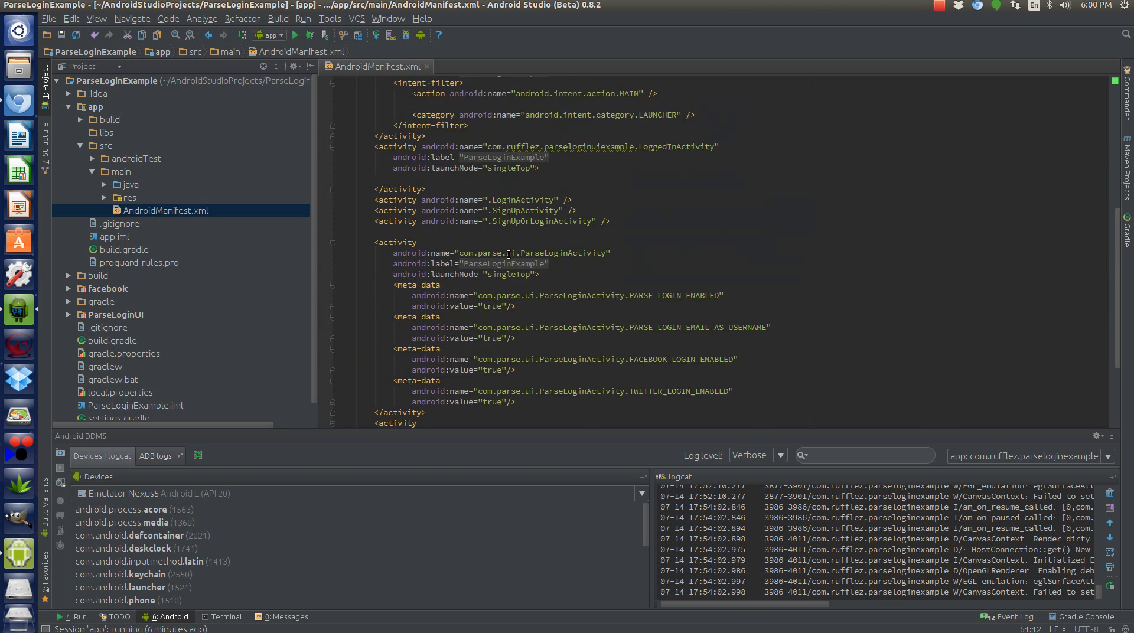
scroll(up, 3)
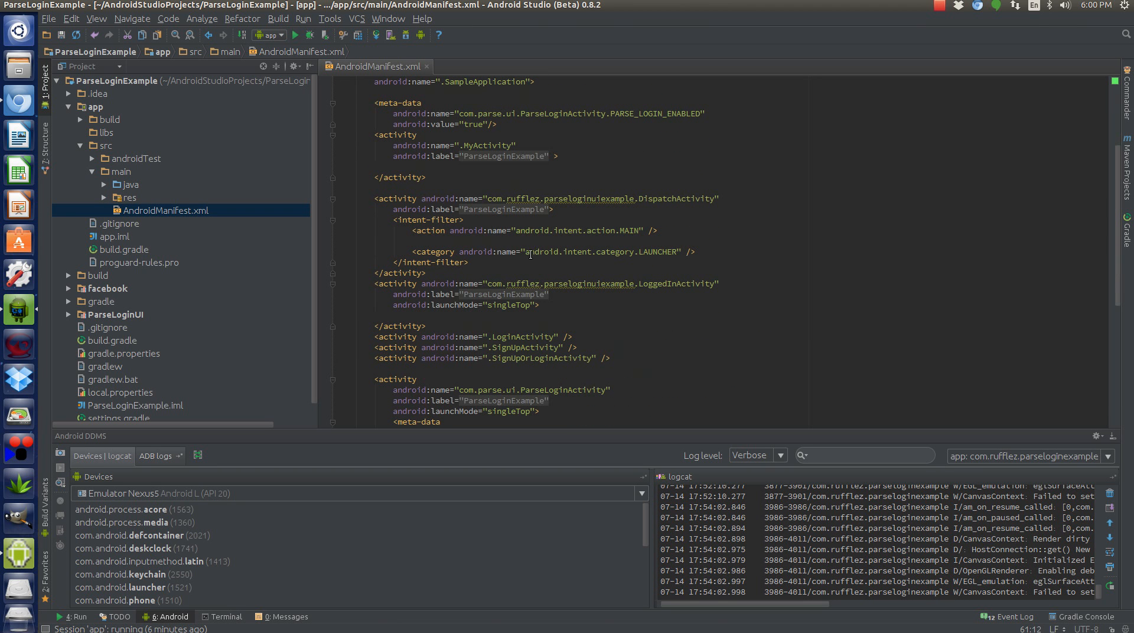
mouse_move(585, 329)
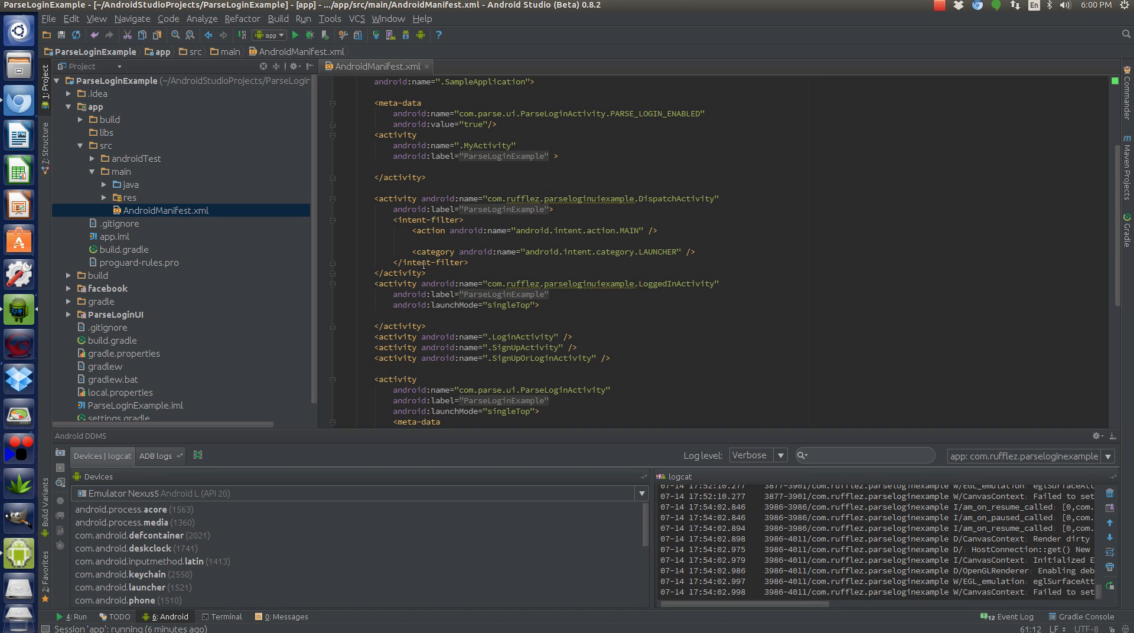
click(667, 198)
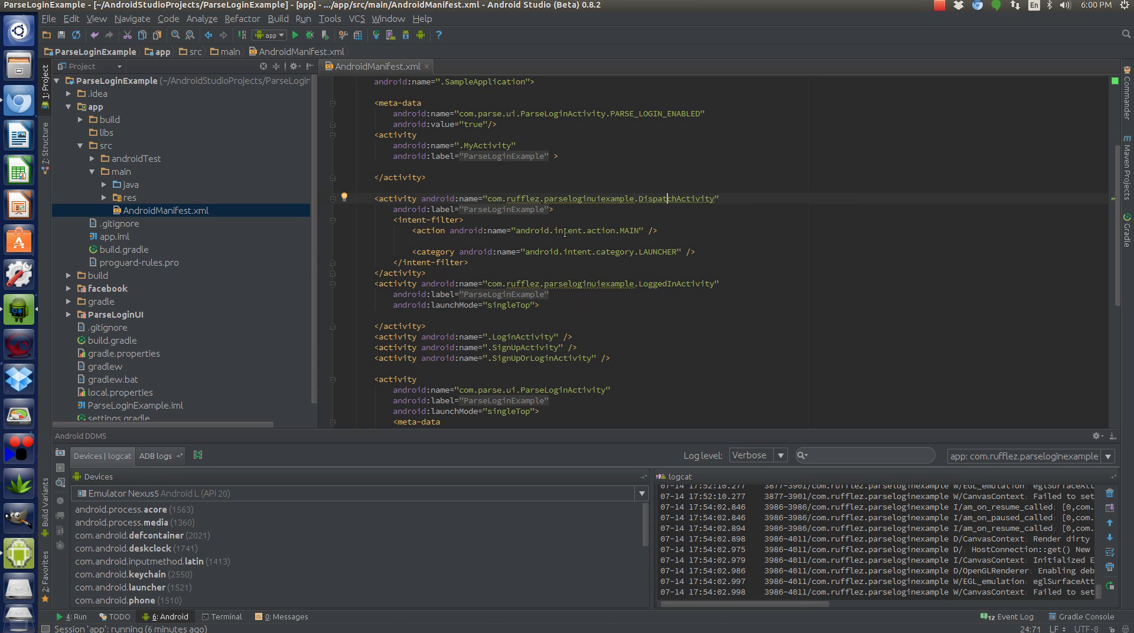
mouse_move(649, 231)
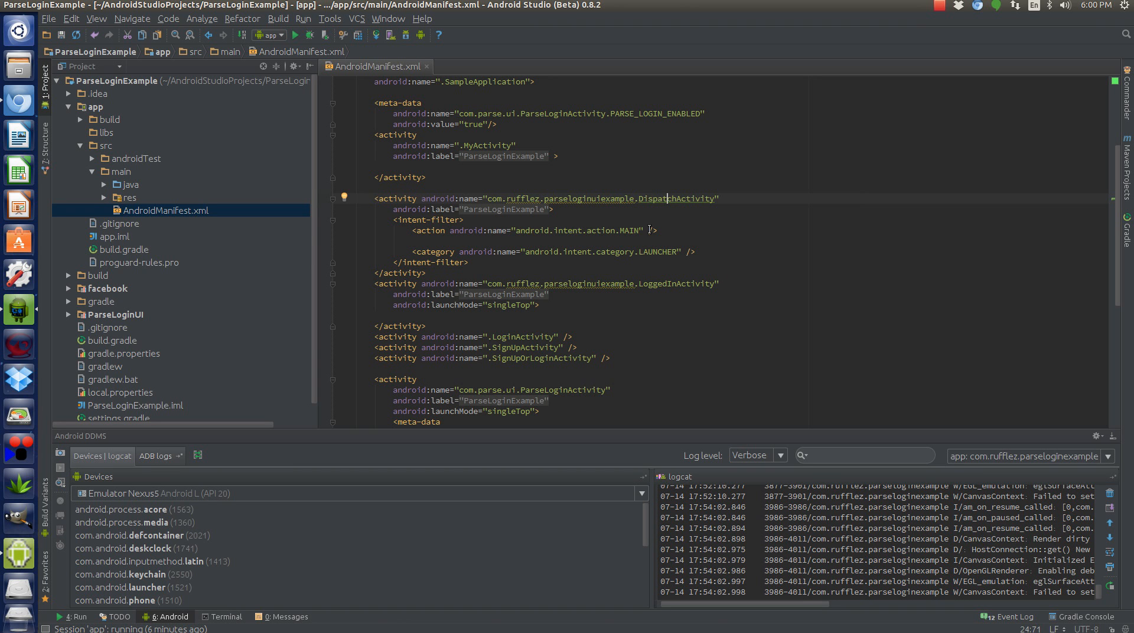
mouse_move(504, 276)
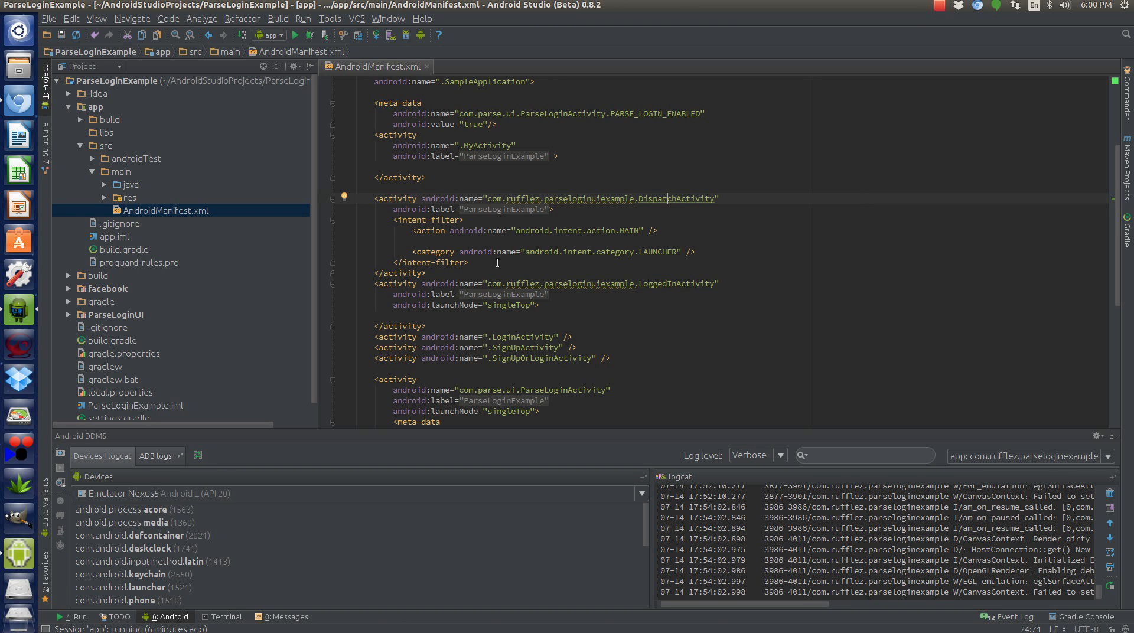
mouse_move(493, 270)
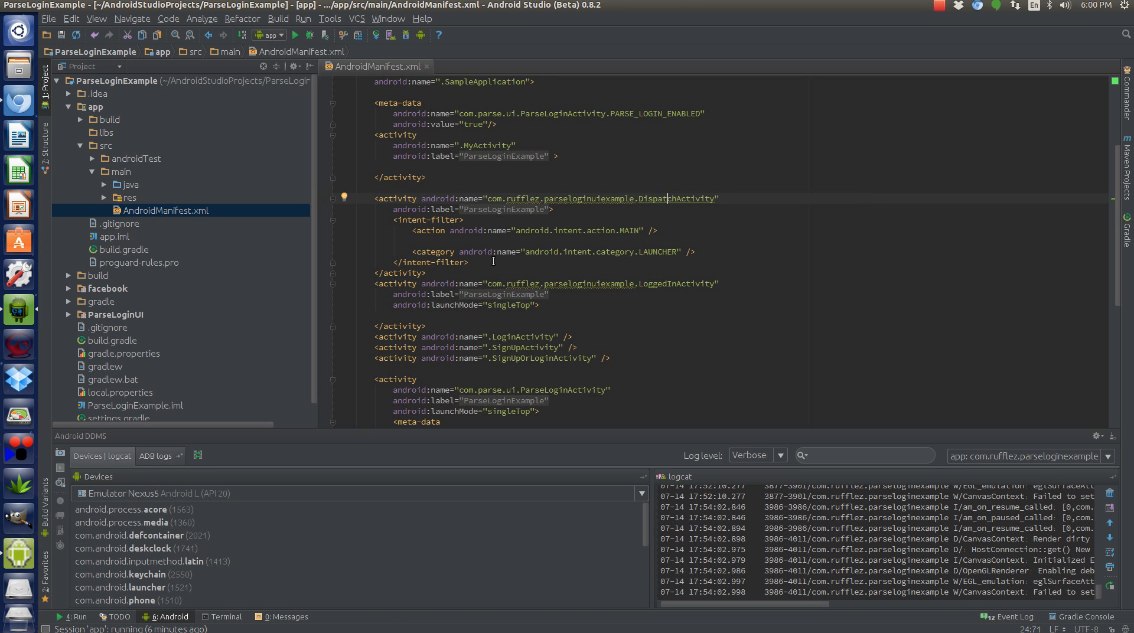
mouse_move(467, 208)
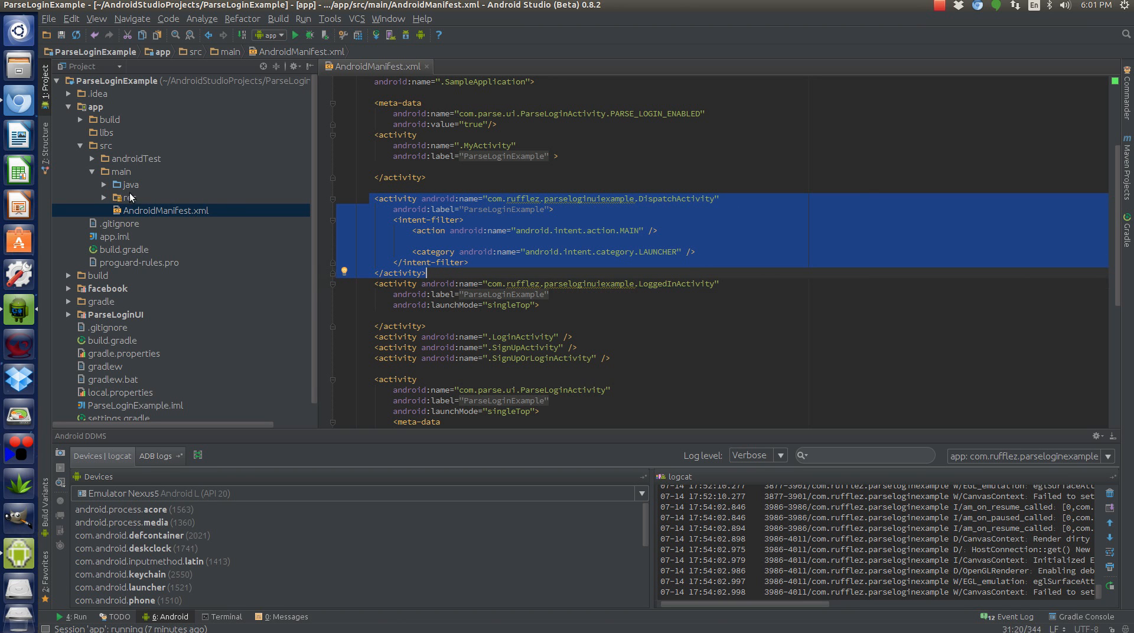
click(123, 184)
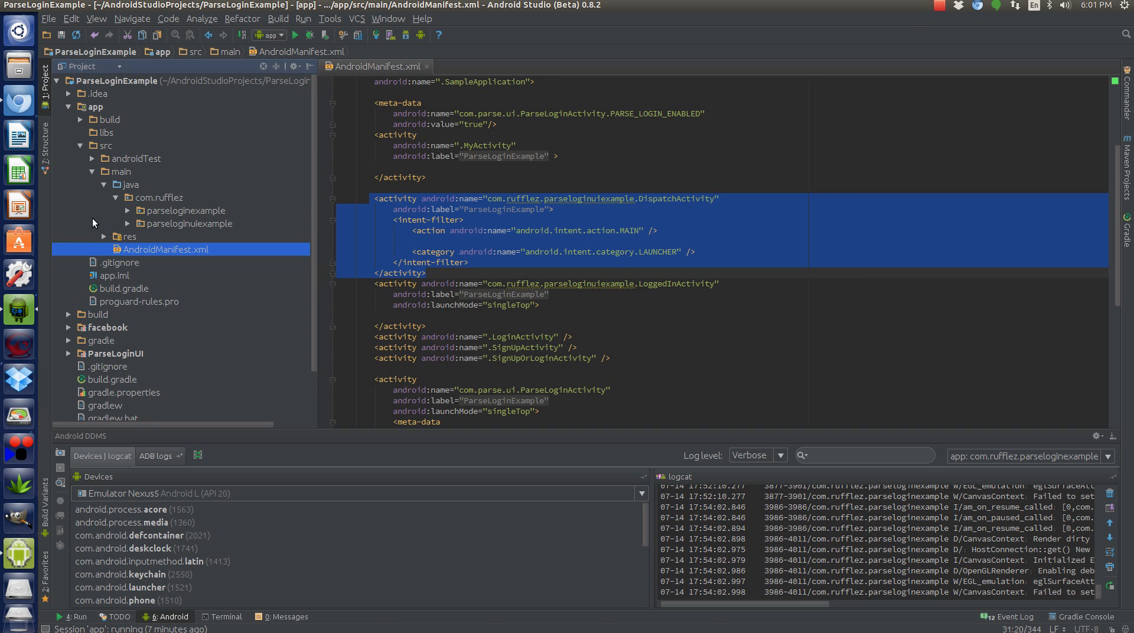
- Open DispatchActivity.java from parseloginuiexample and select LoggedInActivity in getTargetClass()
click(125, 224)
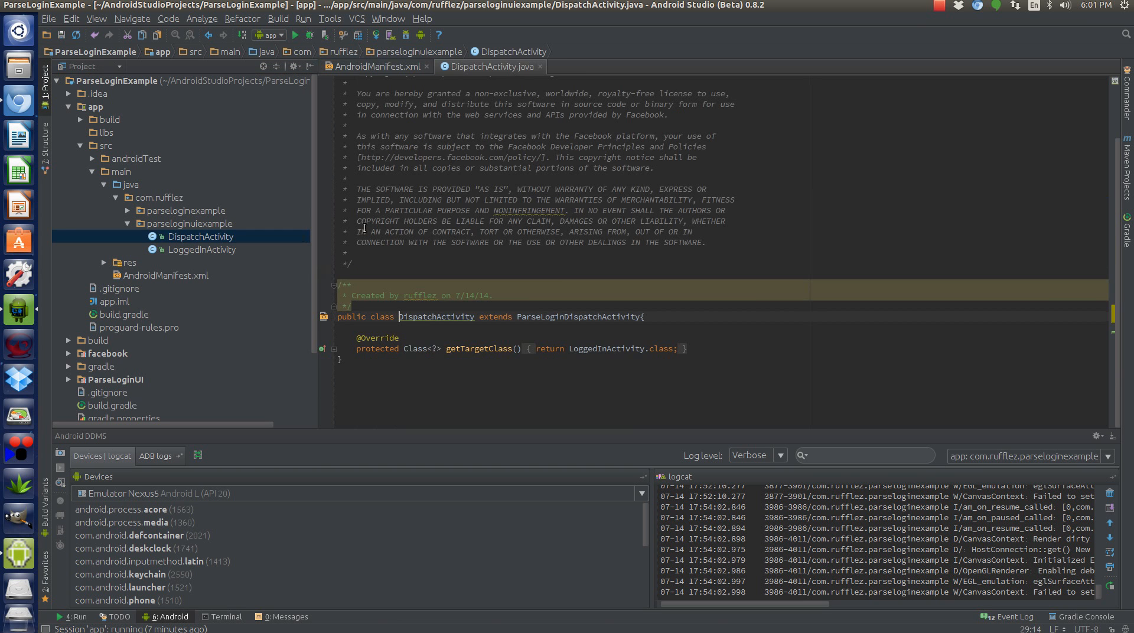
double_click(557, 317)
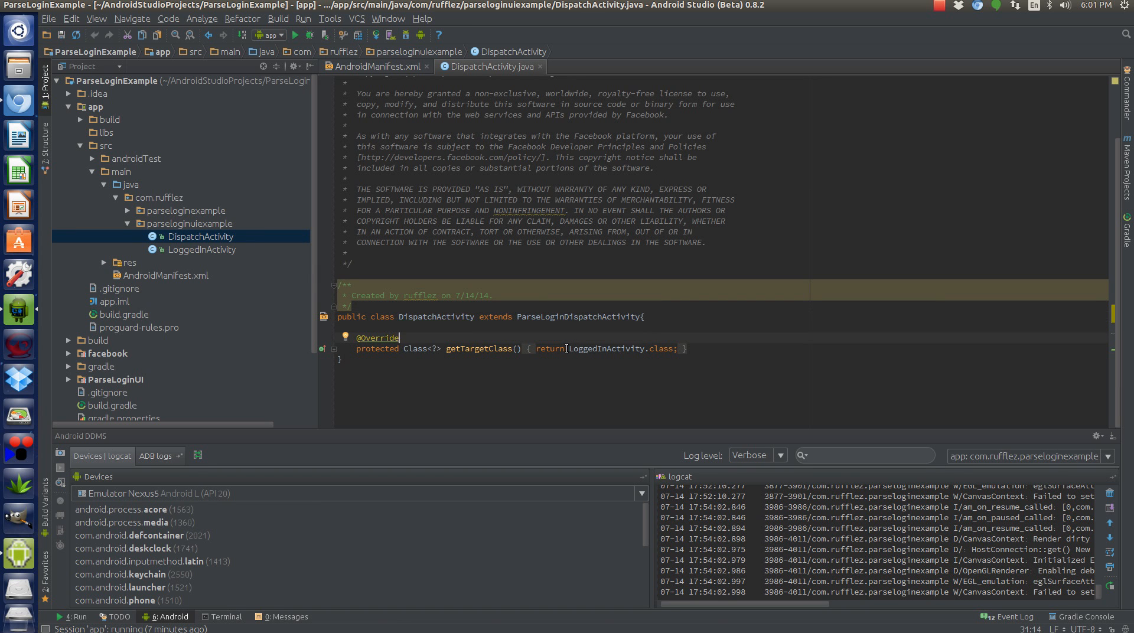
mouse_move(374, 396)
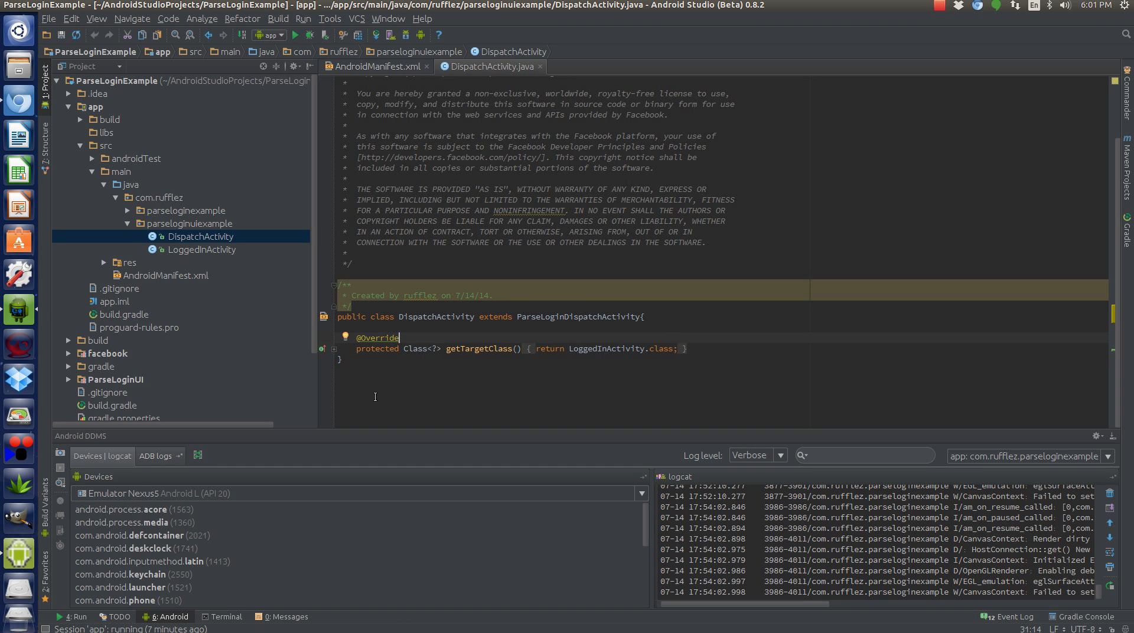
mouse_move(567, 348)
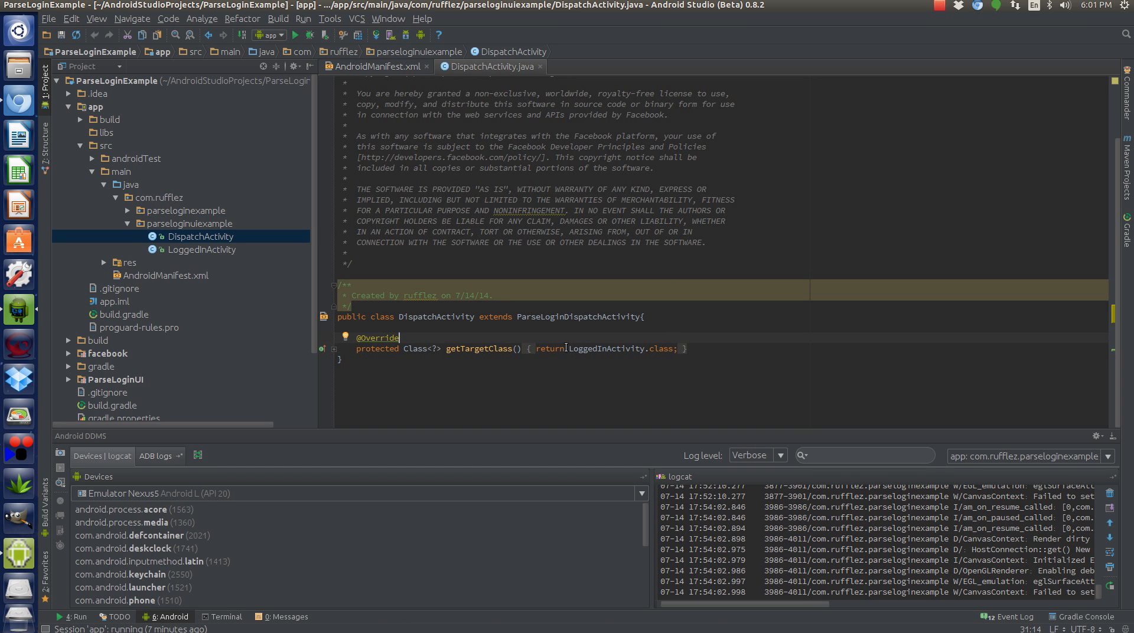
double_click(621, 348)
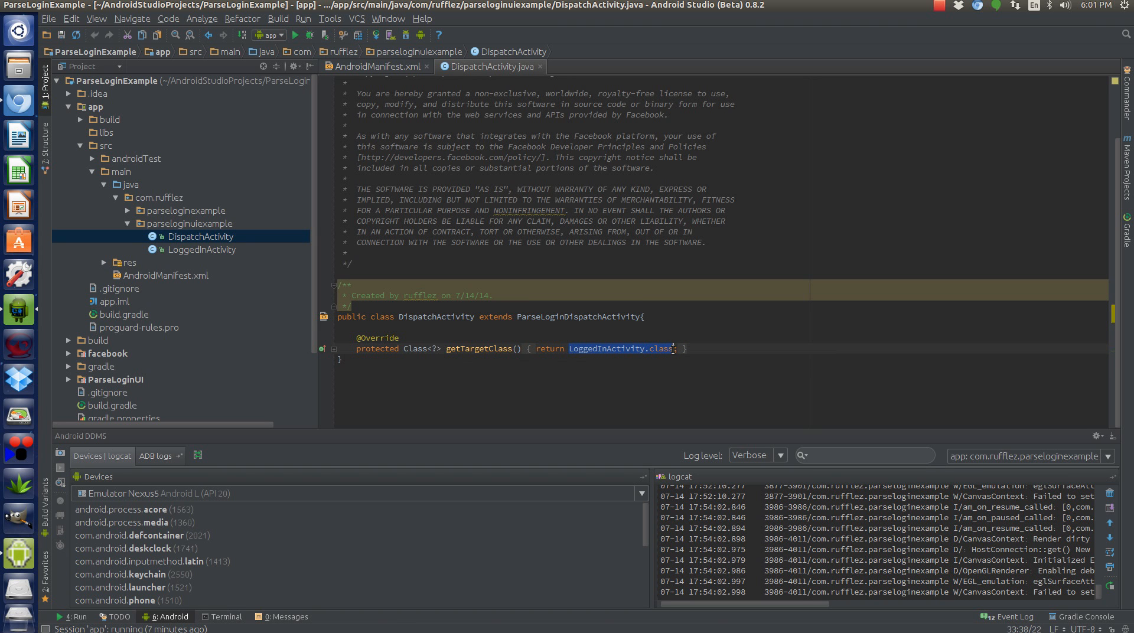
mouse_move(613, 353)
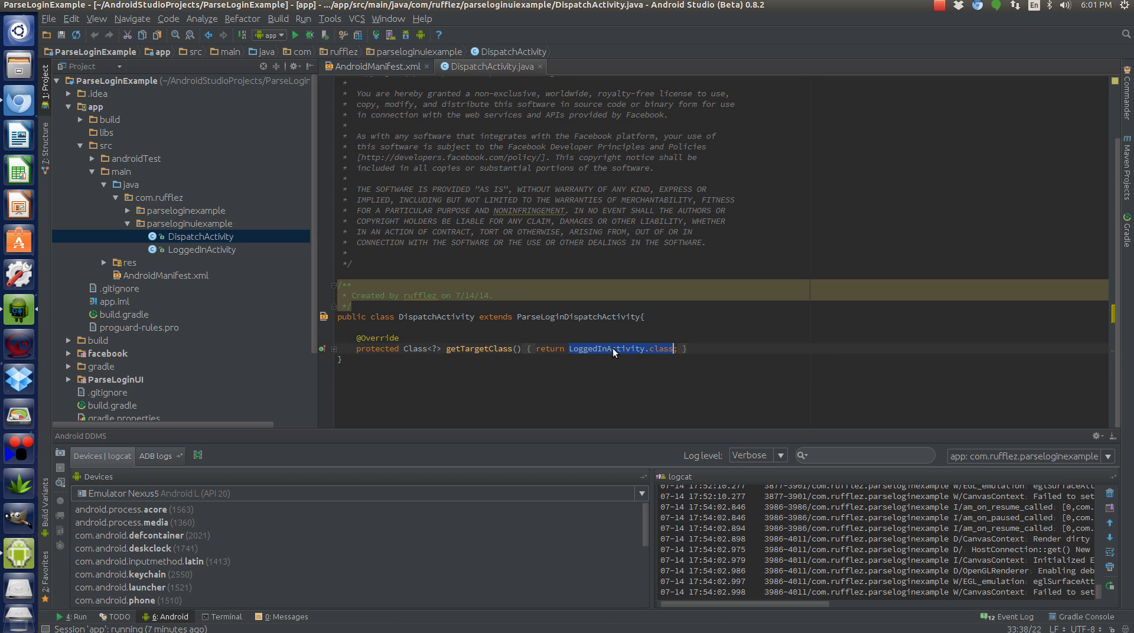
mouse_move(177, 253)
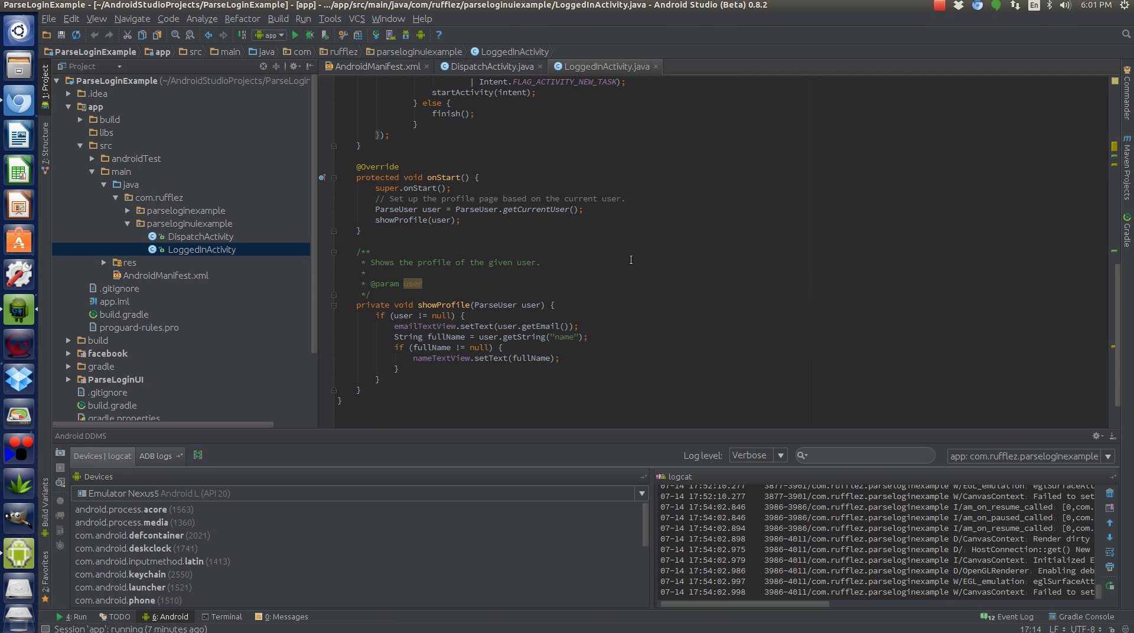
- Scroll through LoggedInActivity's onCreate, onStart and showProfile code
scroll(up, 3)
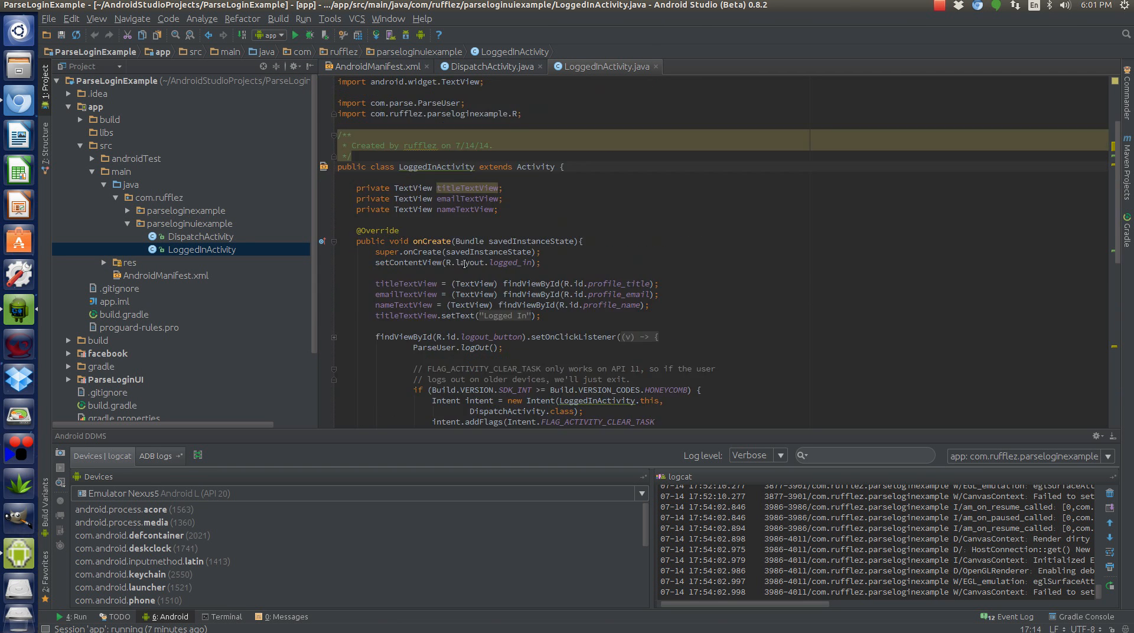
scroll(down, 3)
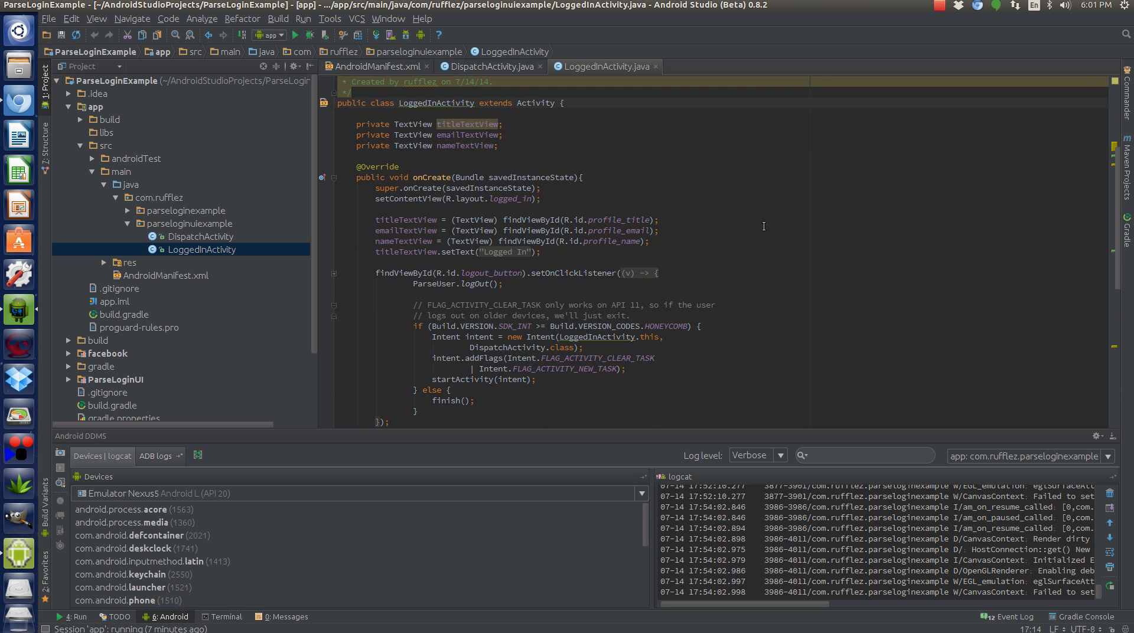
mouse_move(424, 255)
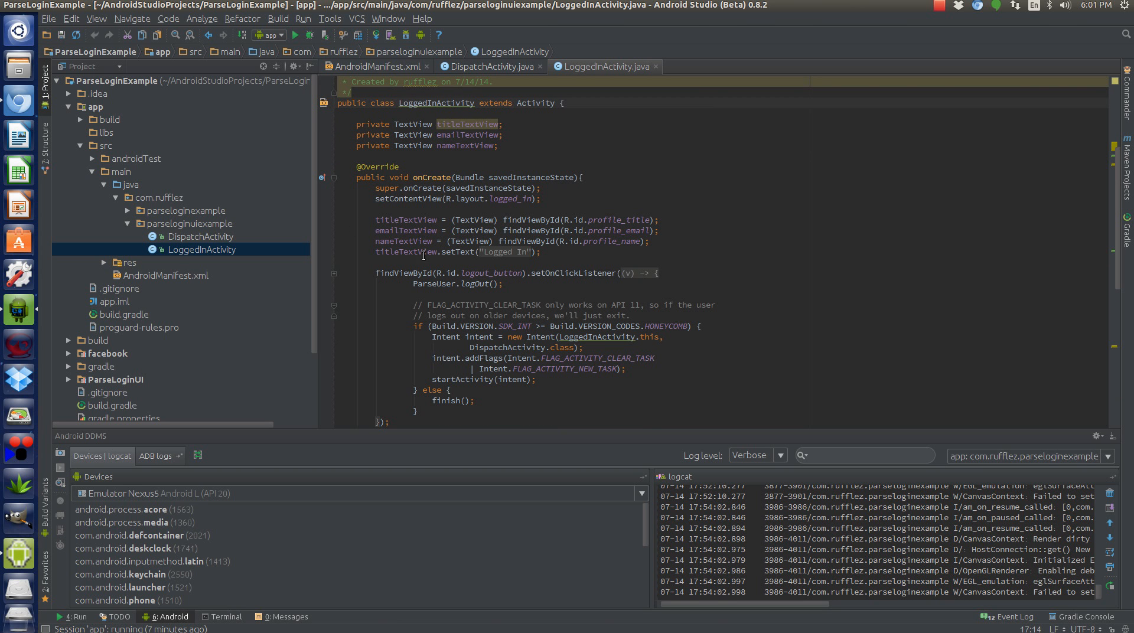
scroll(down, 3)
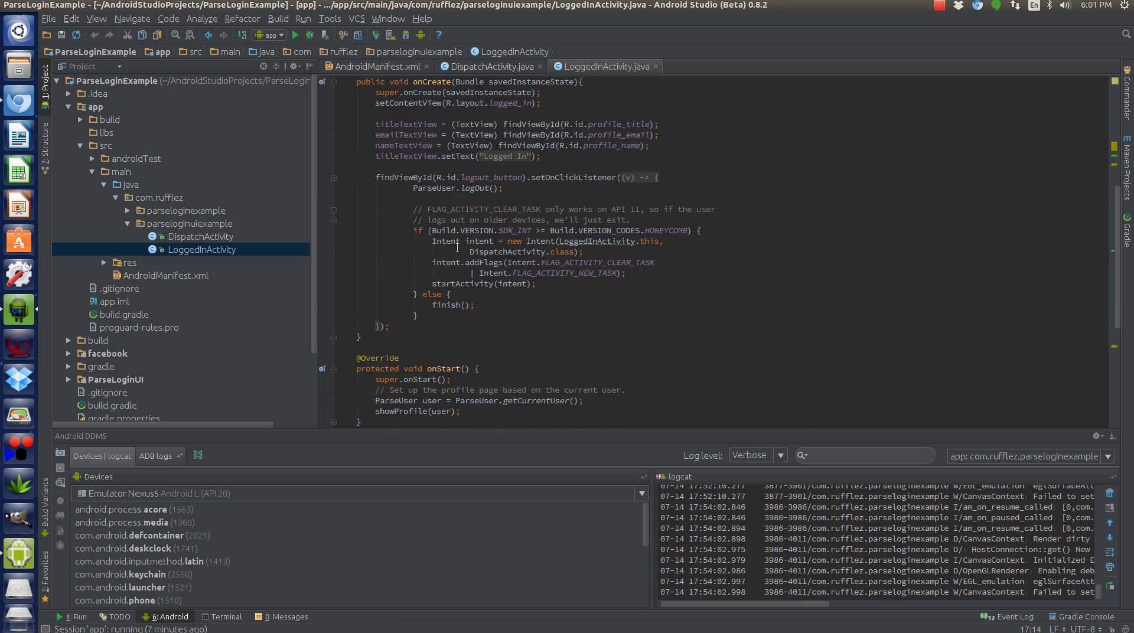
scroll(down, 3)
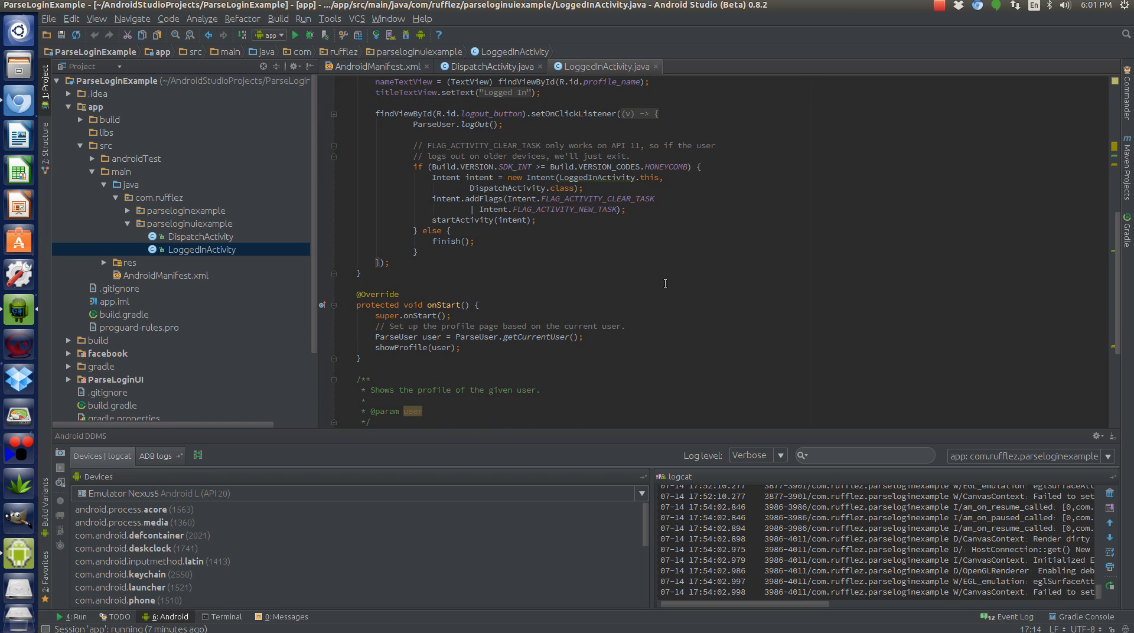
scroll(down, 3)
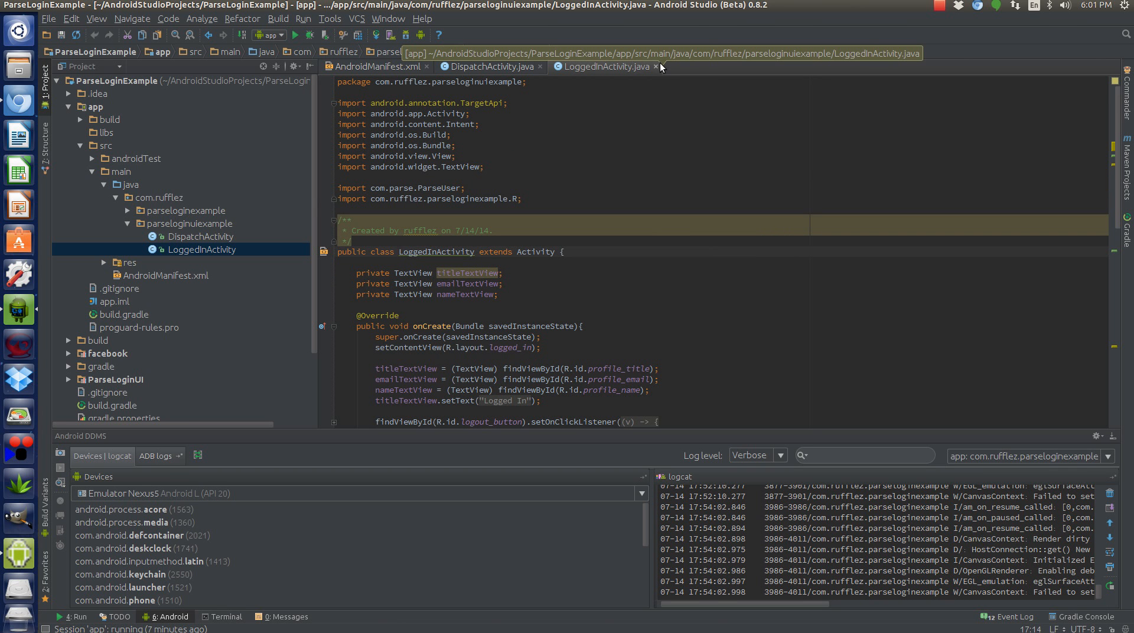
mouse_move(658, 67)
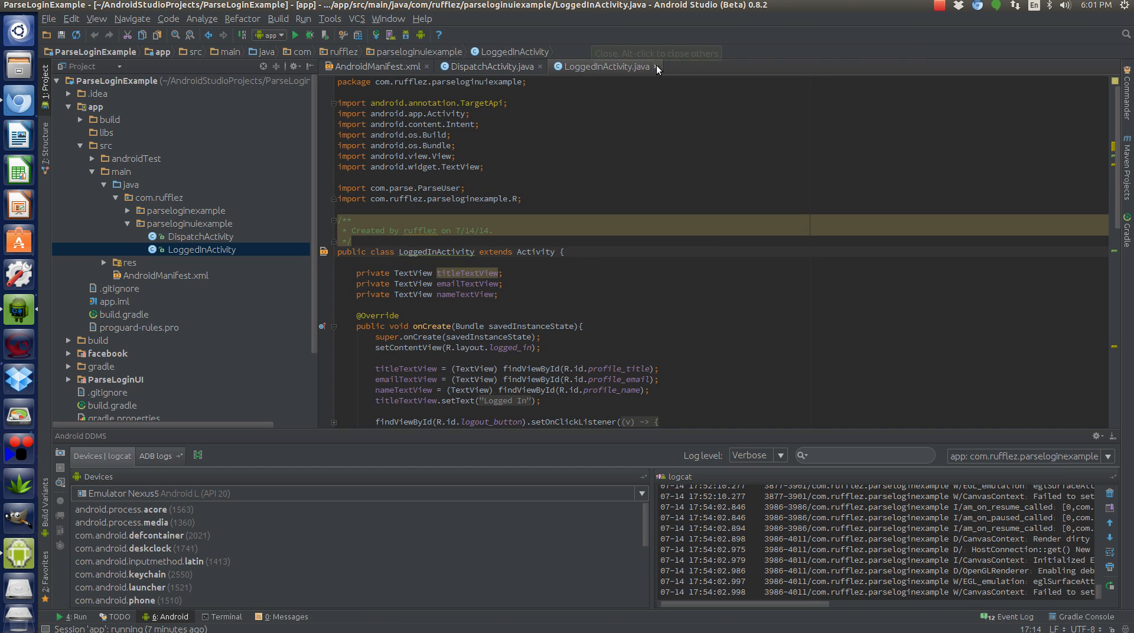
- Close the LoggedInActivity.java and DispatchActivity.java tabs, leaving only AndroidManifest.xml open
click(656, 66)
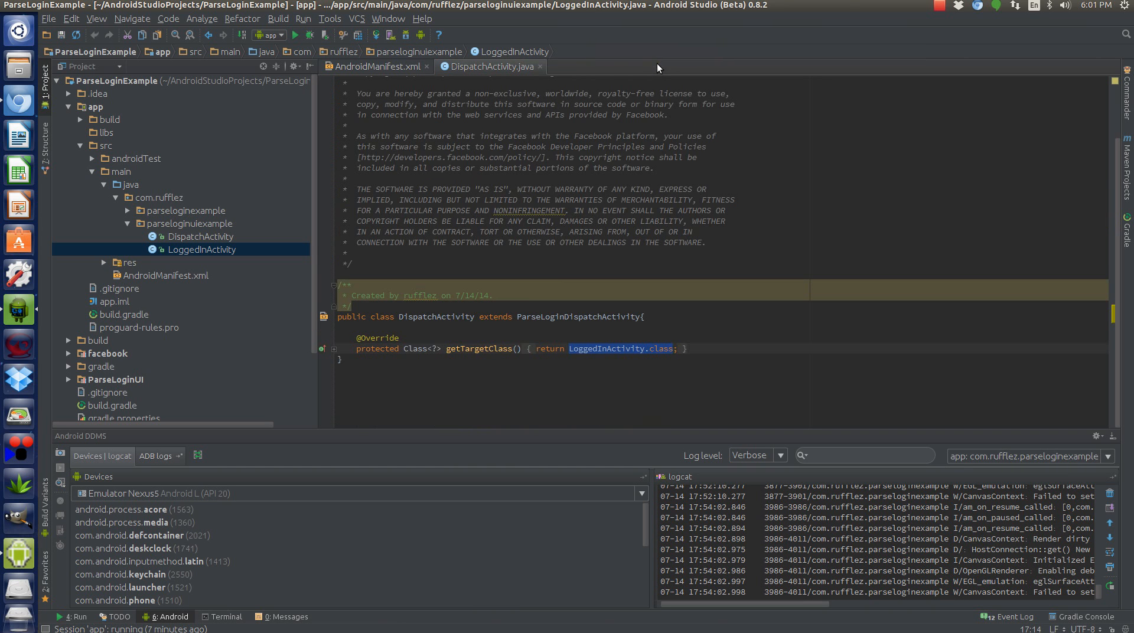
click(373, 65)
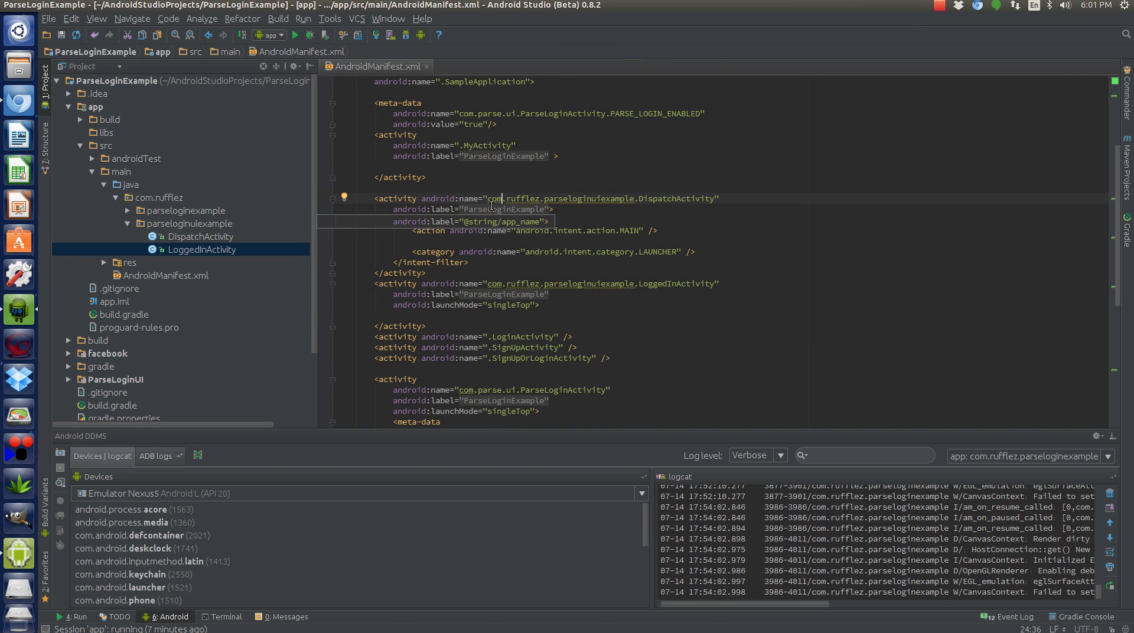
scroll(down, 3)
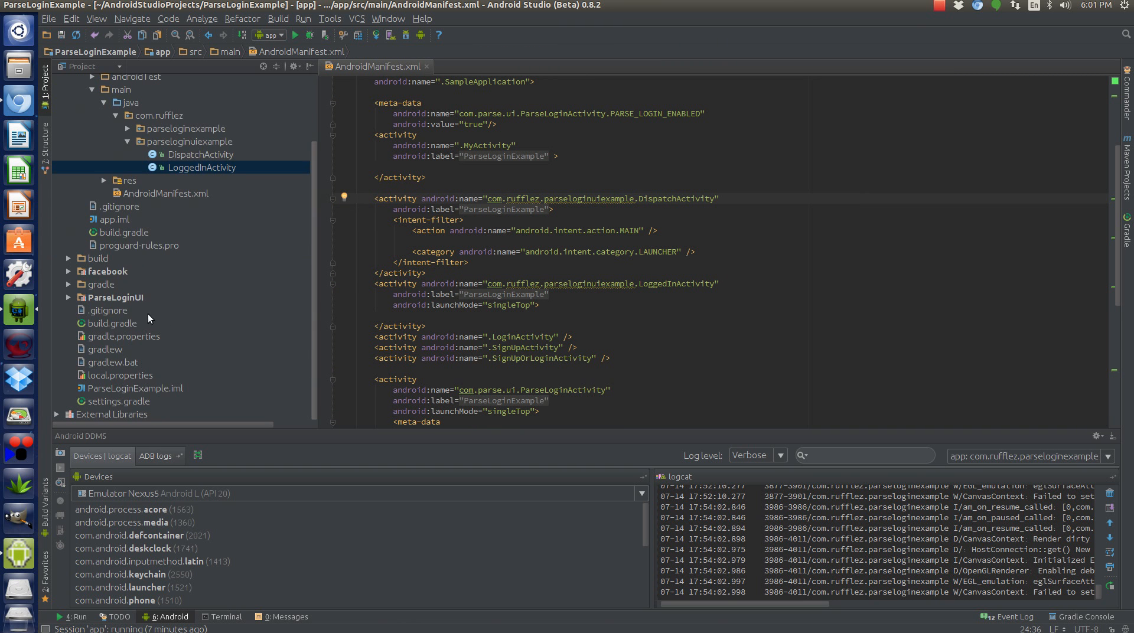
double_click(107, 309)
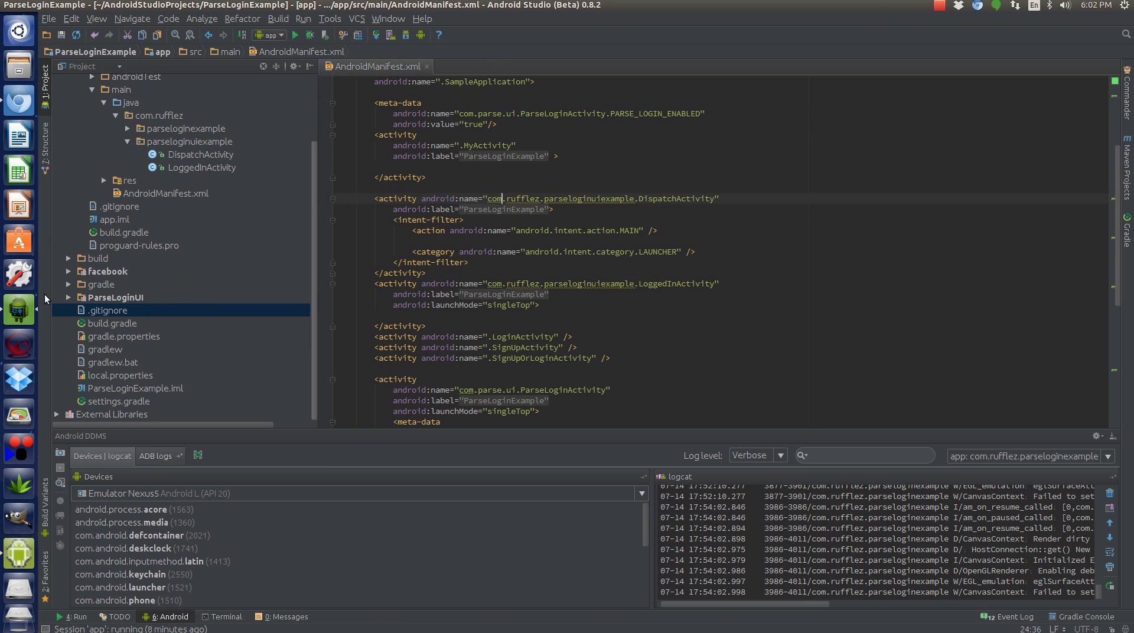
- Expand ParseLoginUI > src and locate ParseLoginActivity's Facebook and Twitter meta-data in the manifest
click(68, 298)
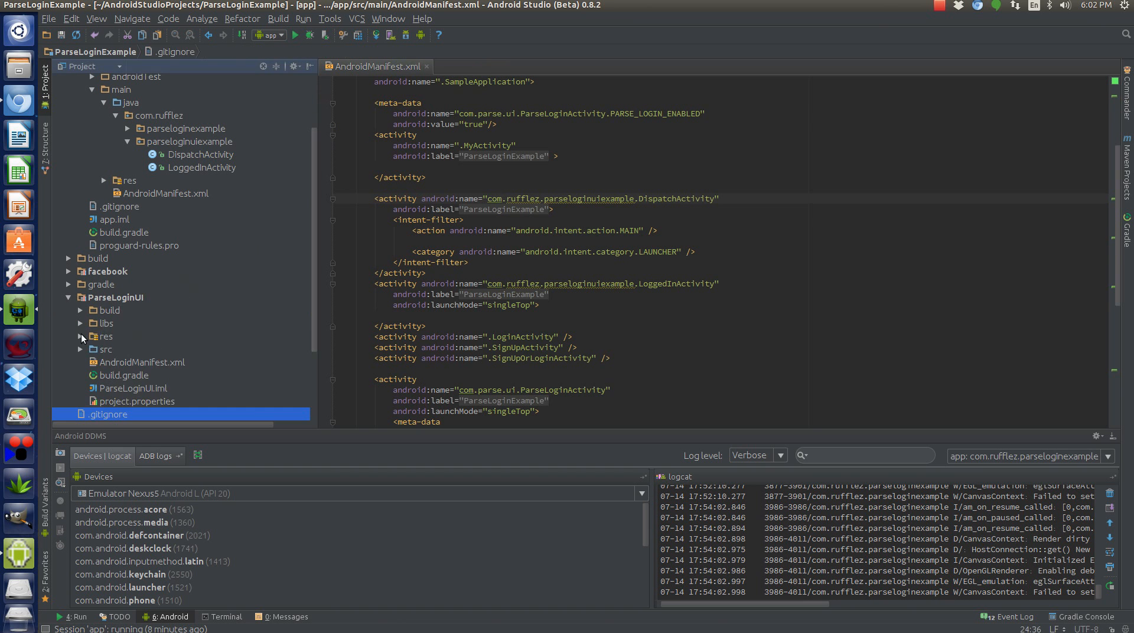
click(80, 350)
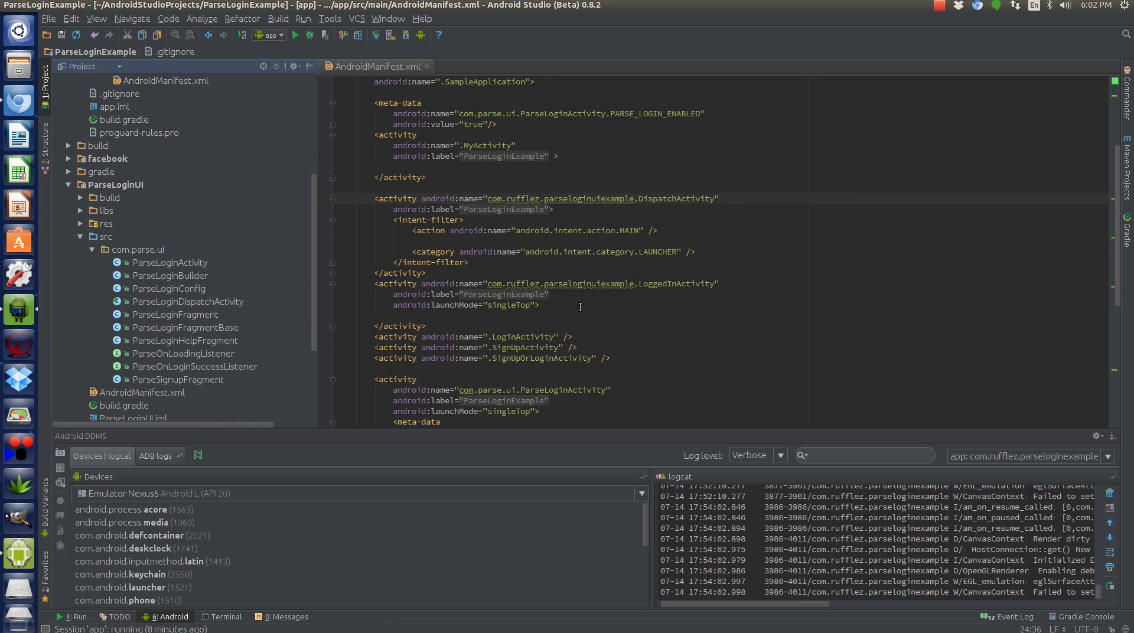
scroll(down, 3)
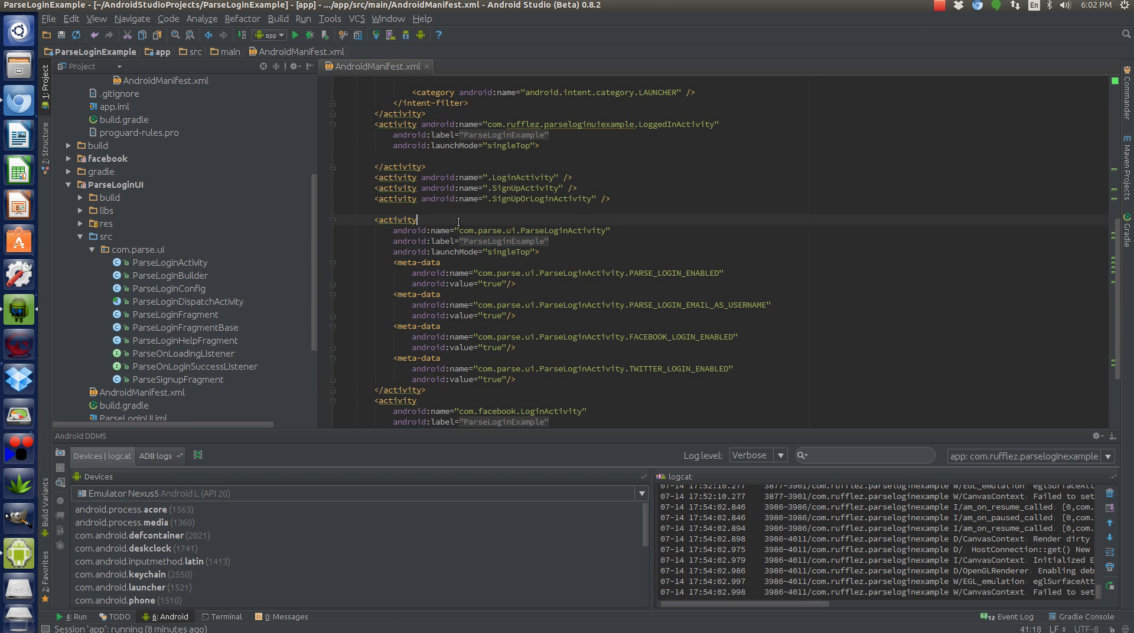
click(548, 231)
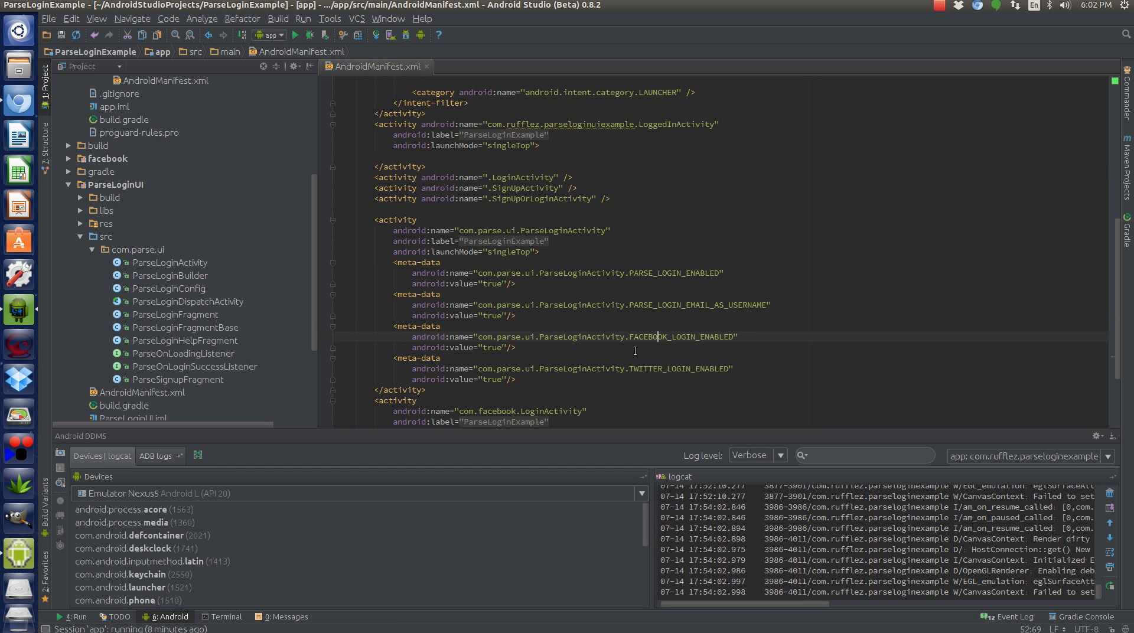
mouse_move(653, 329)
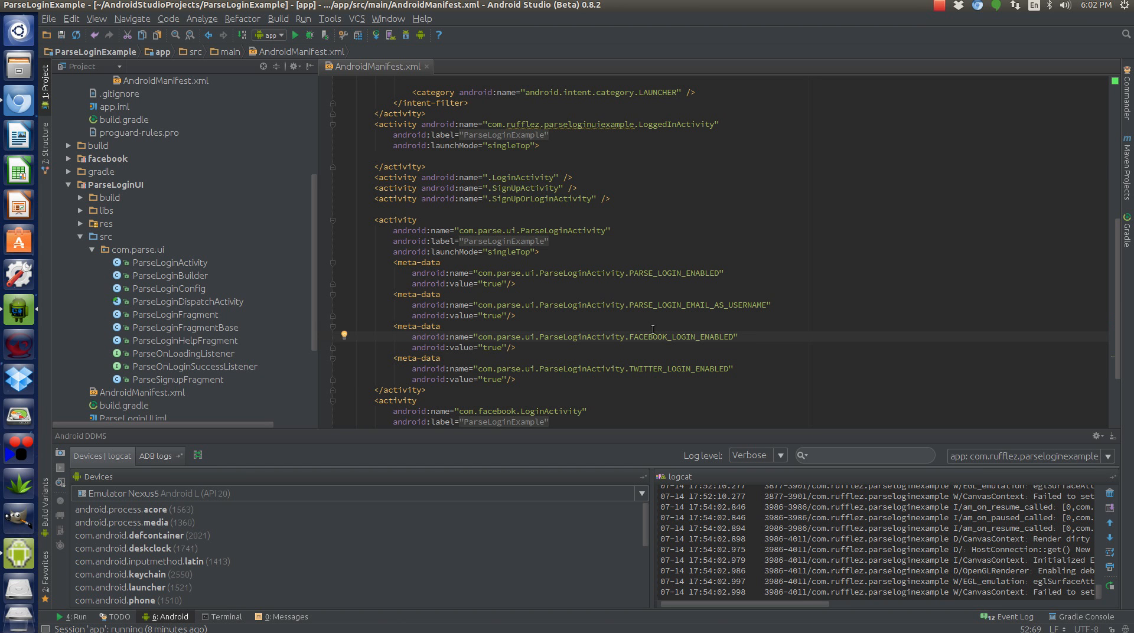
mouse_move(572, 373)
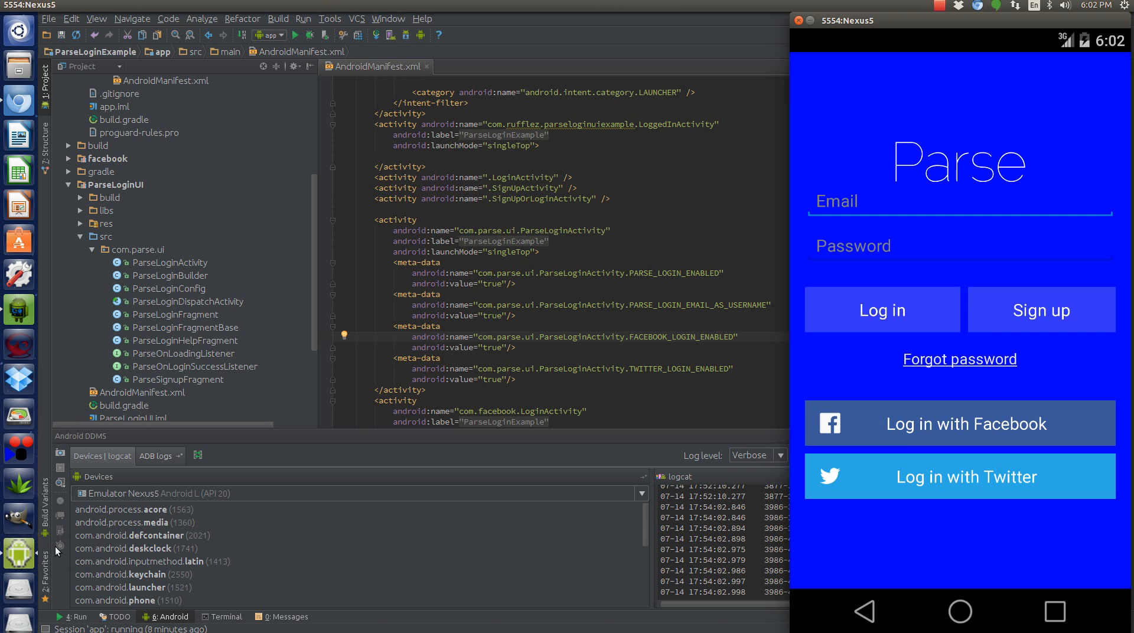
- Bring AndroidManifest.xml back in front after viewing the emulator's login screen
click(959, 423)
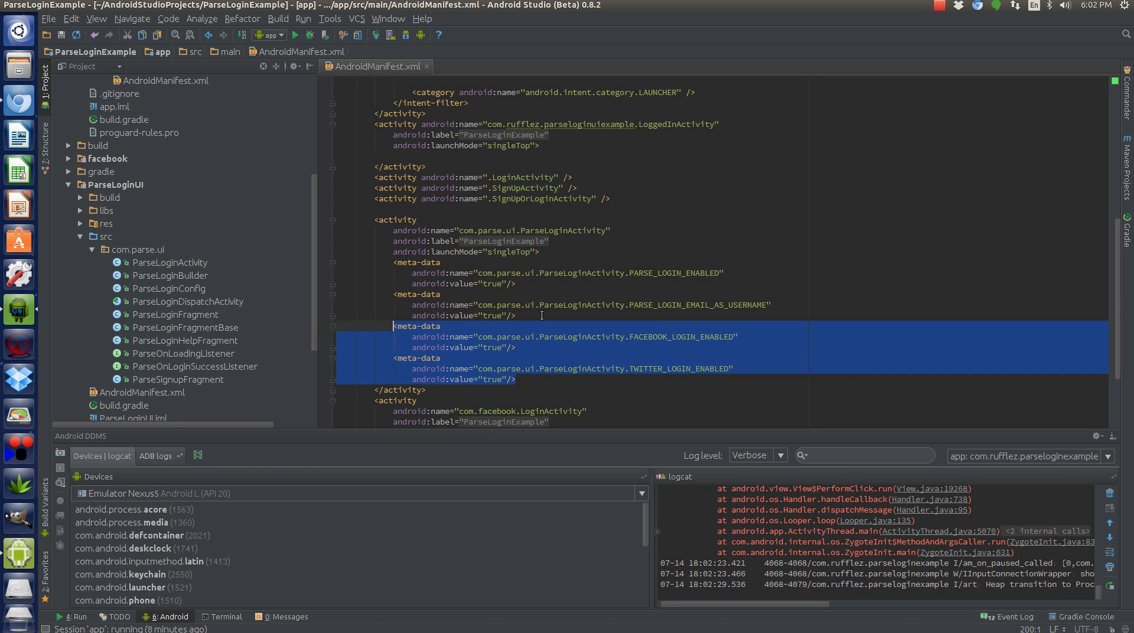
mouse_move(547, 363)
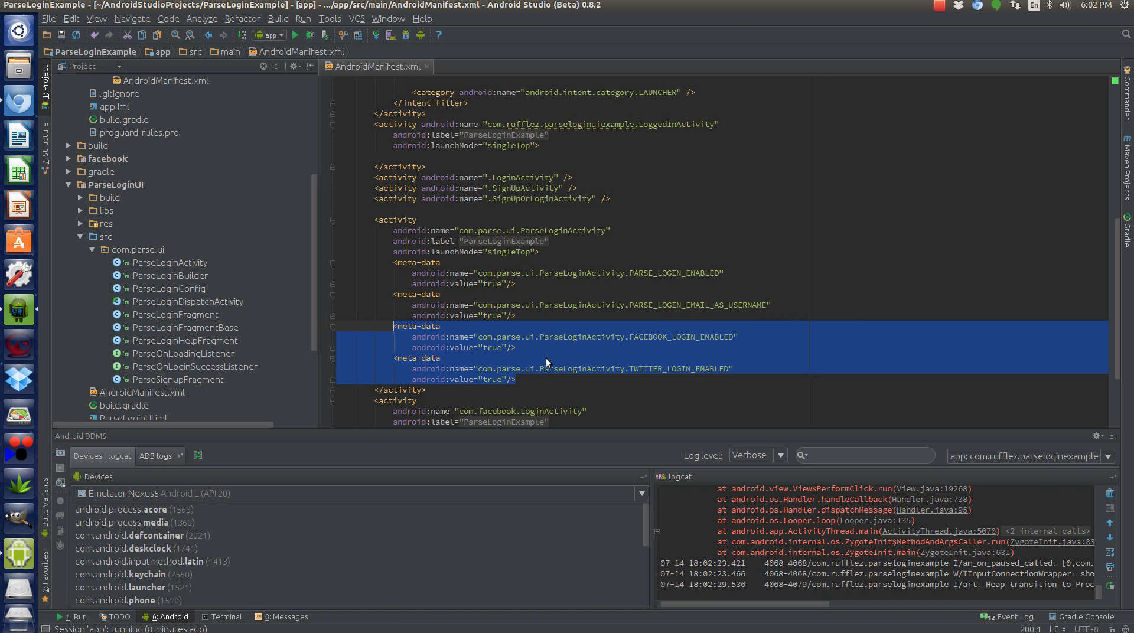
mouse_move(756, 340)
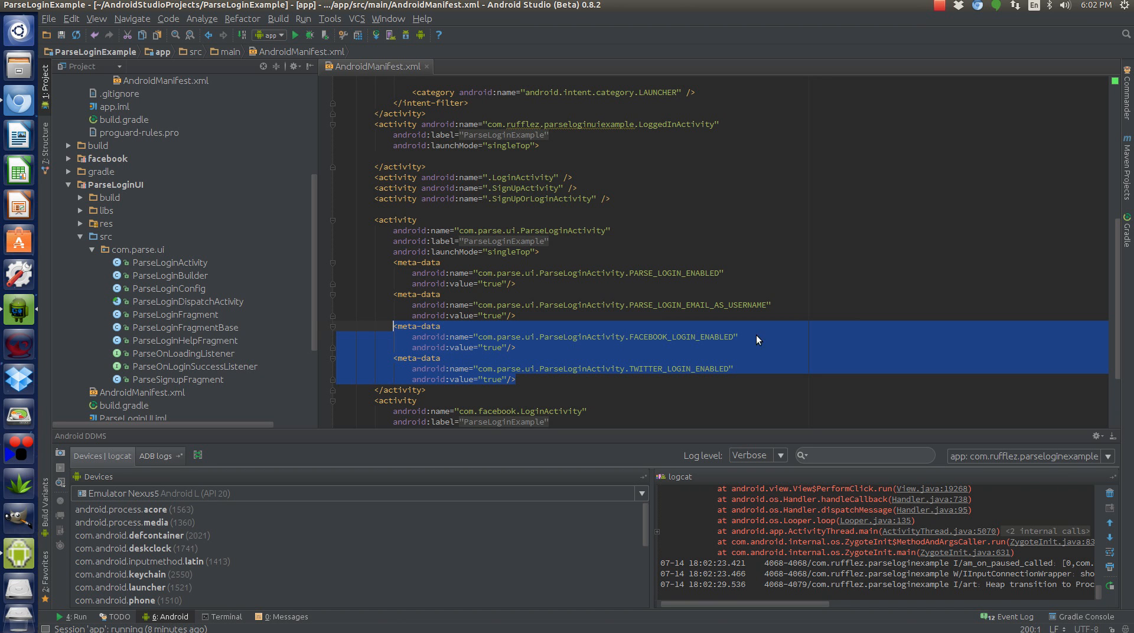
mouse_move(501, 219)
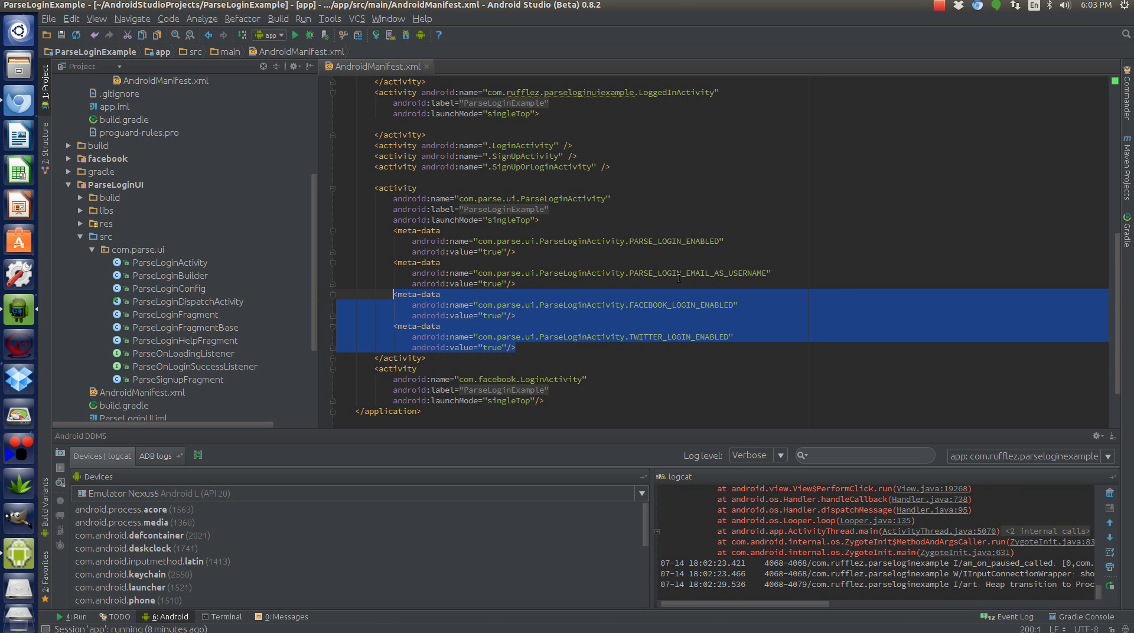
scroll(up, 3)
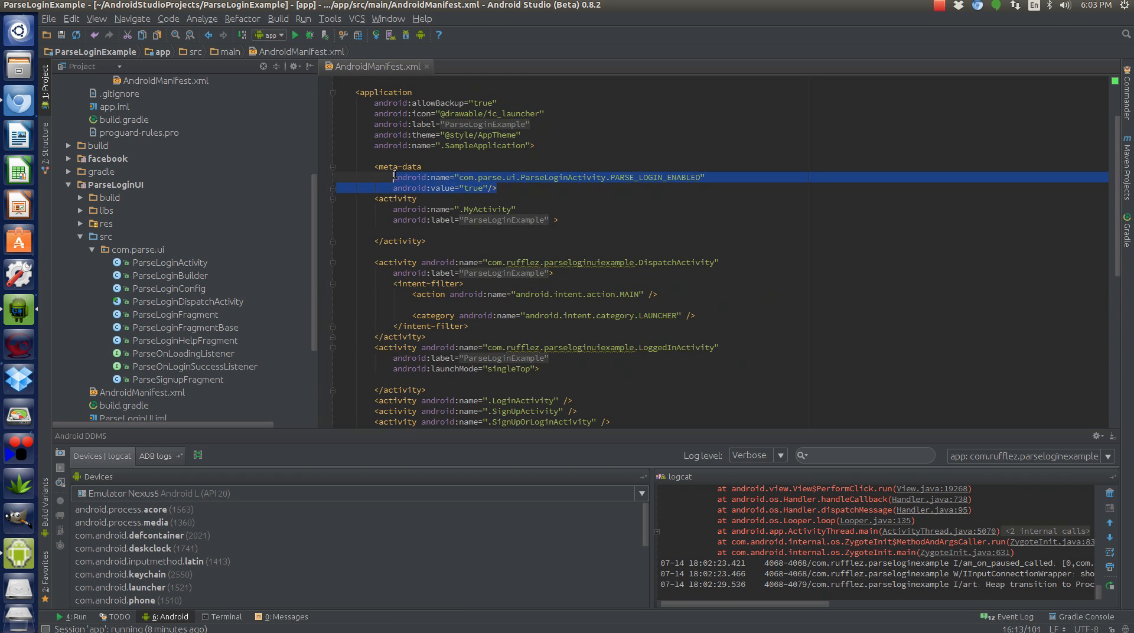
click(379, 167)
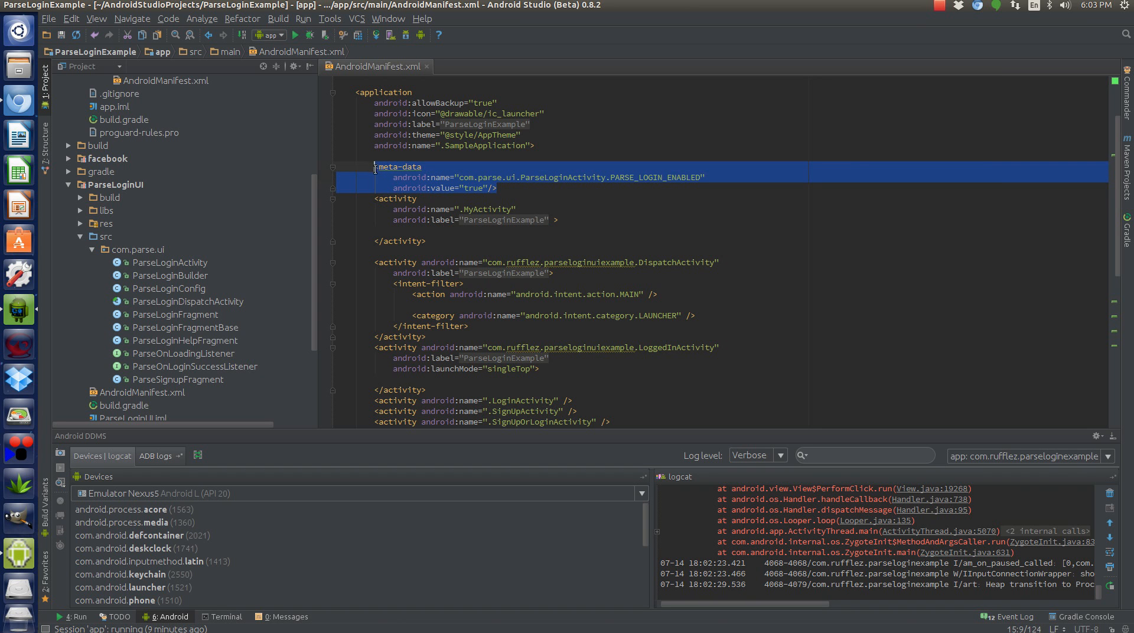
click(421, 166)
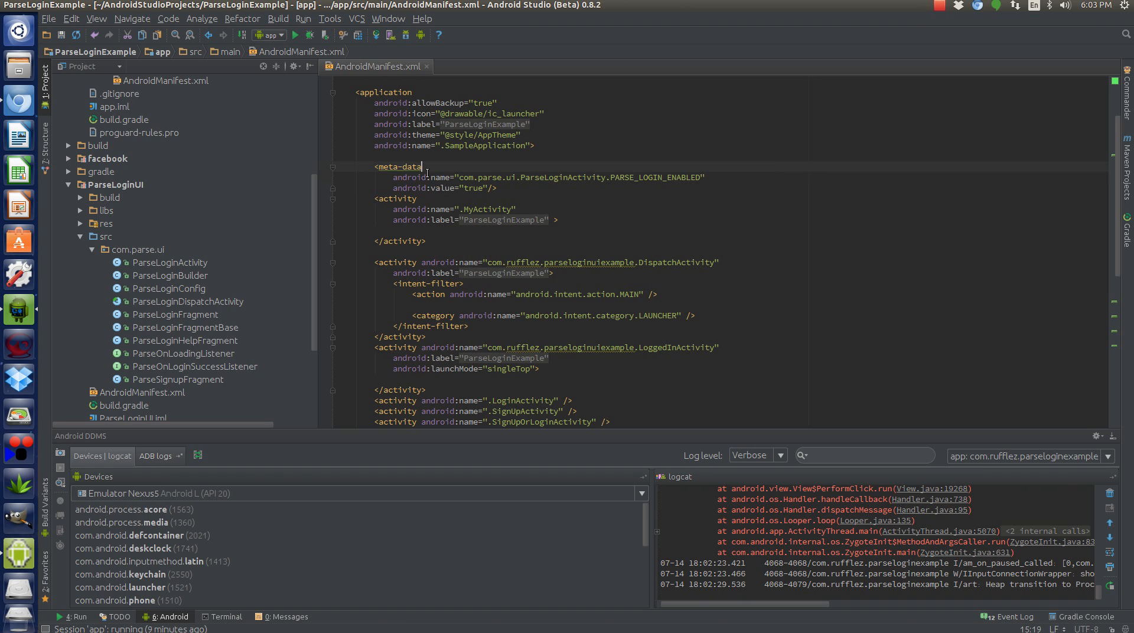
mouse_move(454, 171)
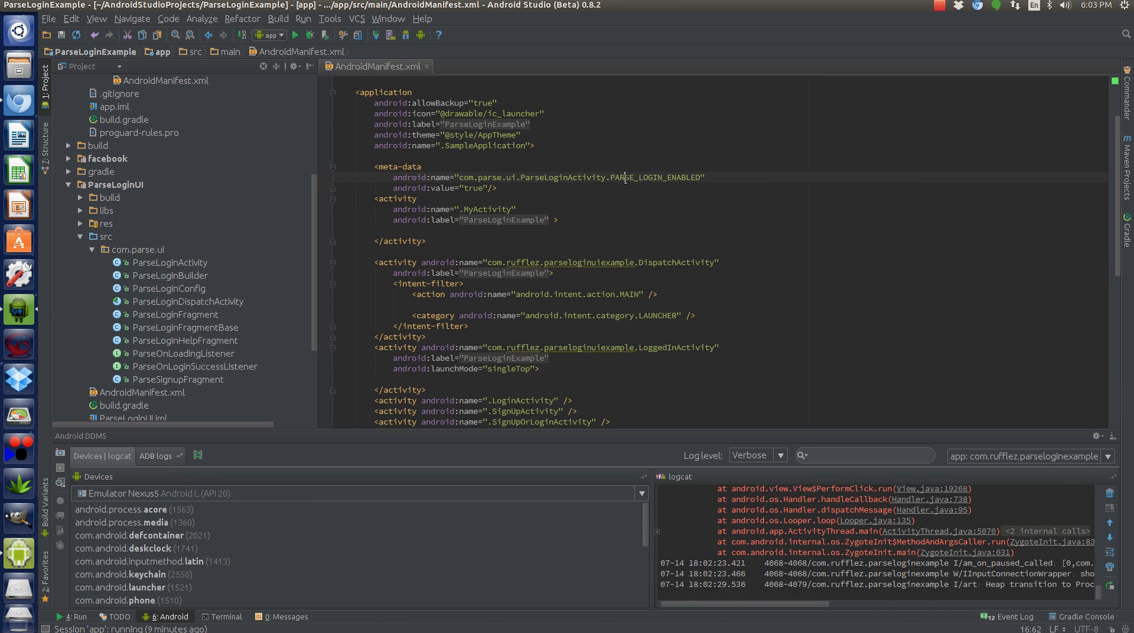
double_click(657, 177)
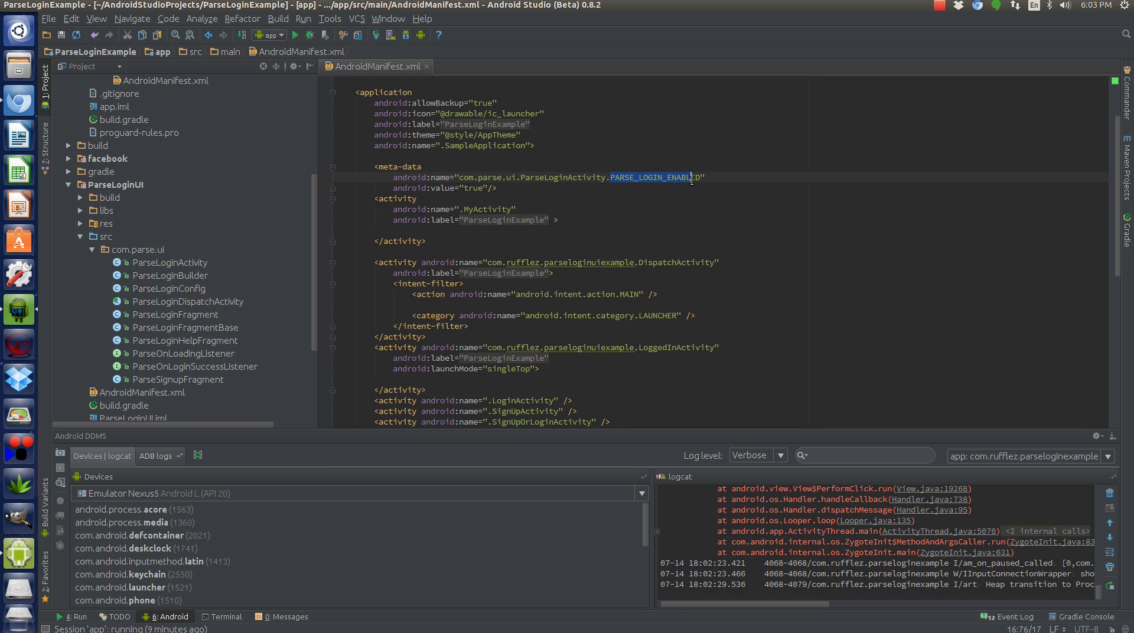
scroll(down, 3)
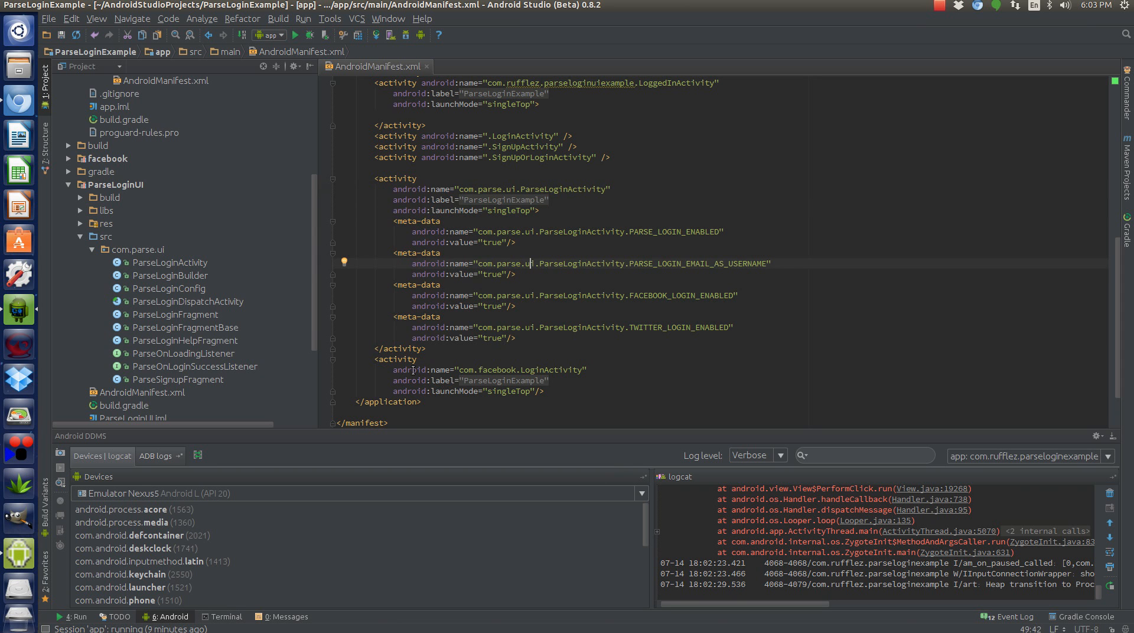
- Collapse ParseLoginUI and expand app res/layout to show com_parse_ui_parse_login_fragment.xml
scroll(down, 3)
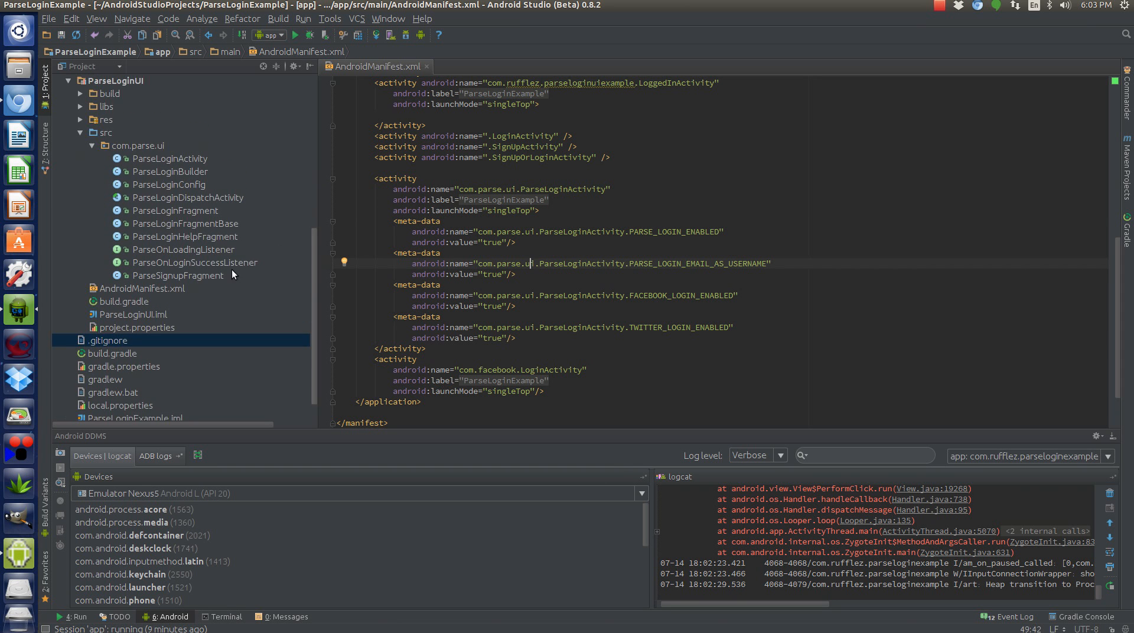
scroll(down, 3)
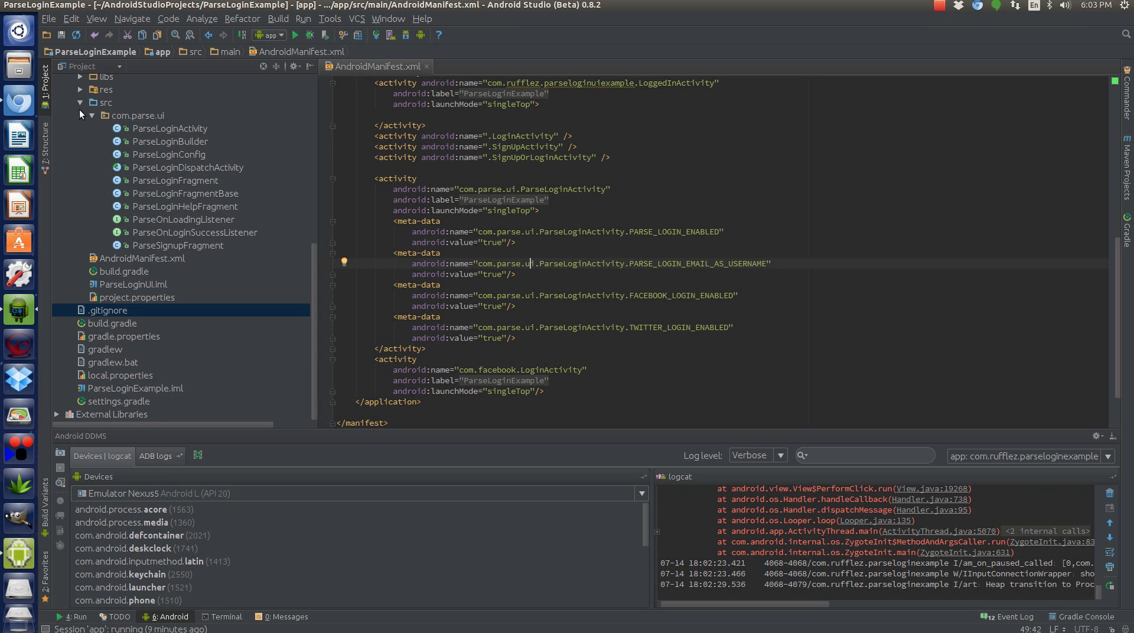
click(79, 115)
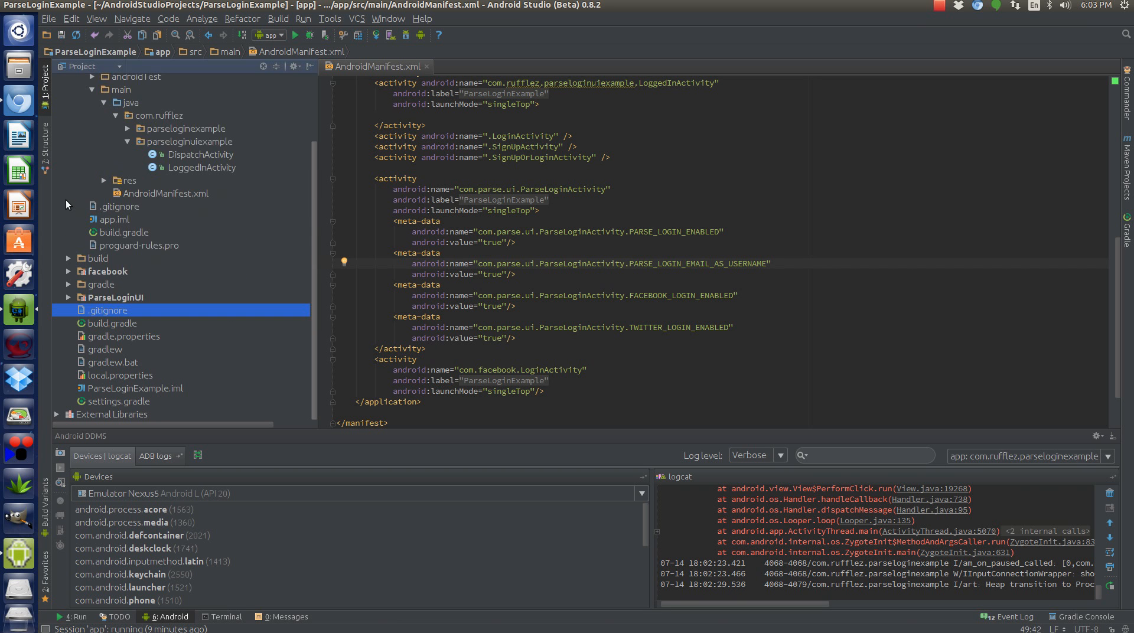
click(106, 180)
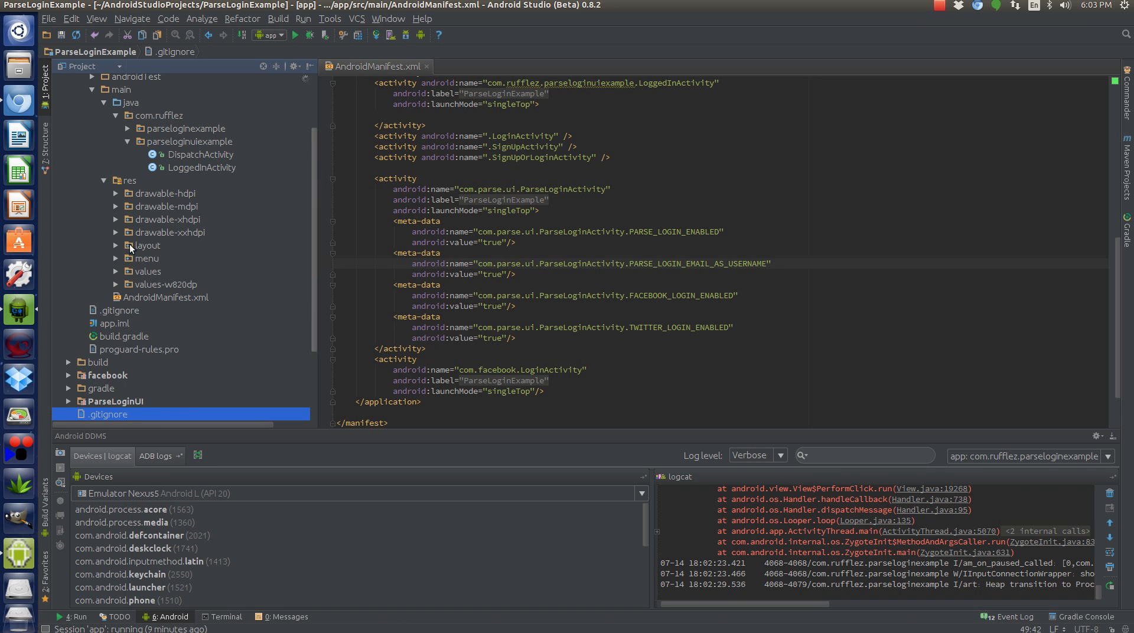
click(148, 244)
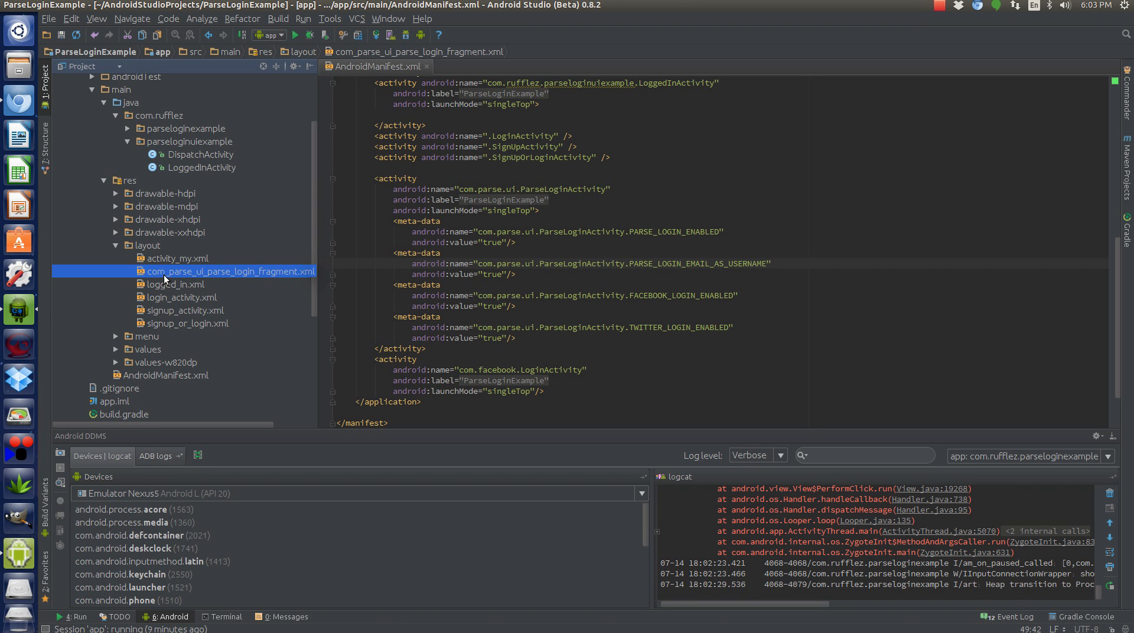
scroll(down, 3)
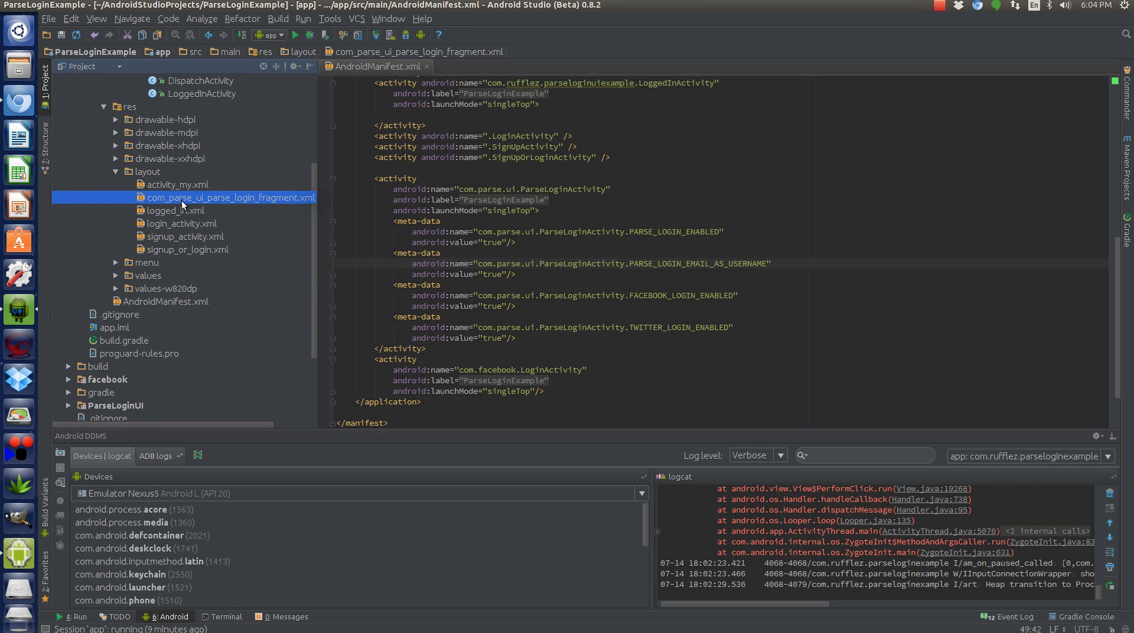
mouse_move(213, 210)
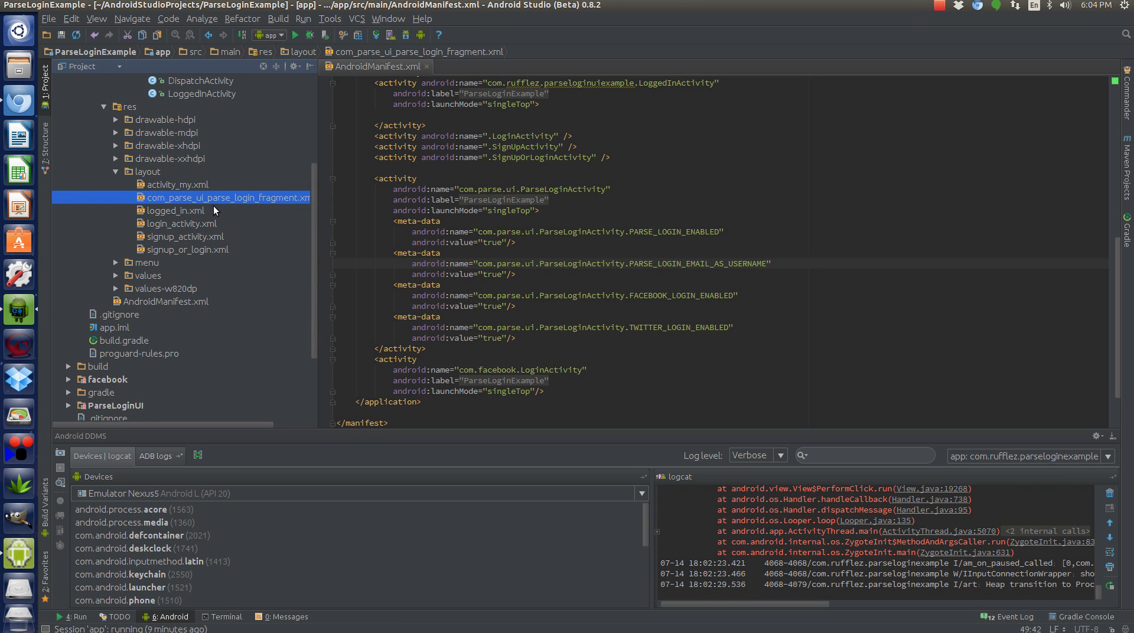
mouse_move(242, 204)
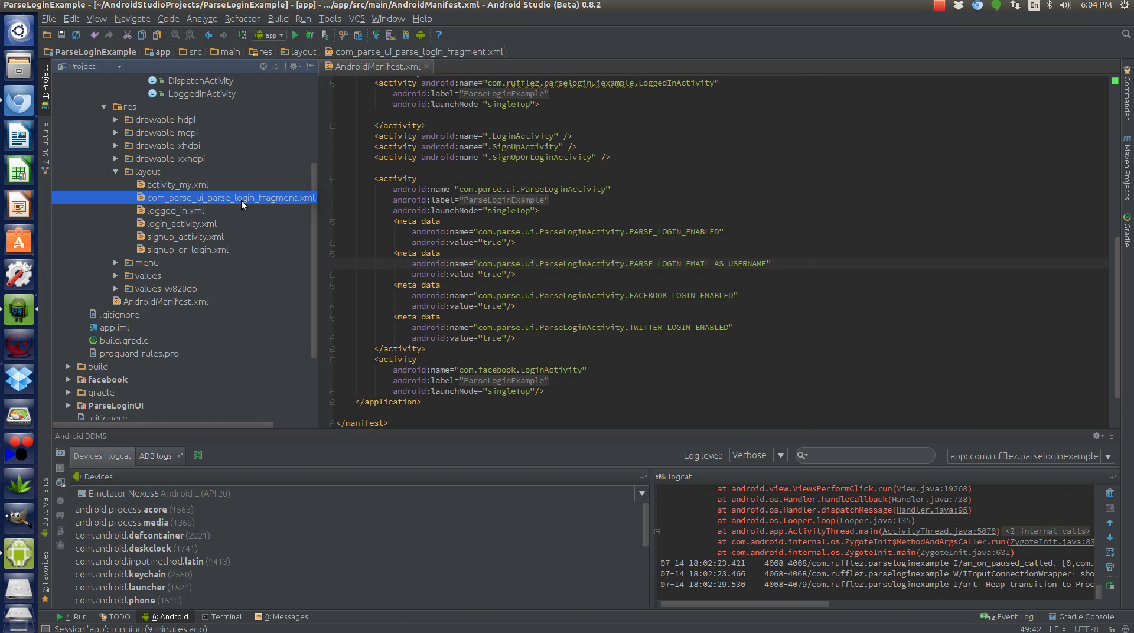
mouse_move(303, 211)
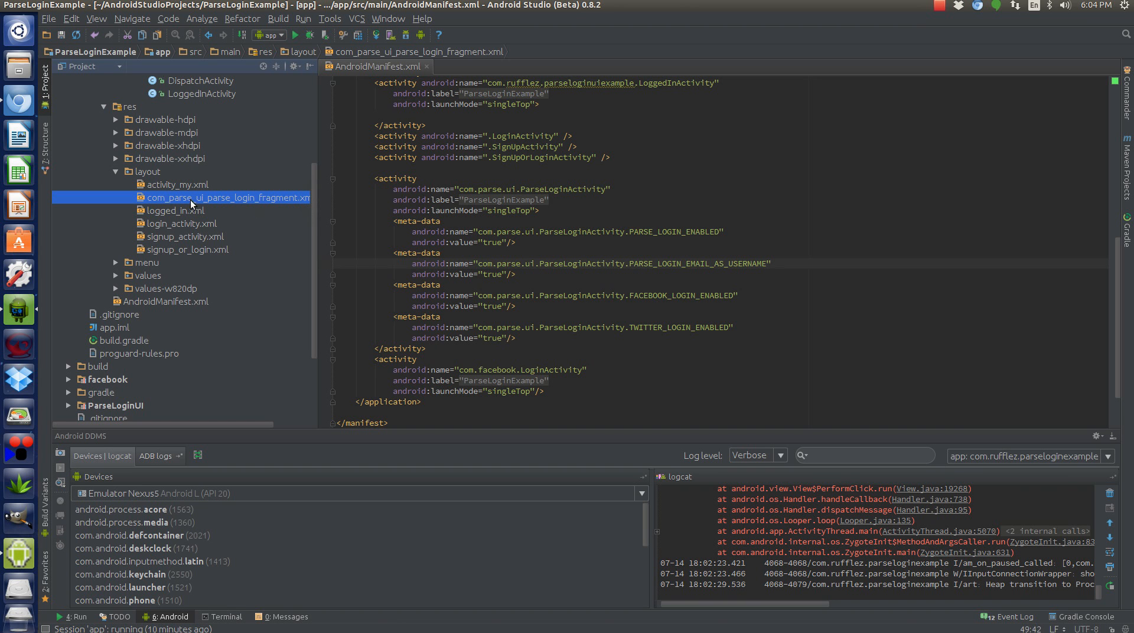
mouse_move(216, 195)
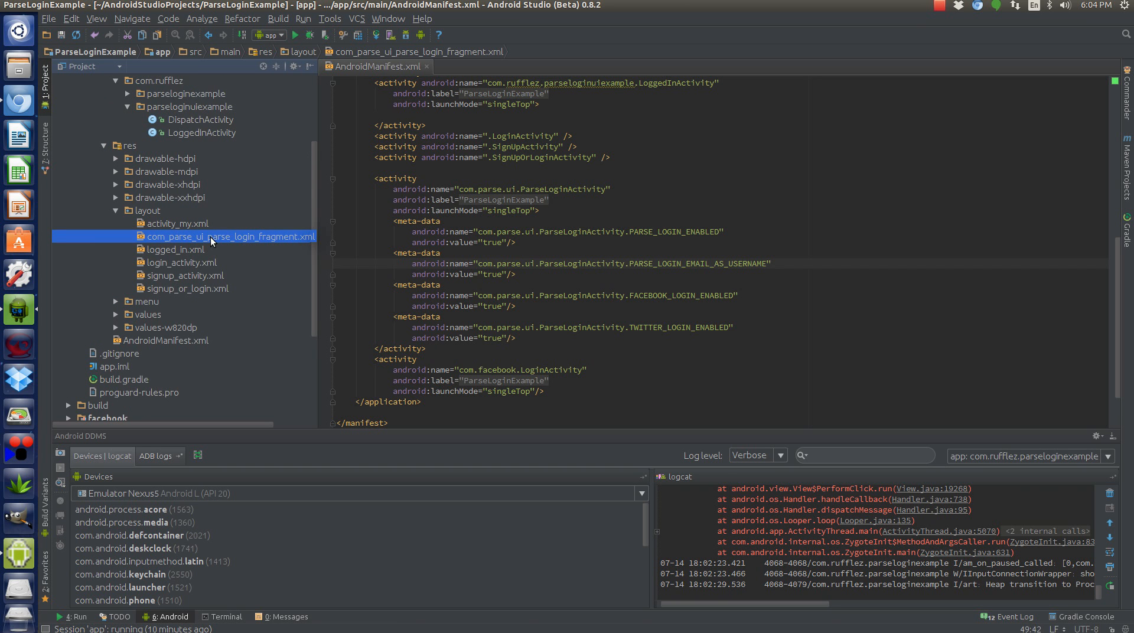
- Open com_parse_ui_parse_login_fragment.xml and select the login form and third_party_section include blocks
double_click(226, 237)
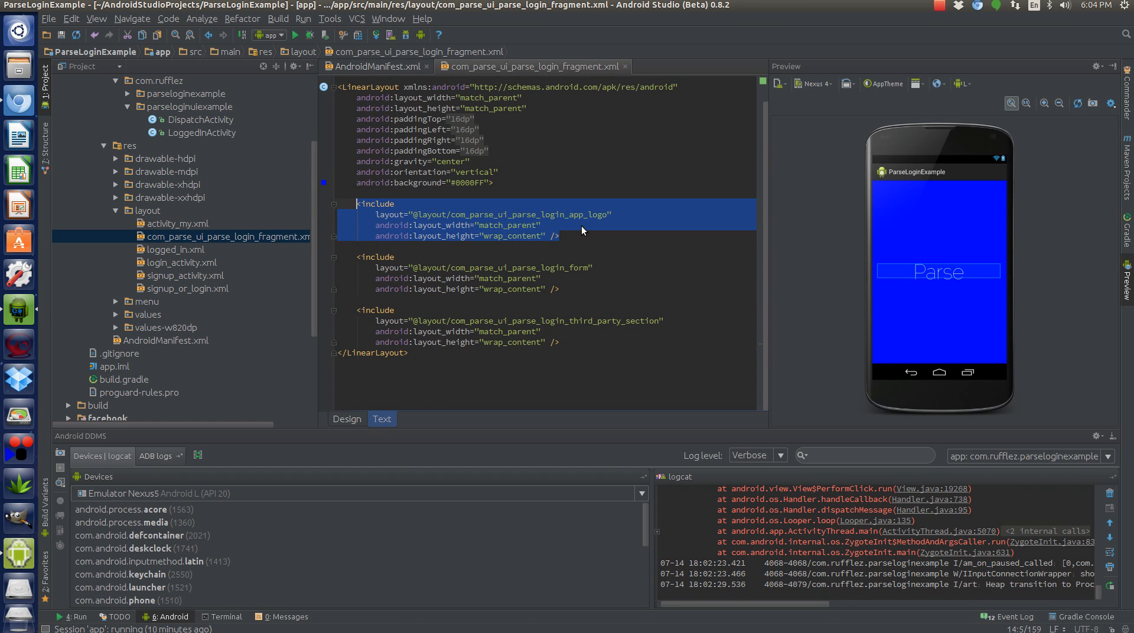
mouse_move(943, 280)
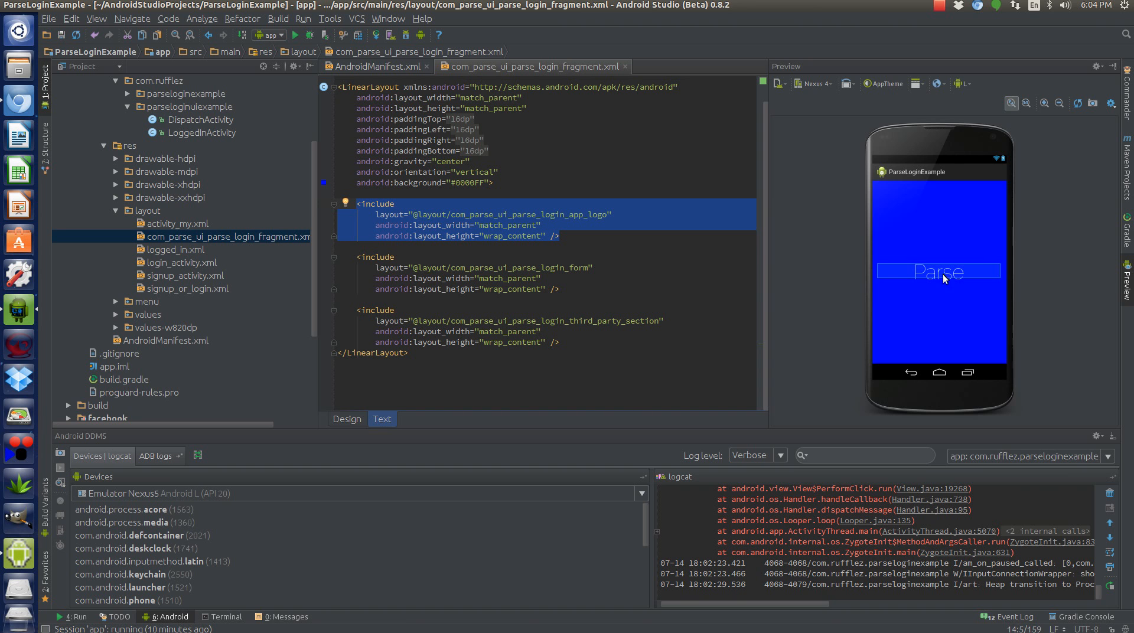
click(574, 295)
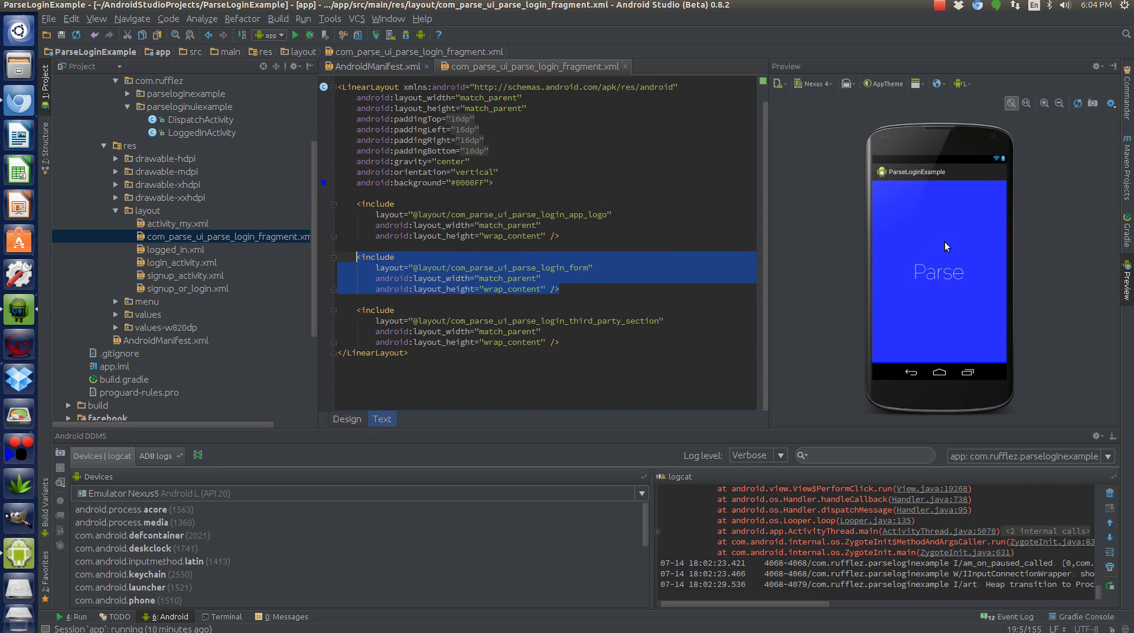
mouse_move(912, 217)
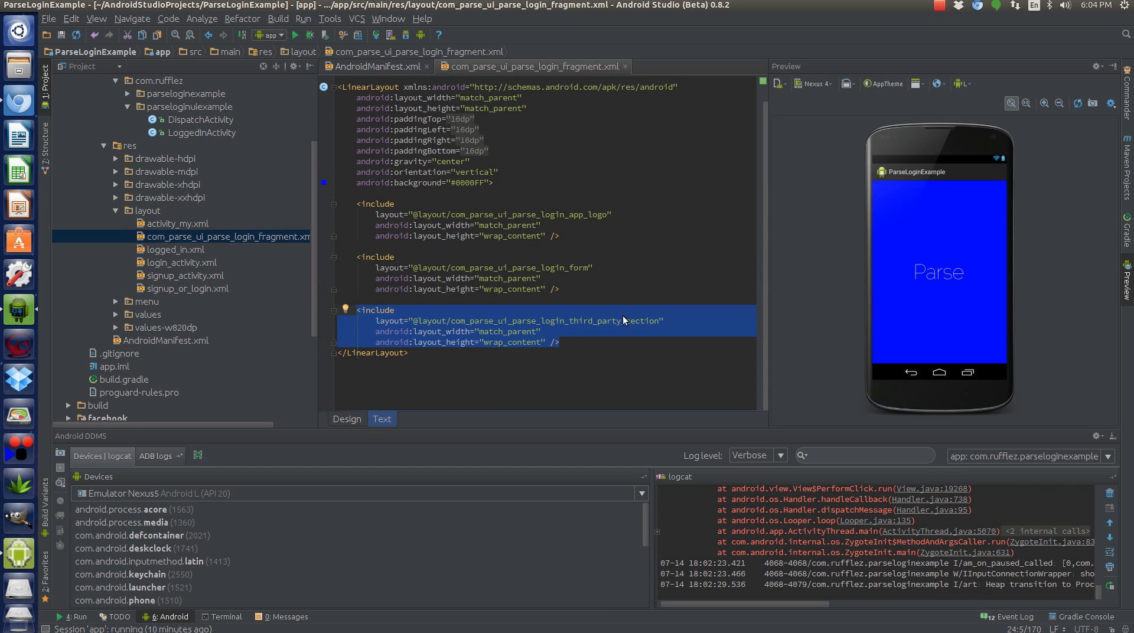
click(565, 321)
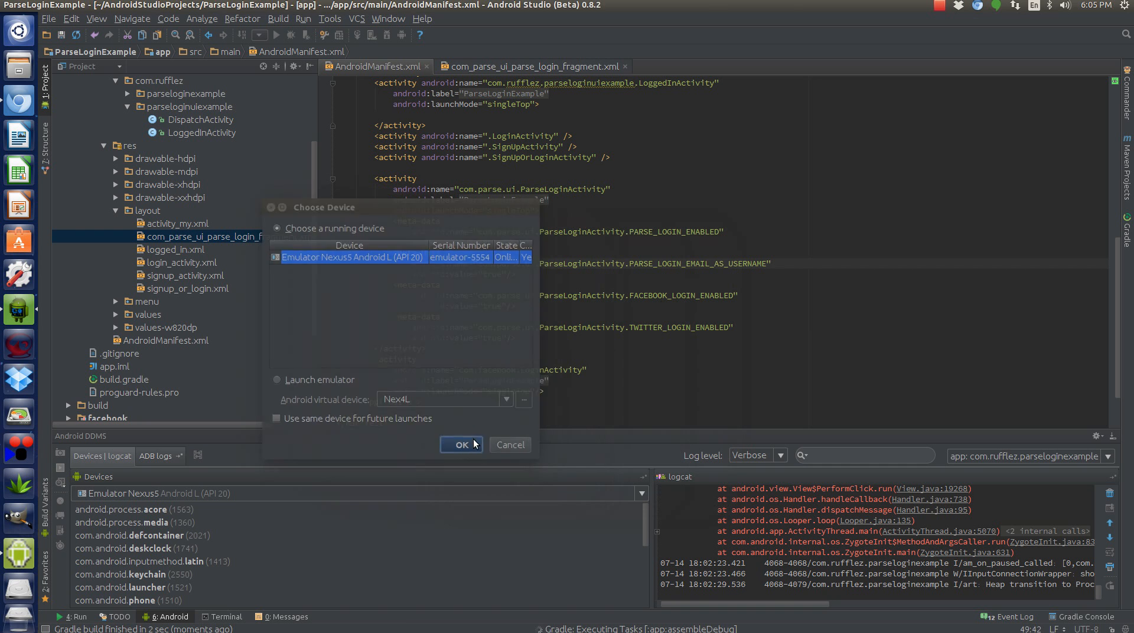
- Run the app on the Nexus 5 emulator, then return to the login fragment layout
click(460, 444)
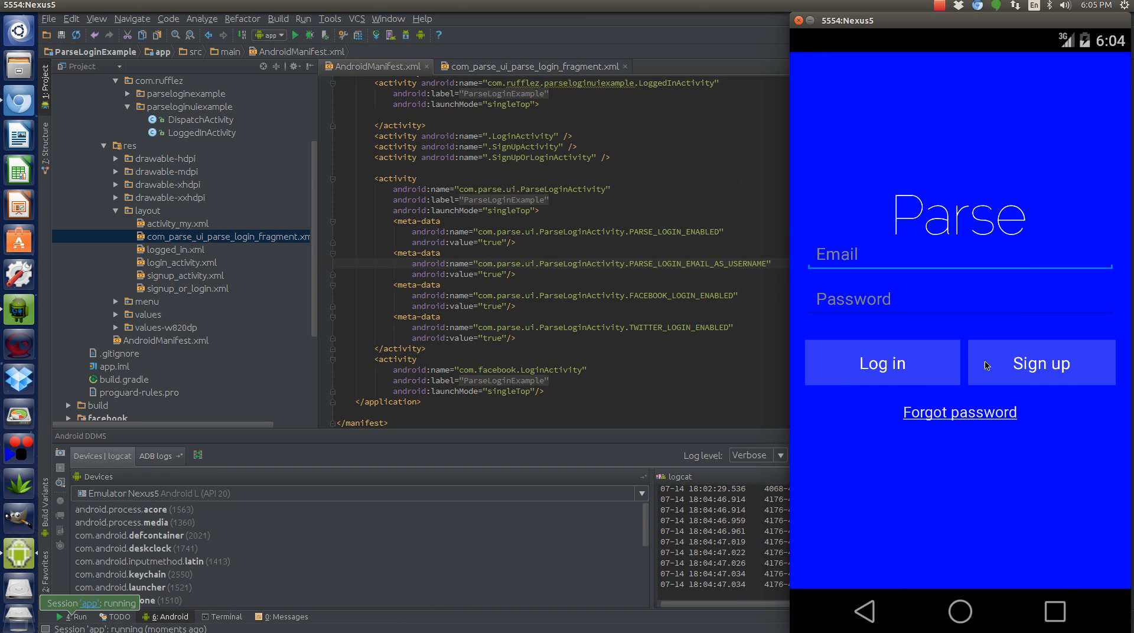
mouse_move(464, 348)
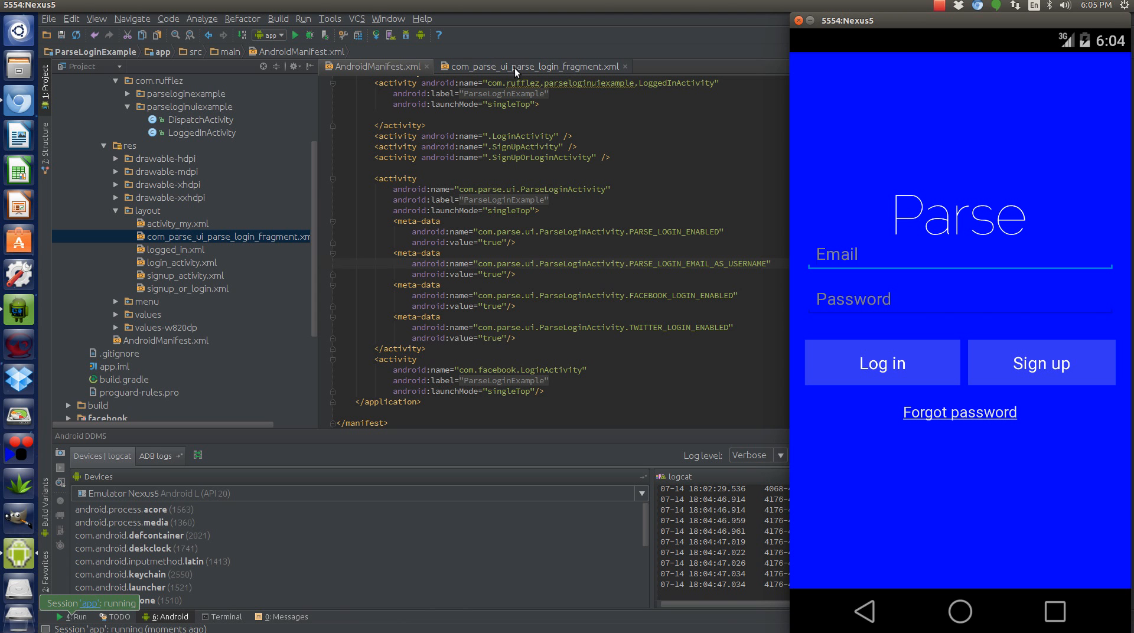
click(535, 66)
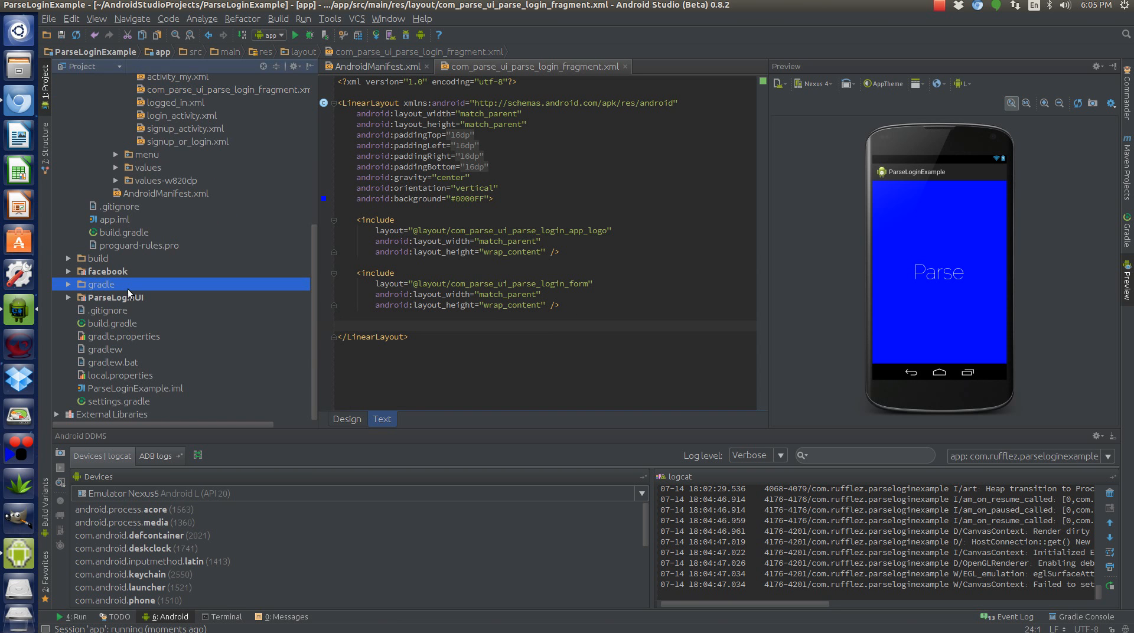
click(116, 297)
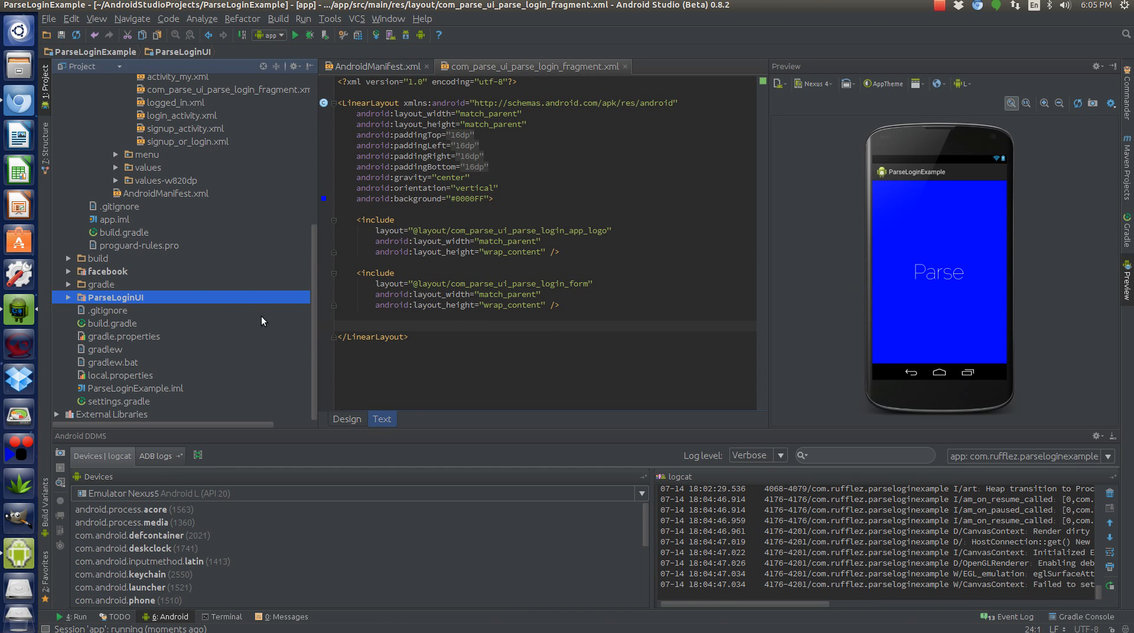
mouse_move(724, 284)
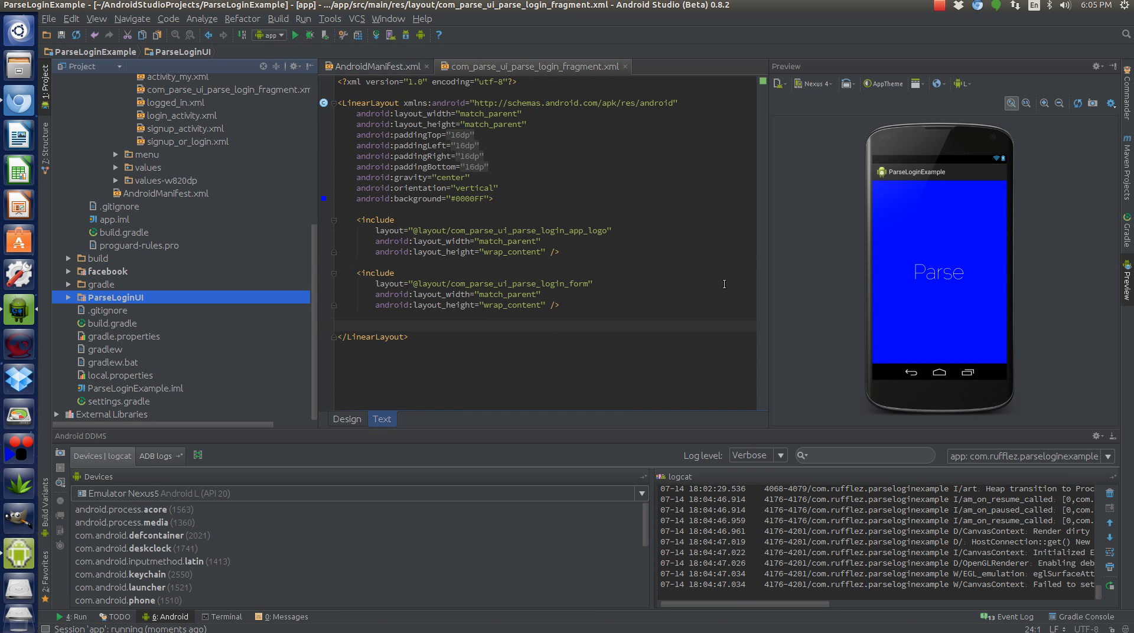
mouse_move(683, 289)
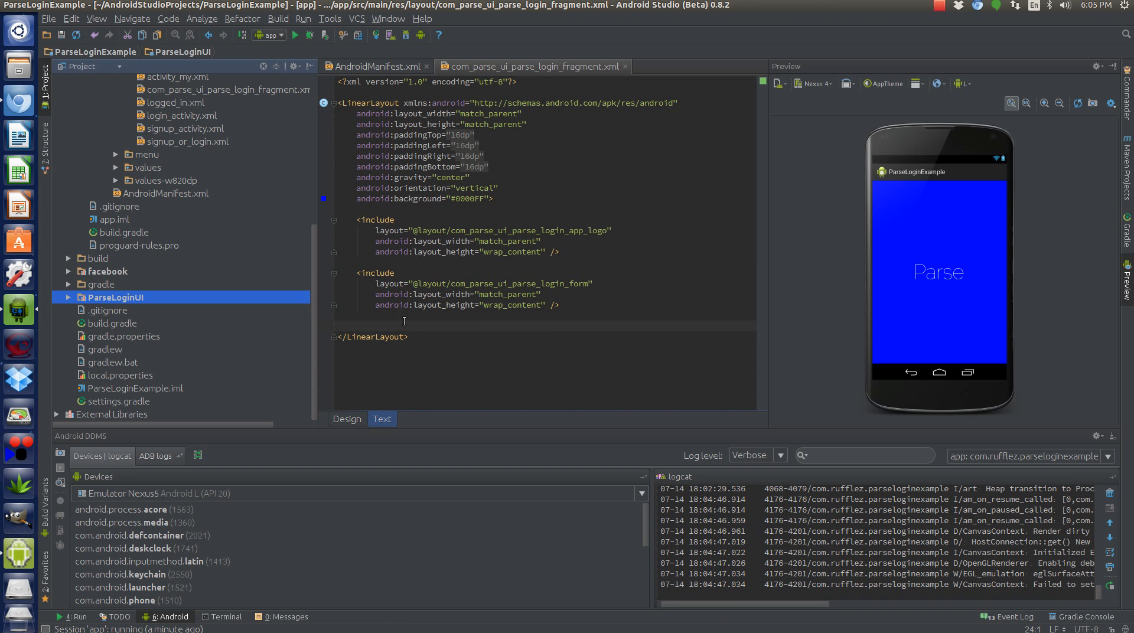
mouse_move(4, 376)
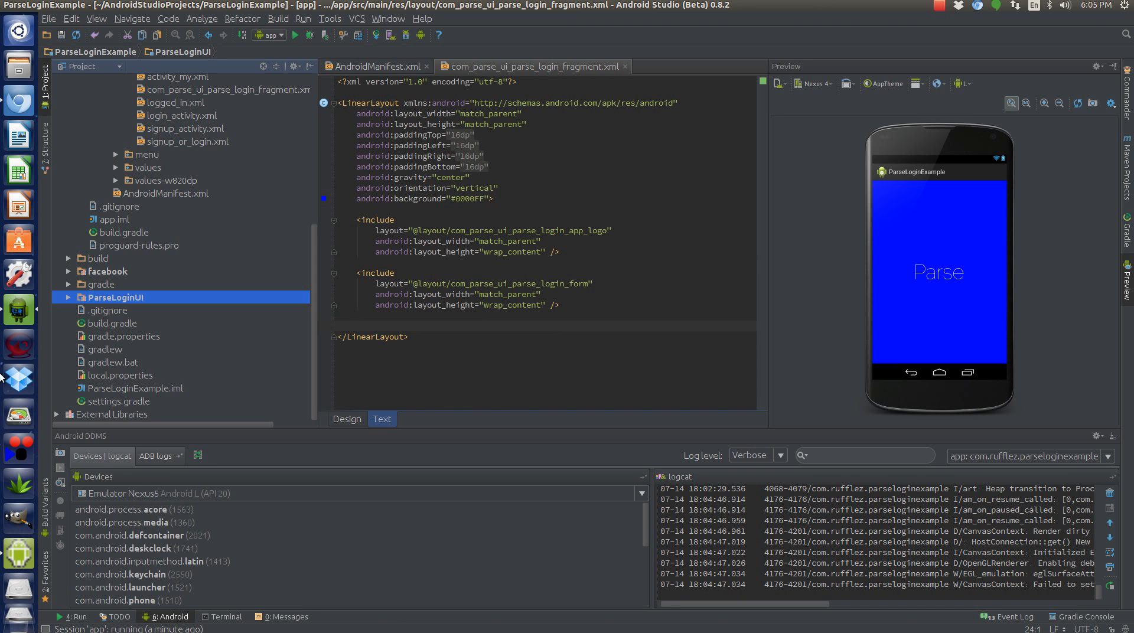